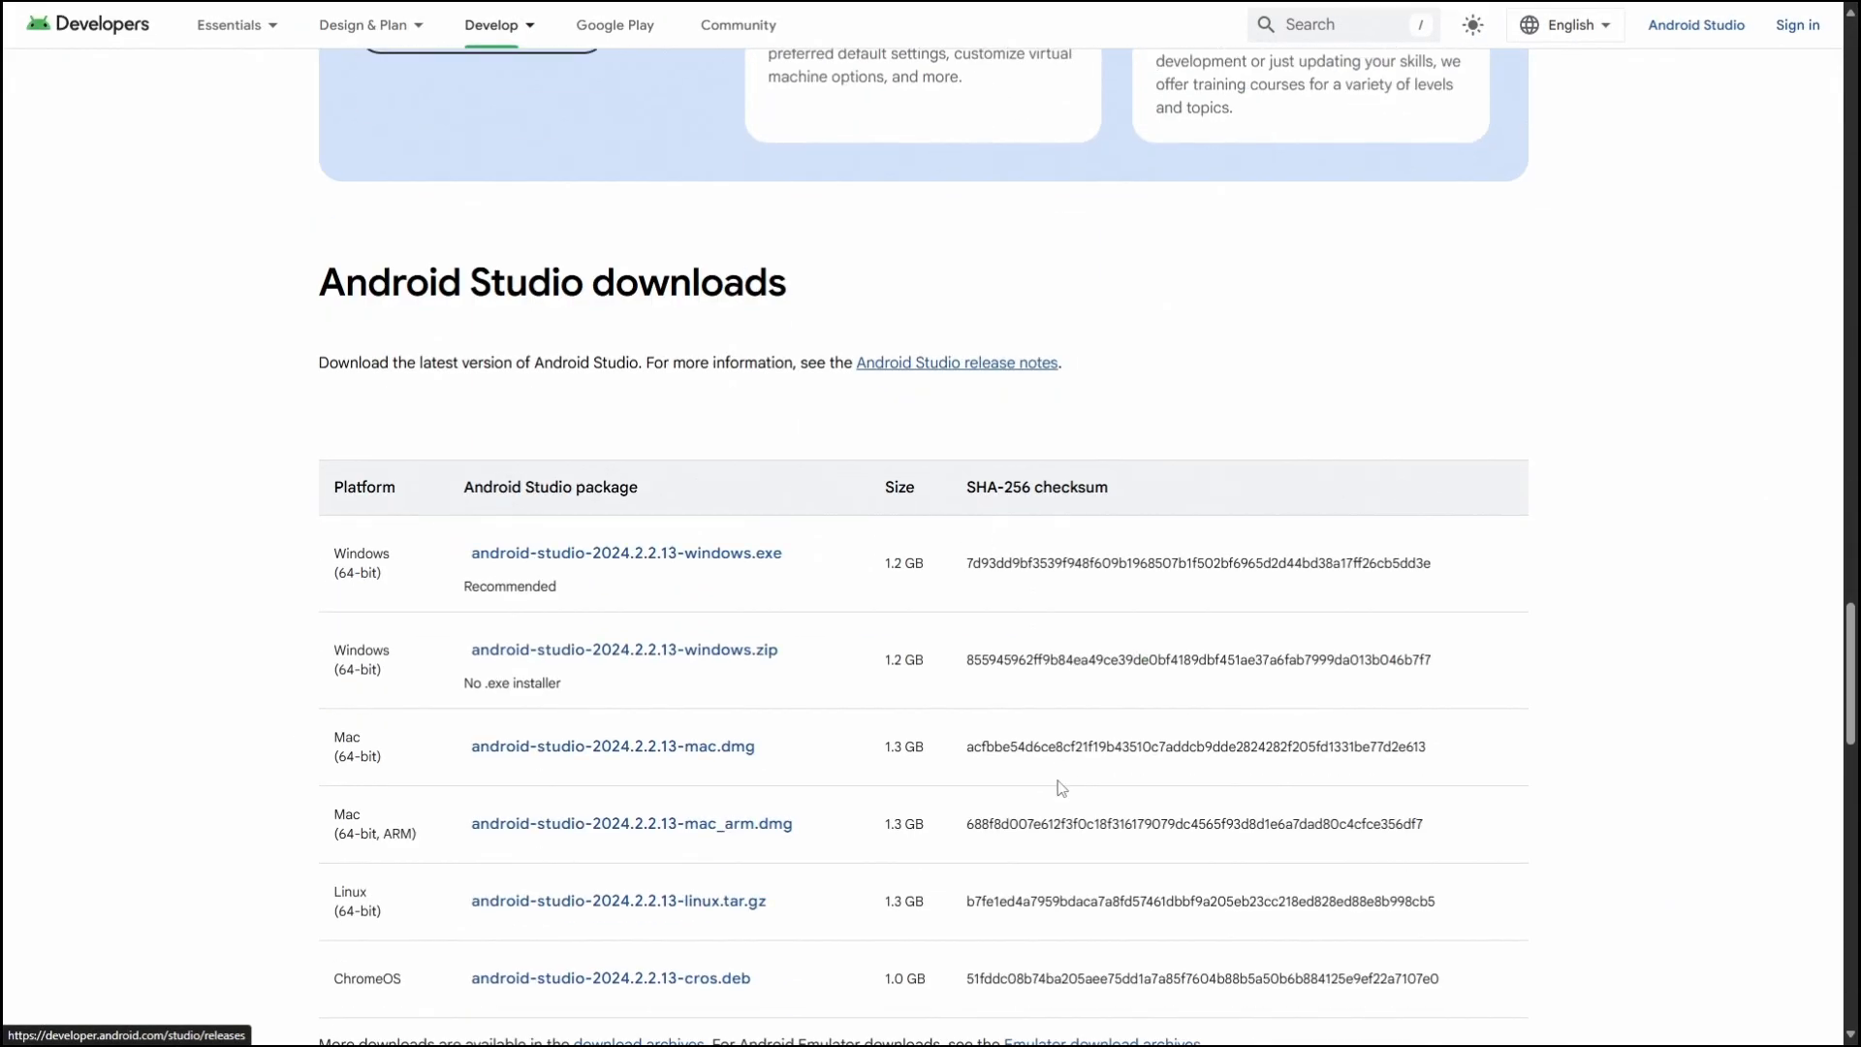
# Step: Download the android-studio-2024.2.2.13-windows.exe installer from the downloads table
pyautogui.scroll(-3)
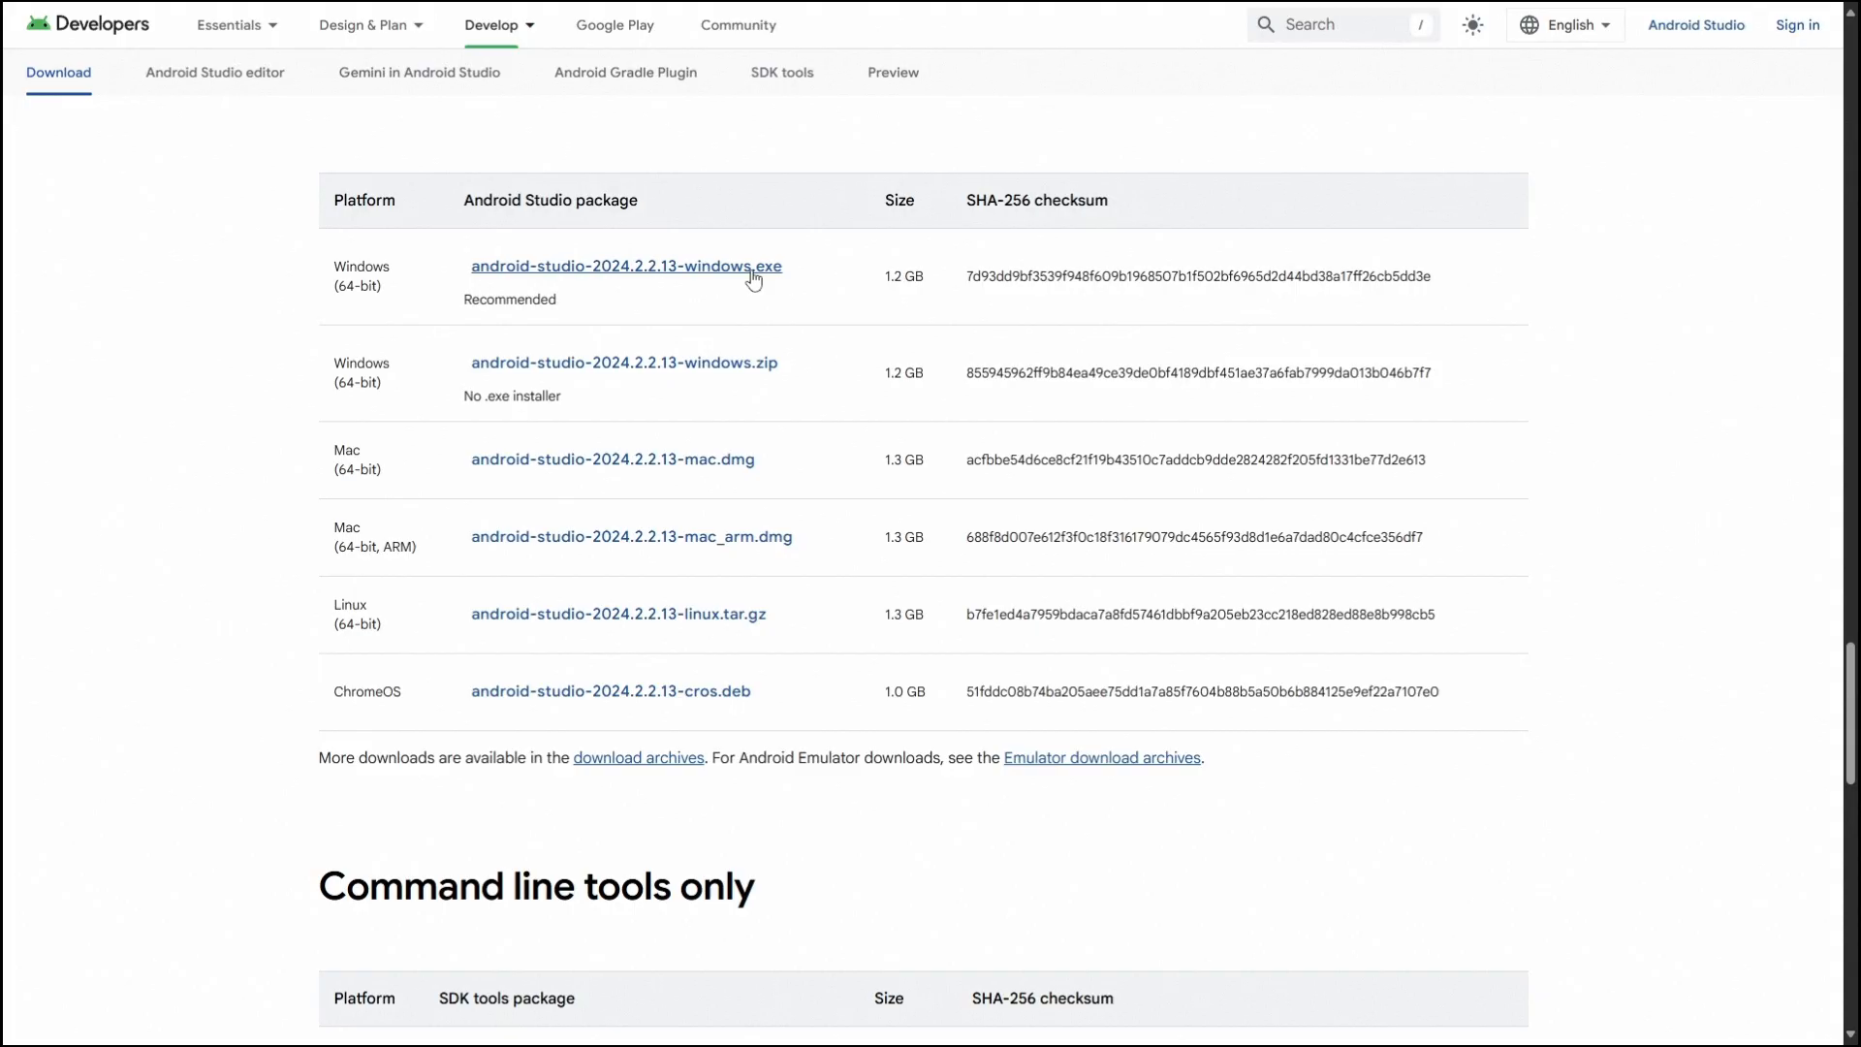
pyautogui.click(625, 266)
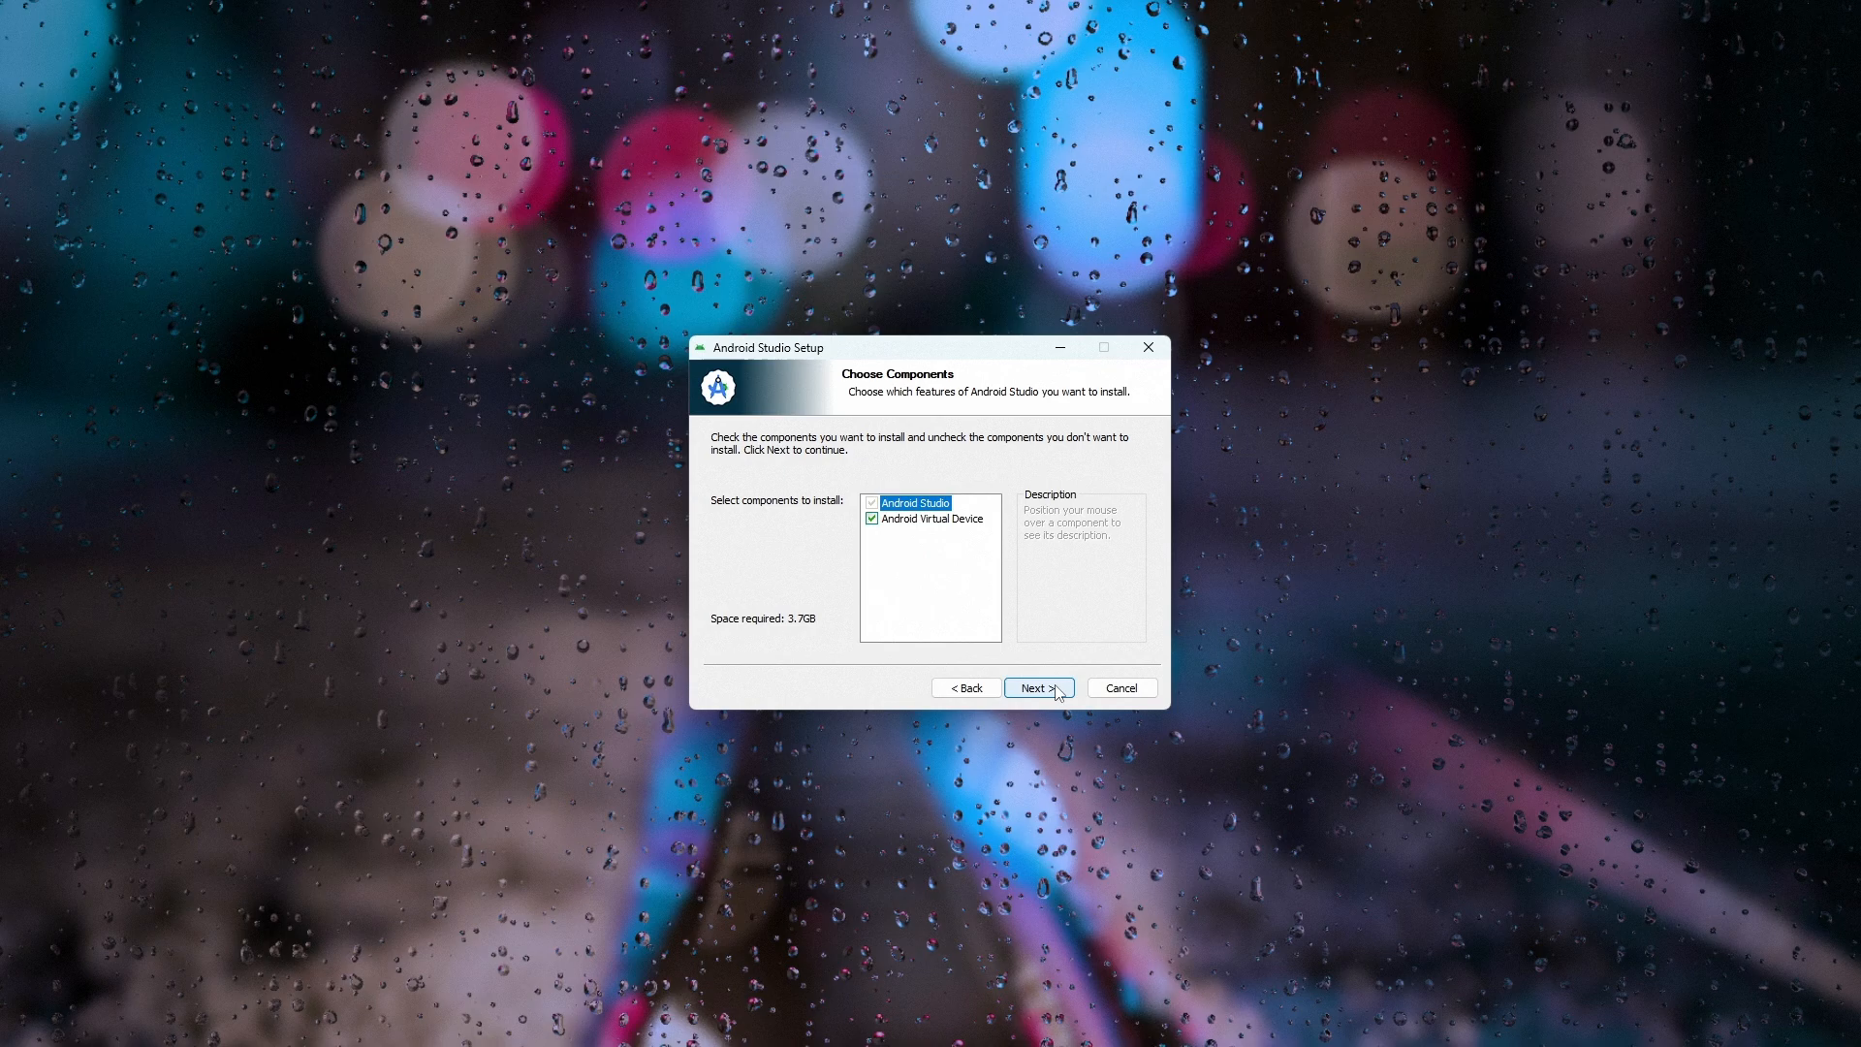
# Step: Install Android Studio with the virtual device component at the default location, then launch it
pyautogui.click(1035, 687)
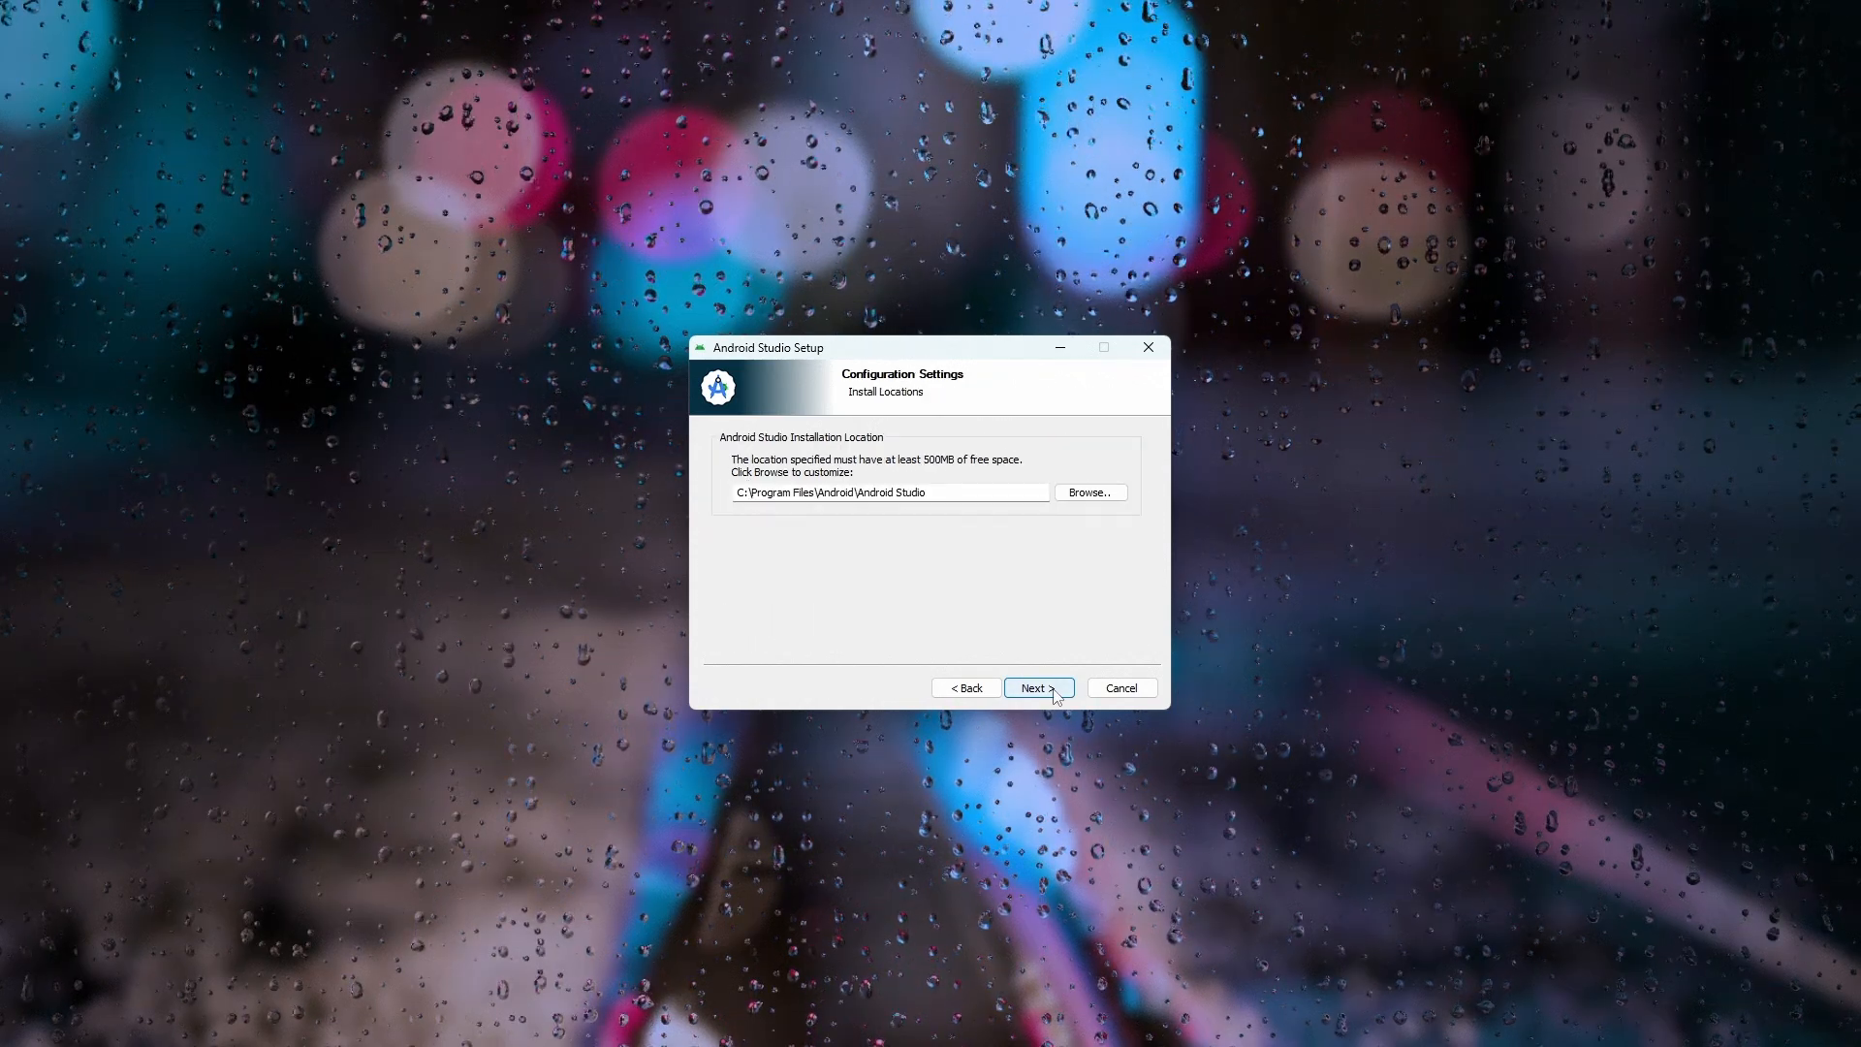
pyautogui.click(1035, 688)
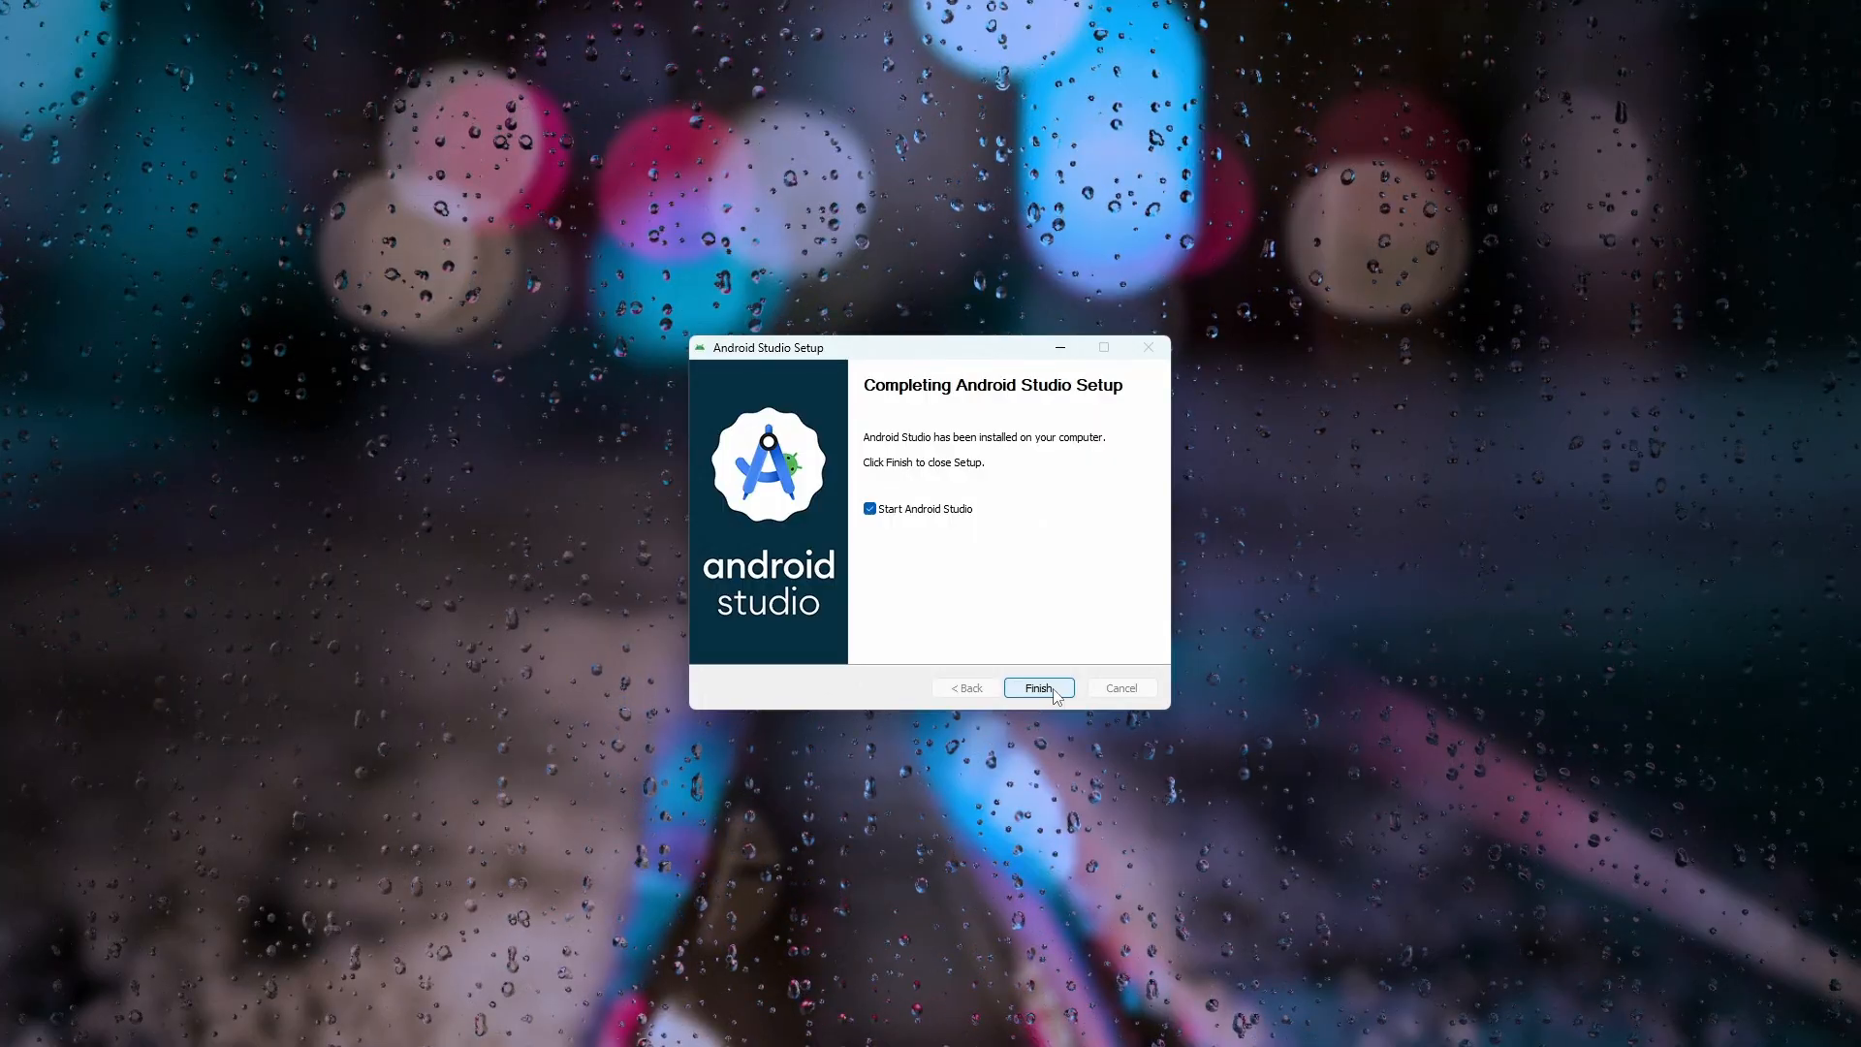
pyautogui.click(1036, 688)
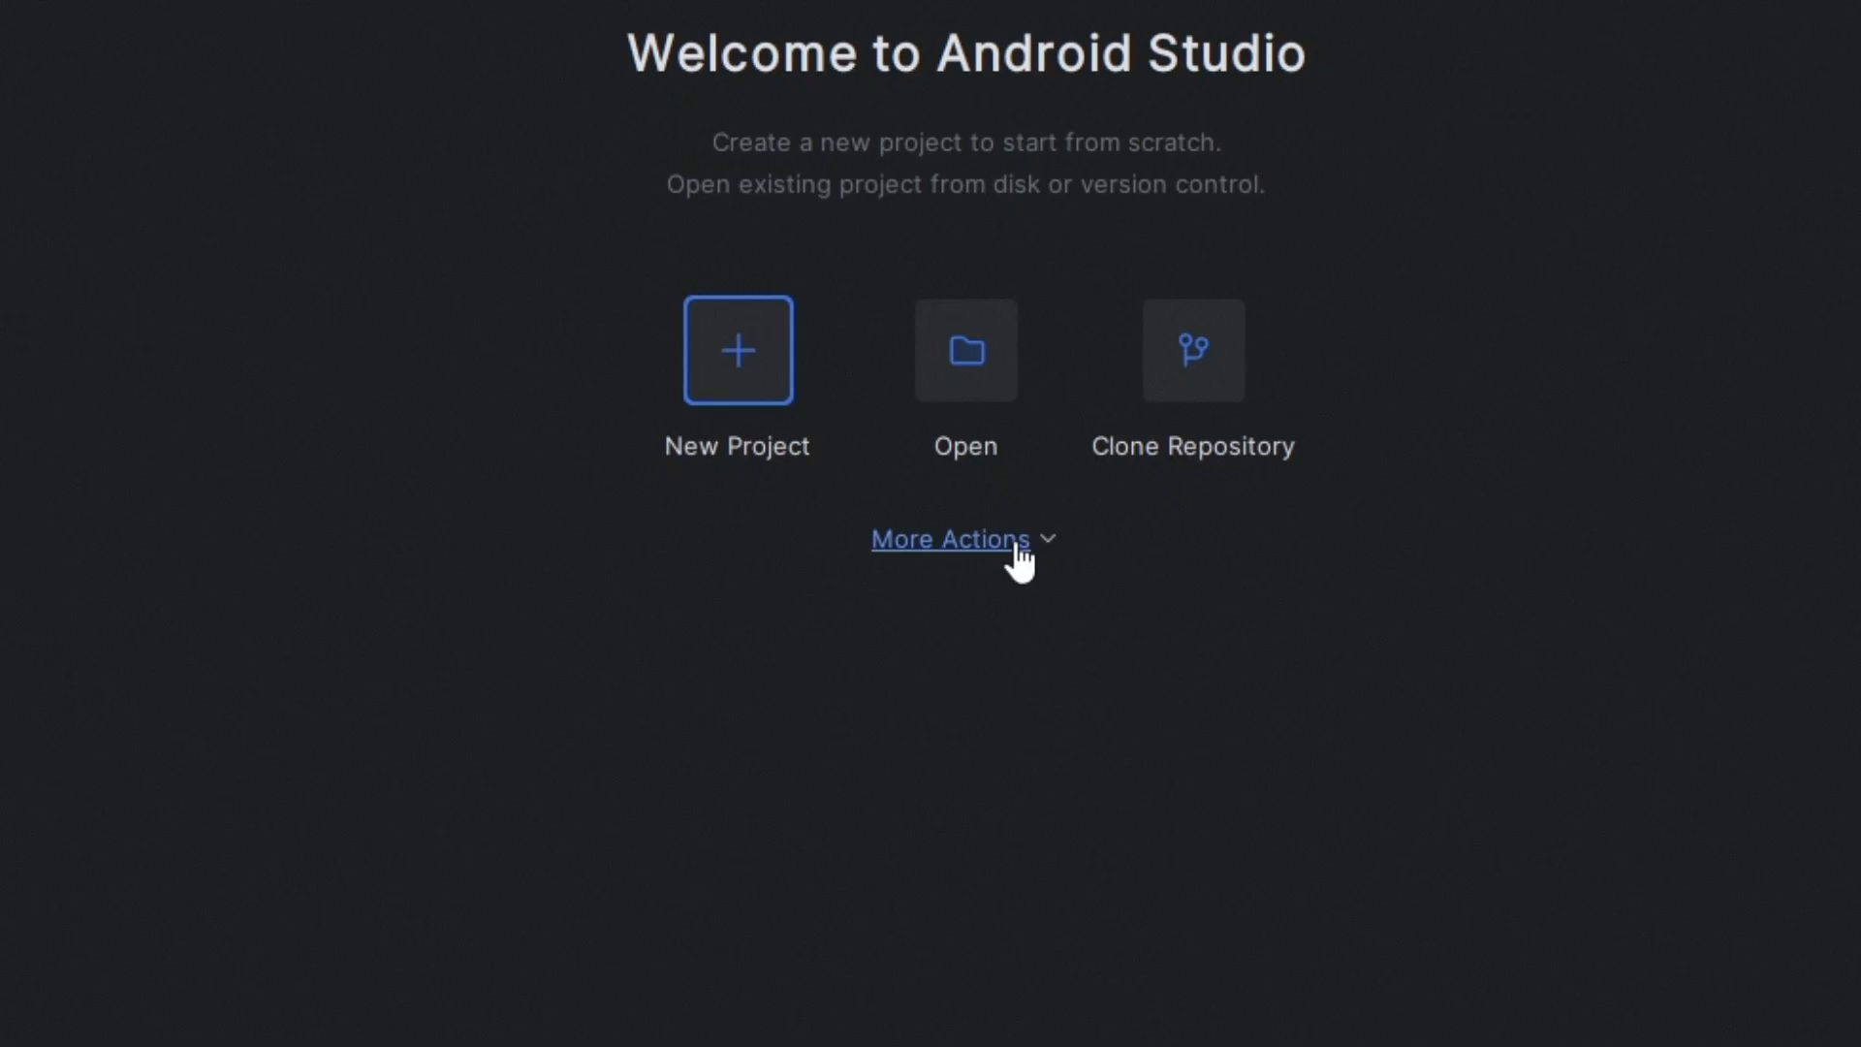
# Step: Open Virtual Device Manager from the welcome screen's More Actions menu
pyautogui.click(950, 539)
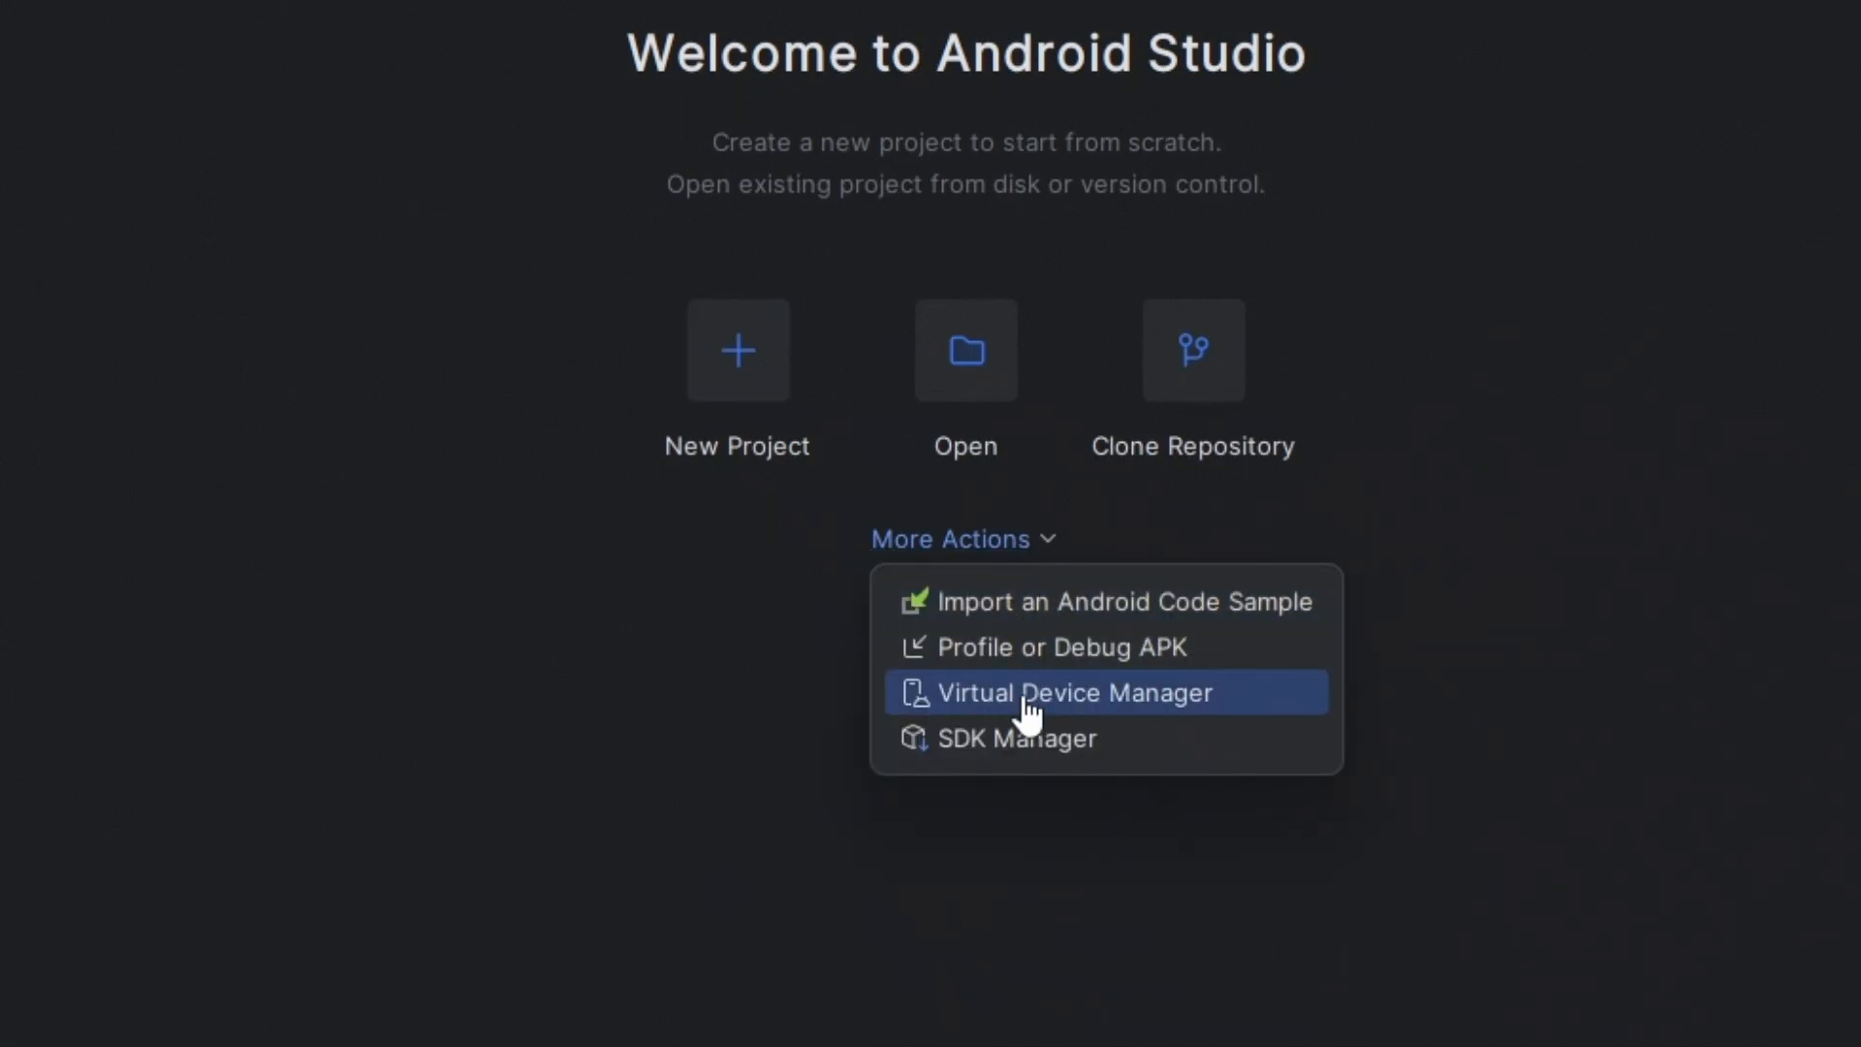
pyautogui.click(1072, 693)
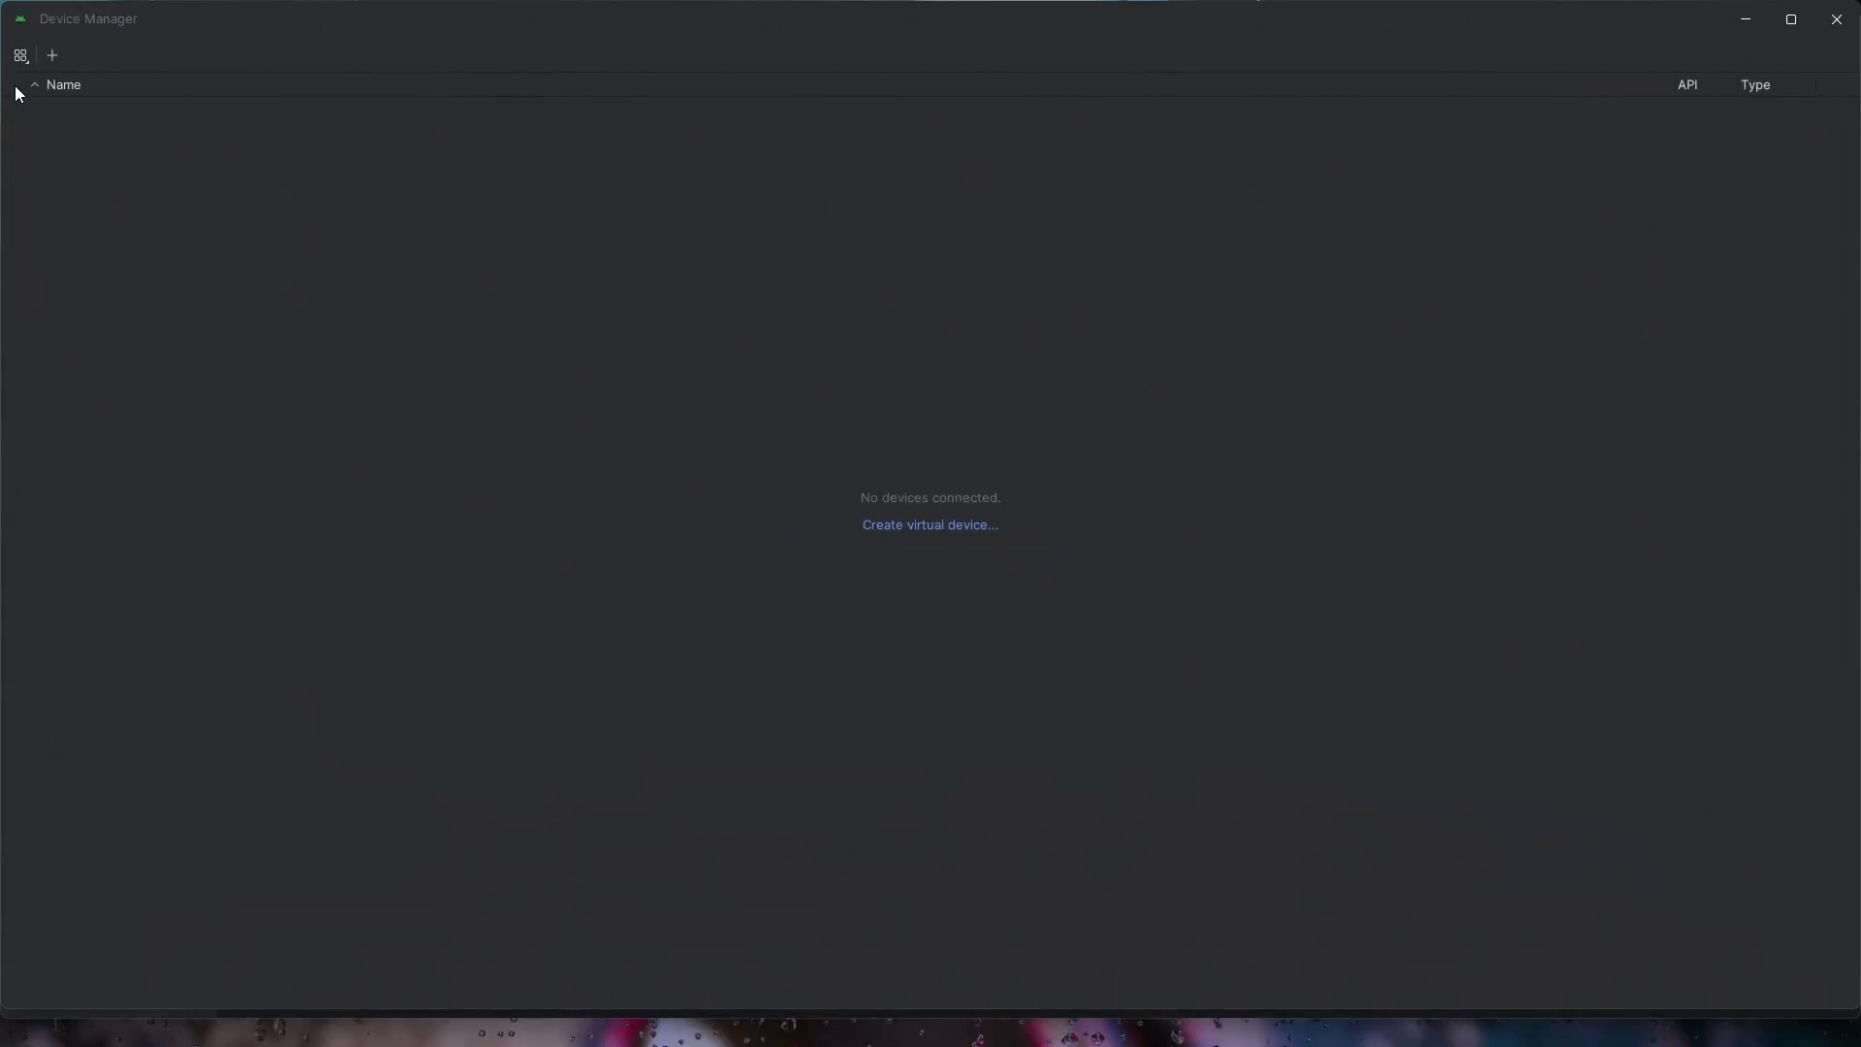
# Step: Create a new virtual device using the TV category's Television (1080p) hardware profile
pyautogui.click(930, 525)
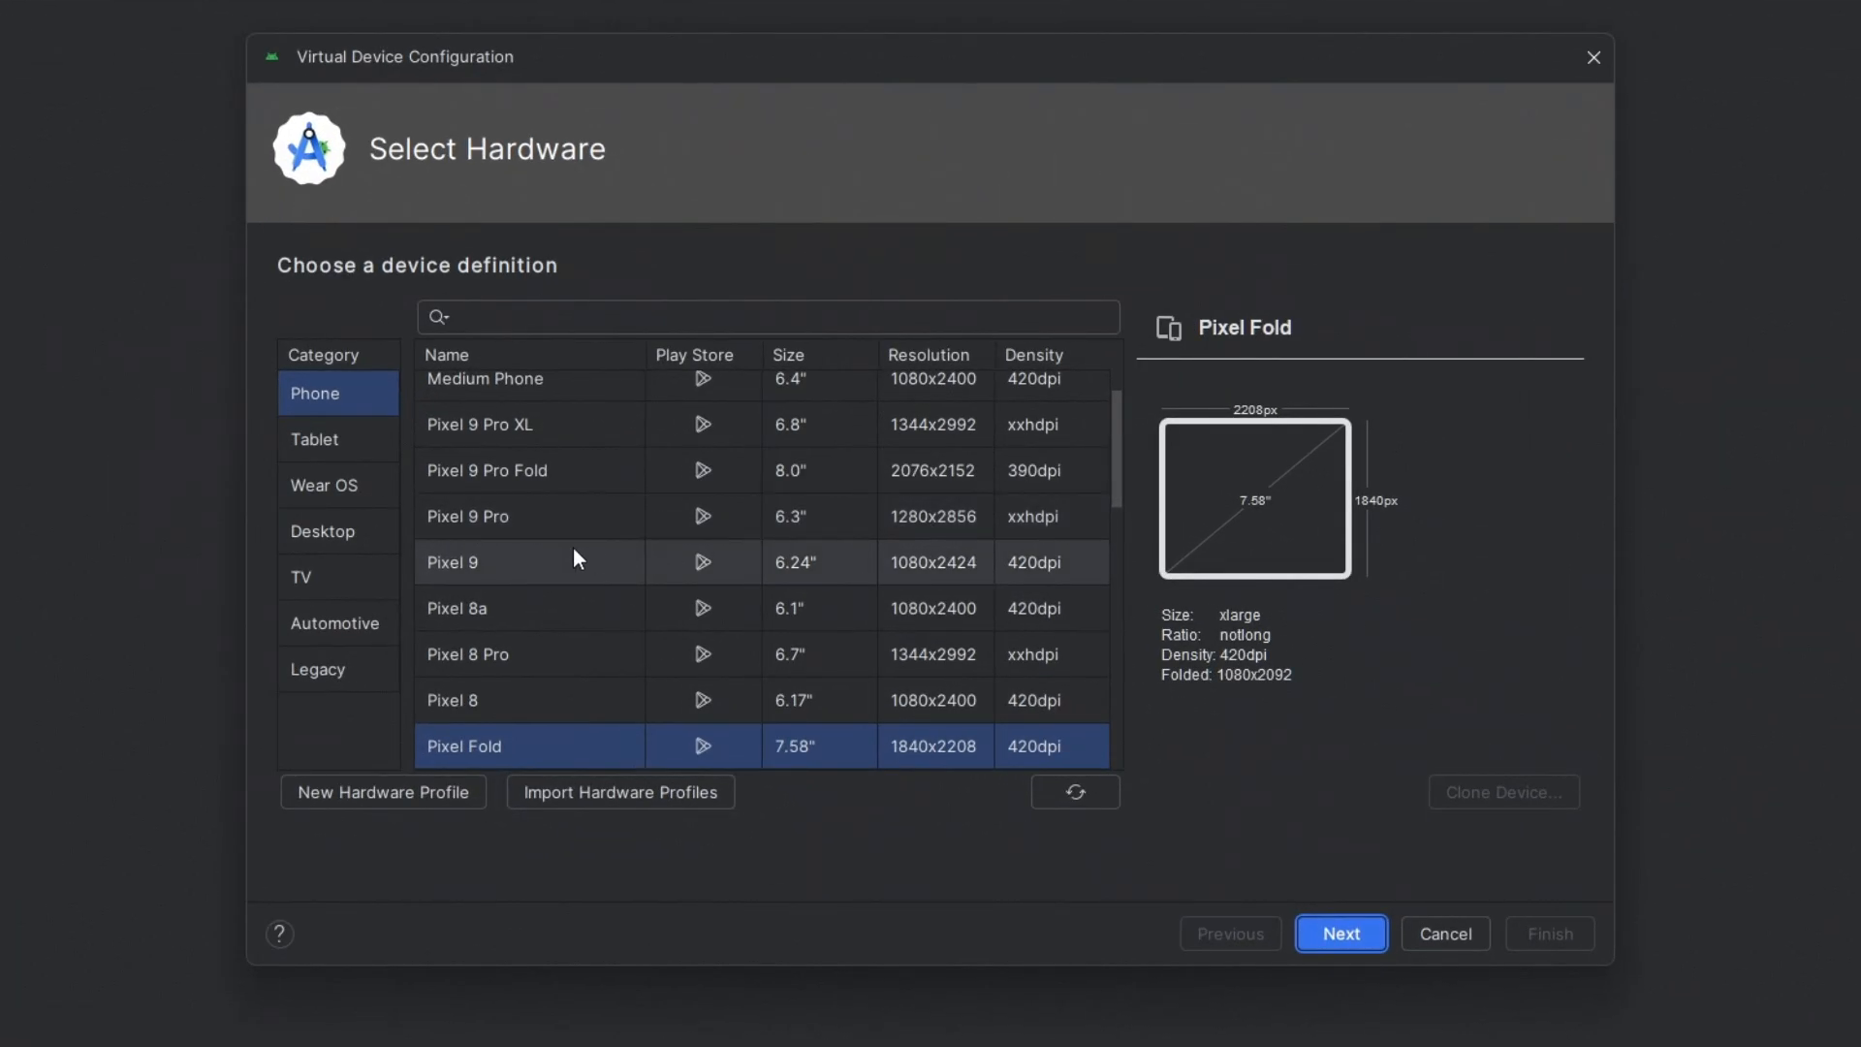
pyautogui.click(302, 576)
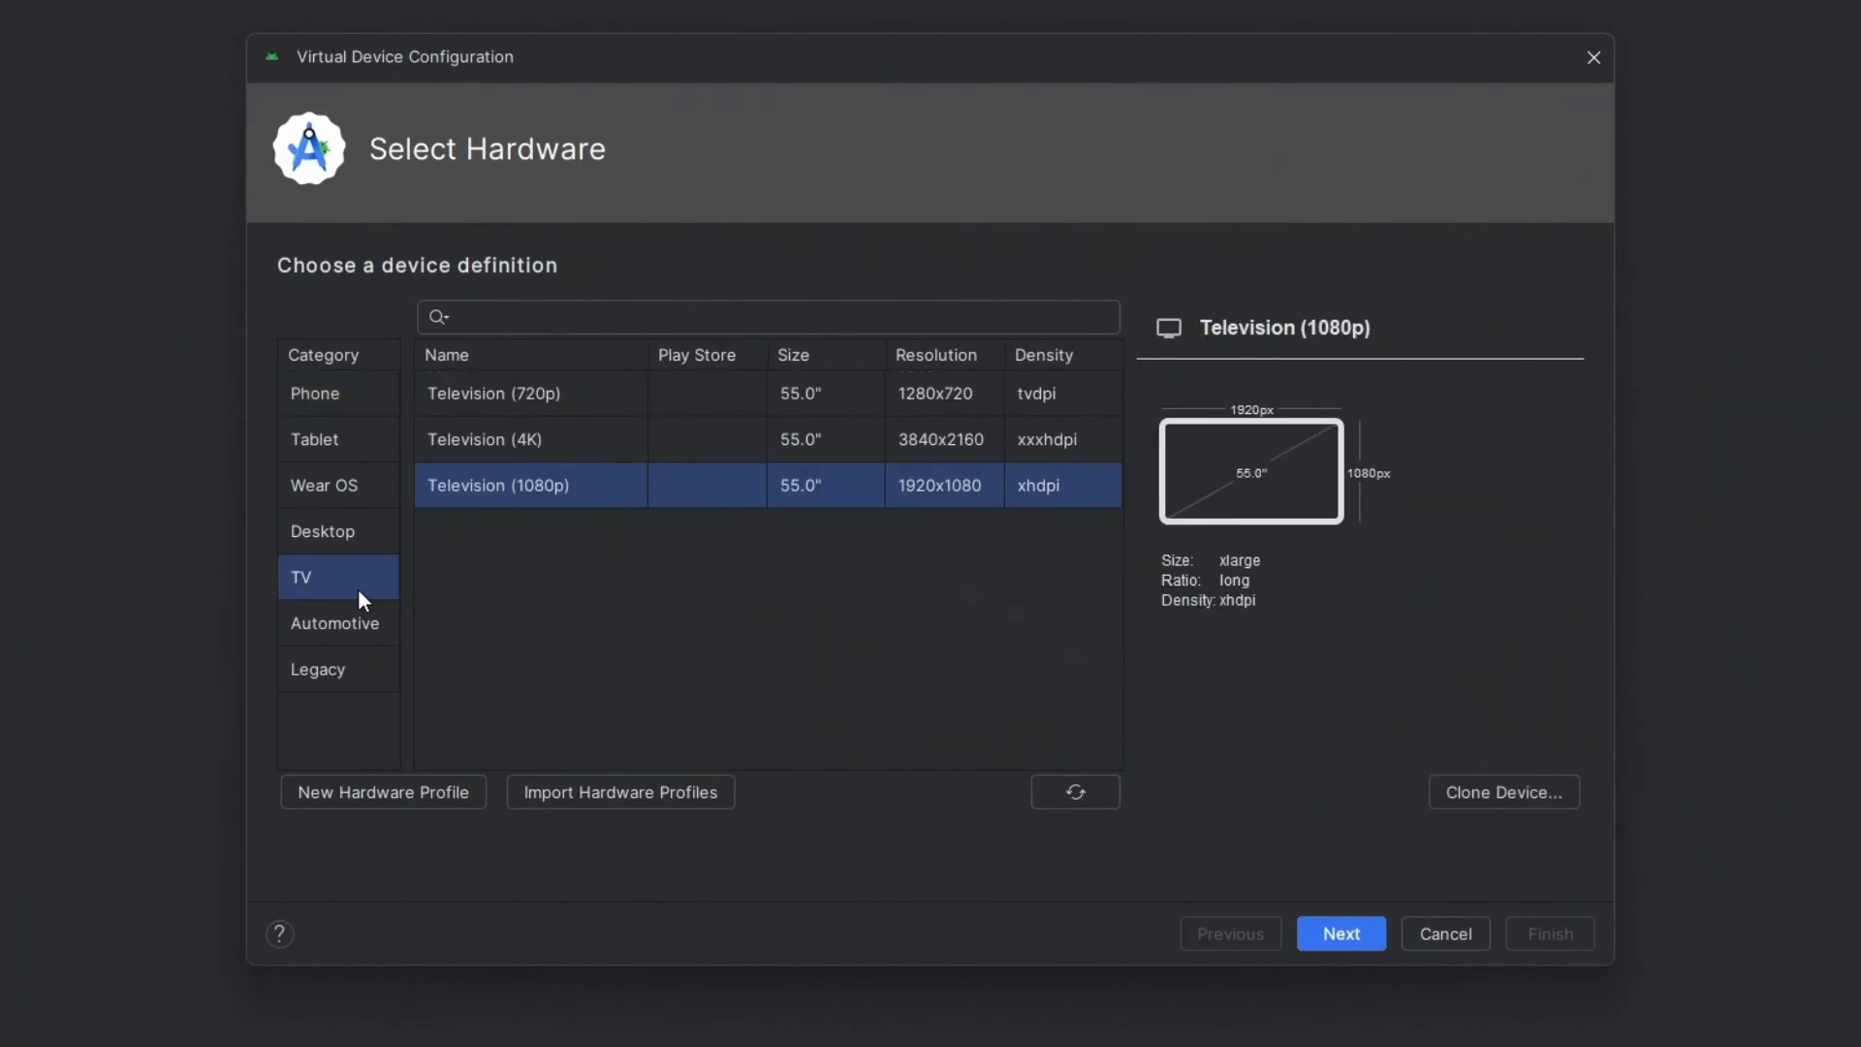
pyautogui.moveTo(534, 493)
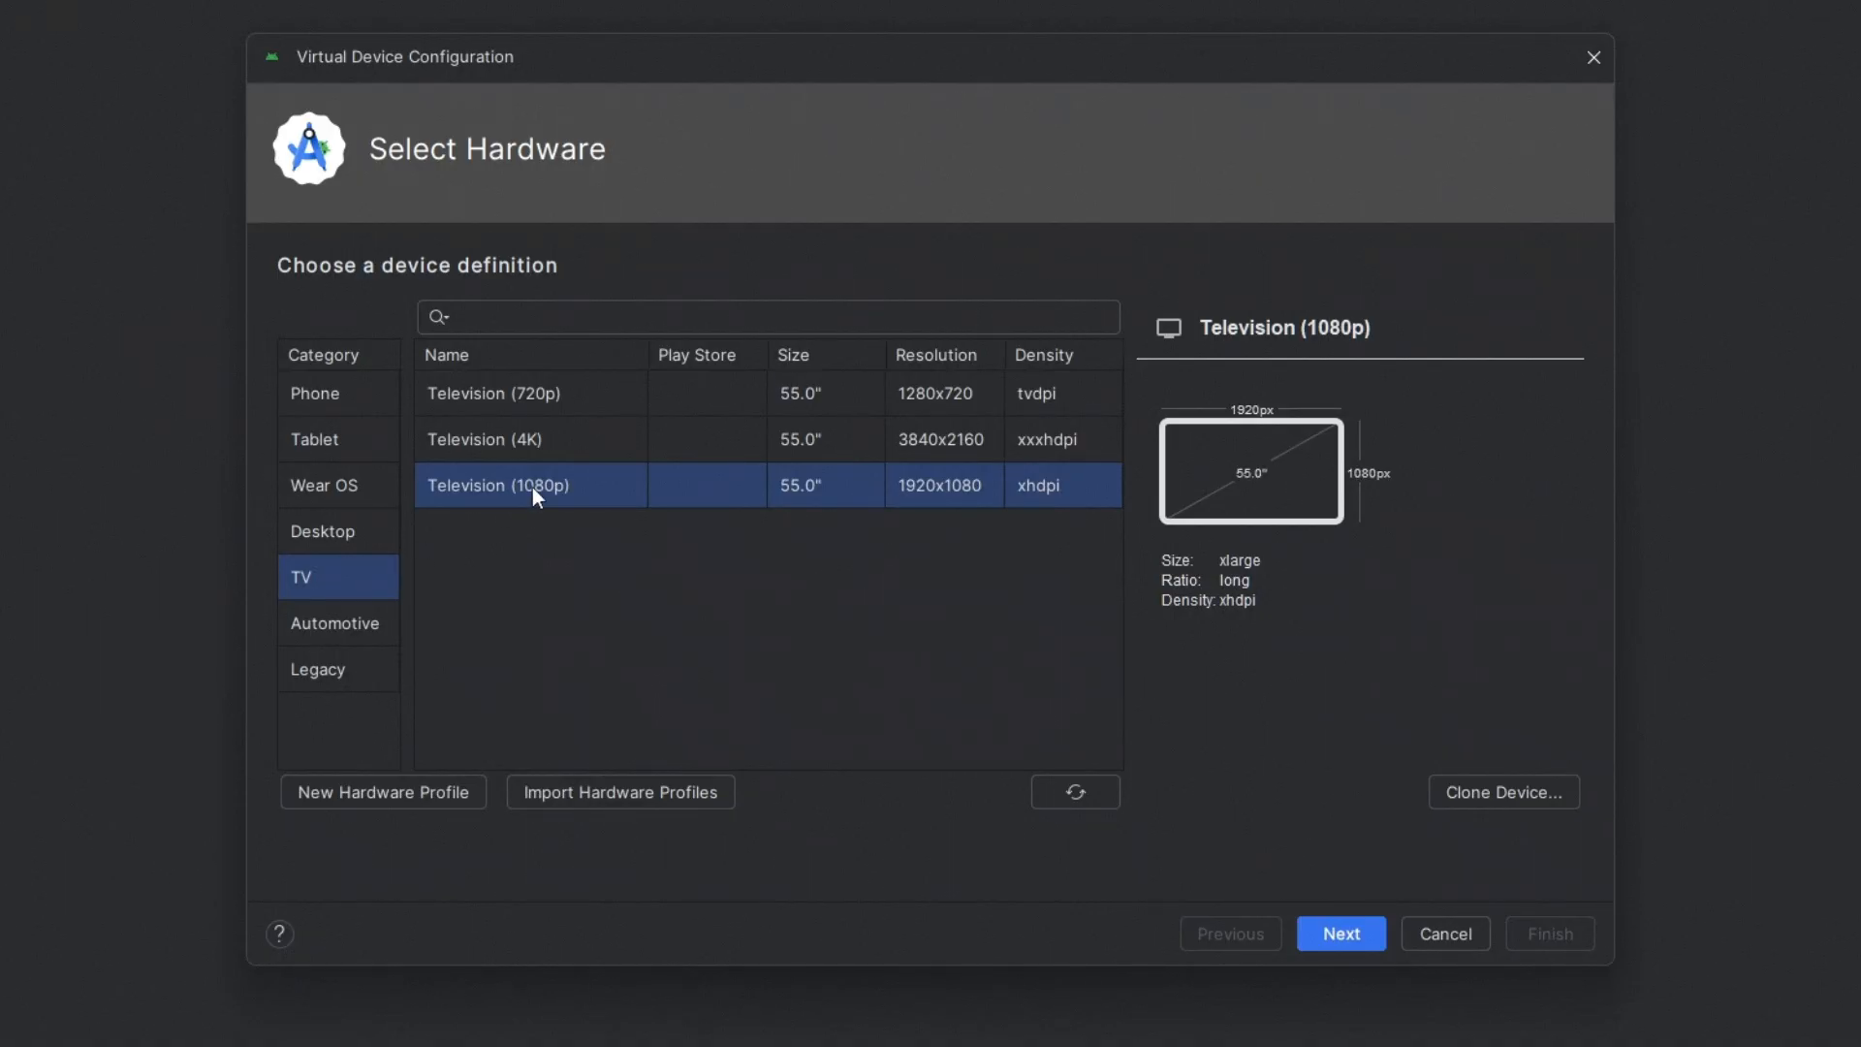
pyautogui.moveTo(1340, 933)
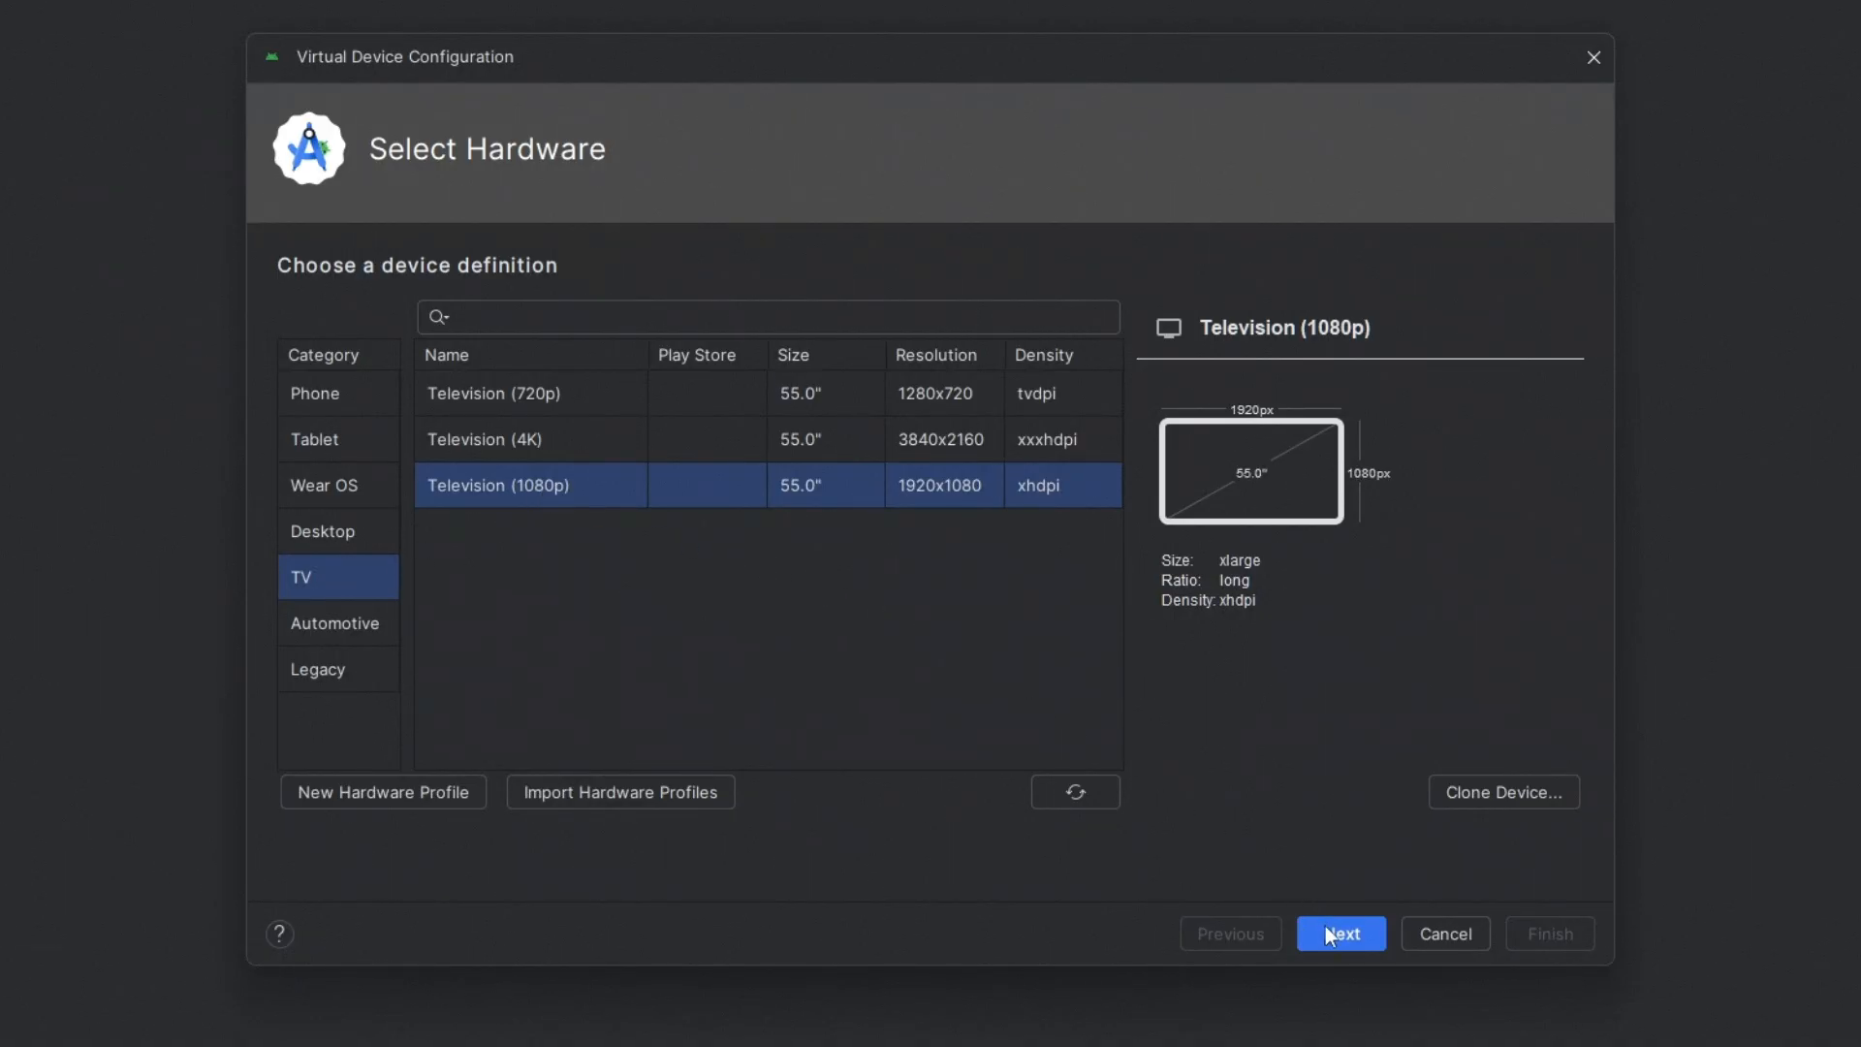
pyautogui.click(1338, 933)
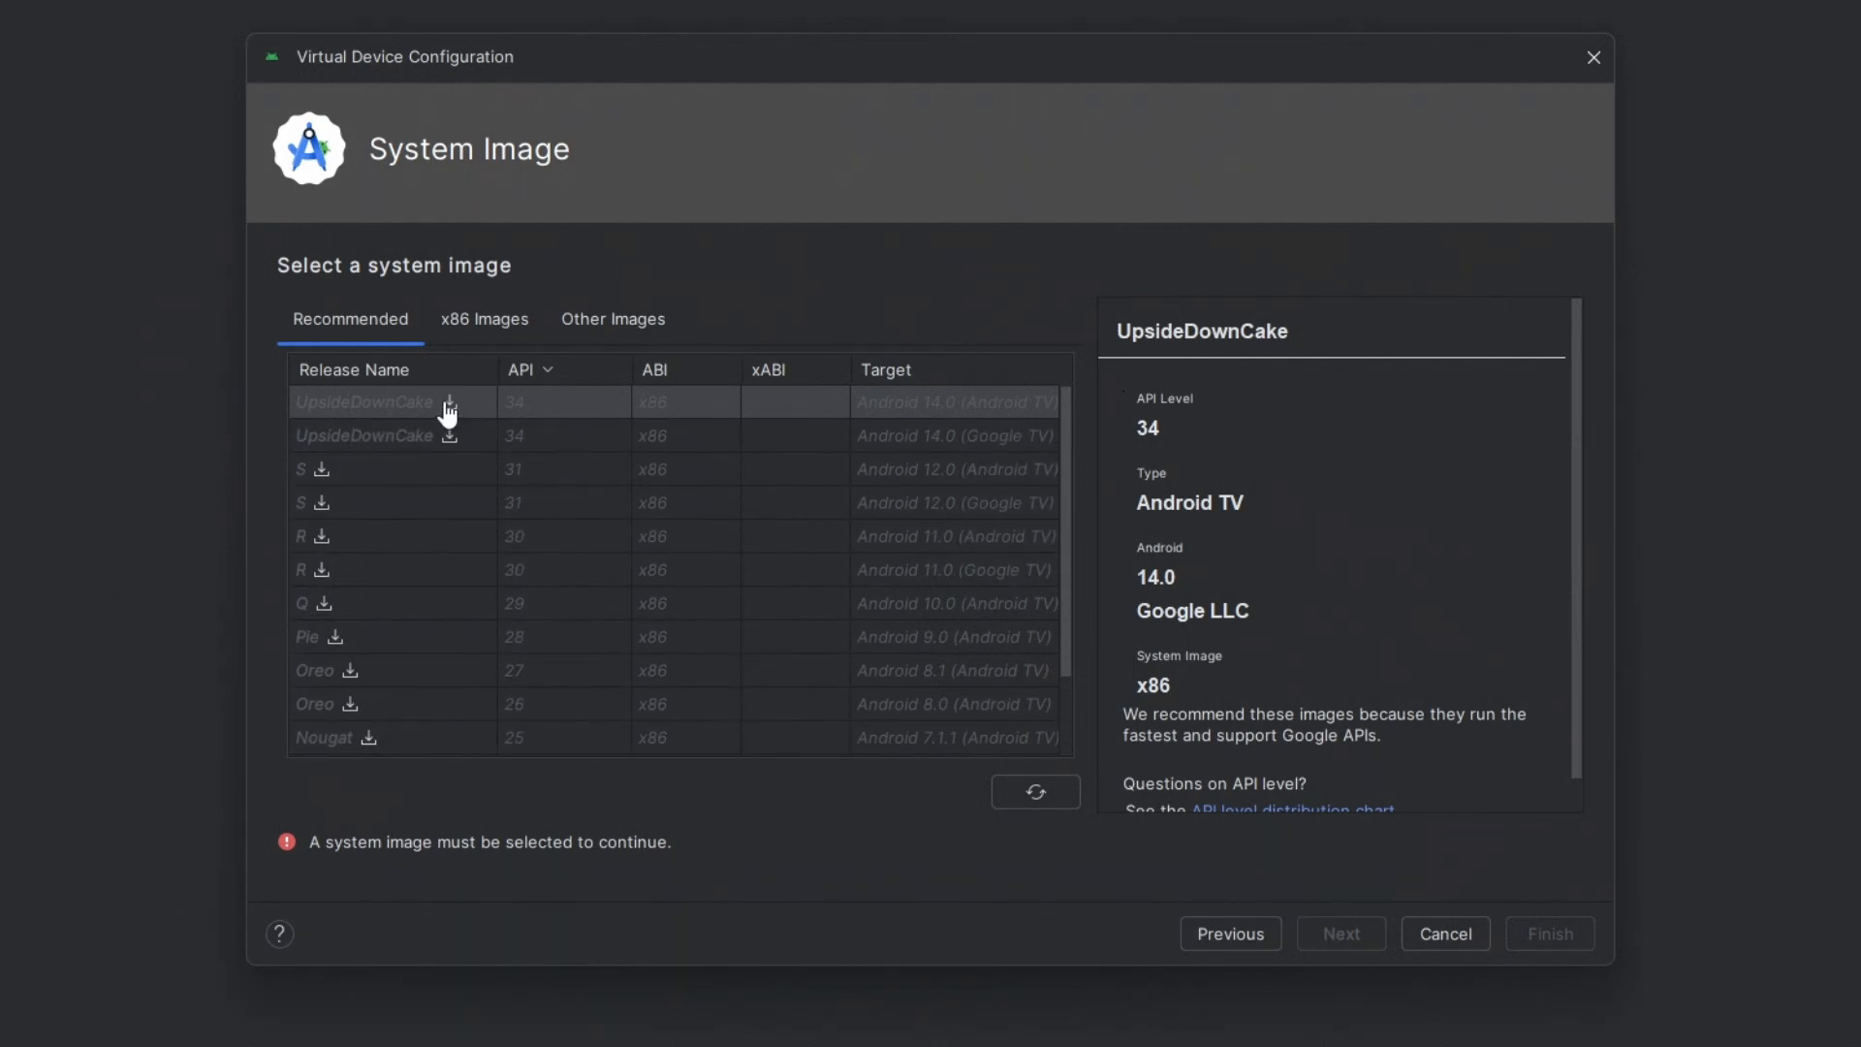
# Step: Download and select the UpsideDownCake Android TV (API 34) system image
pyautogui.click(450, 402)
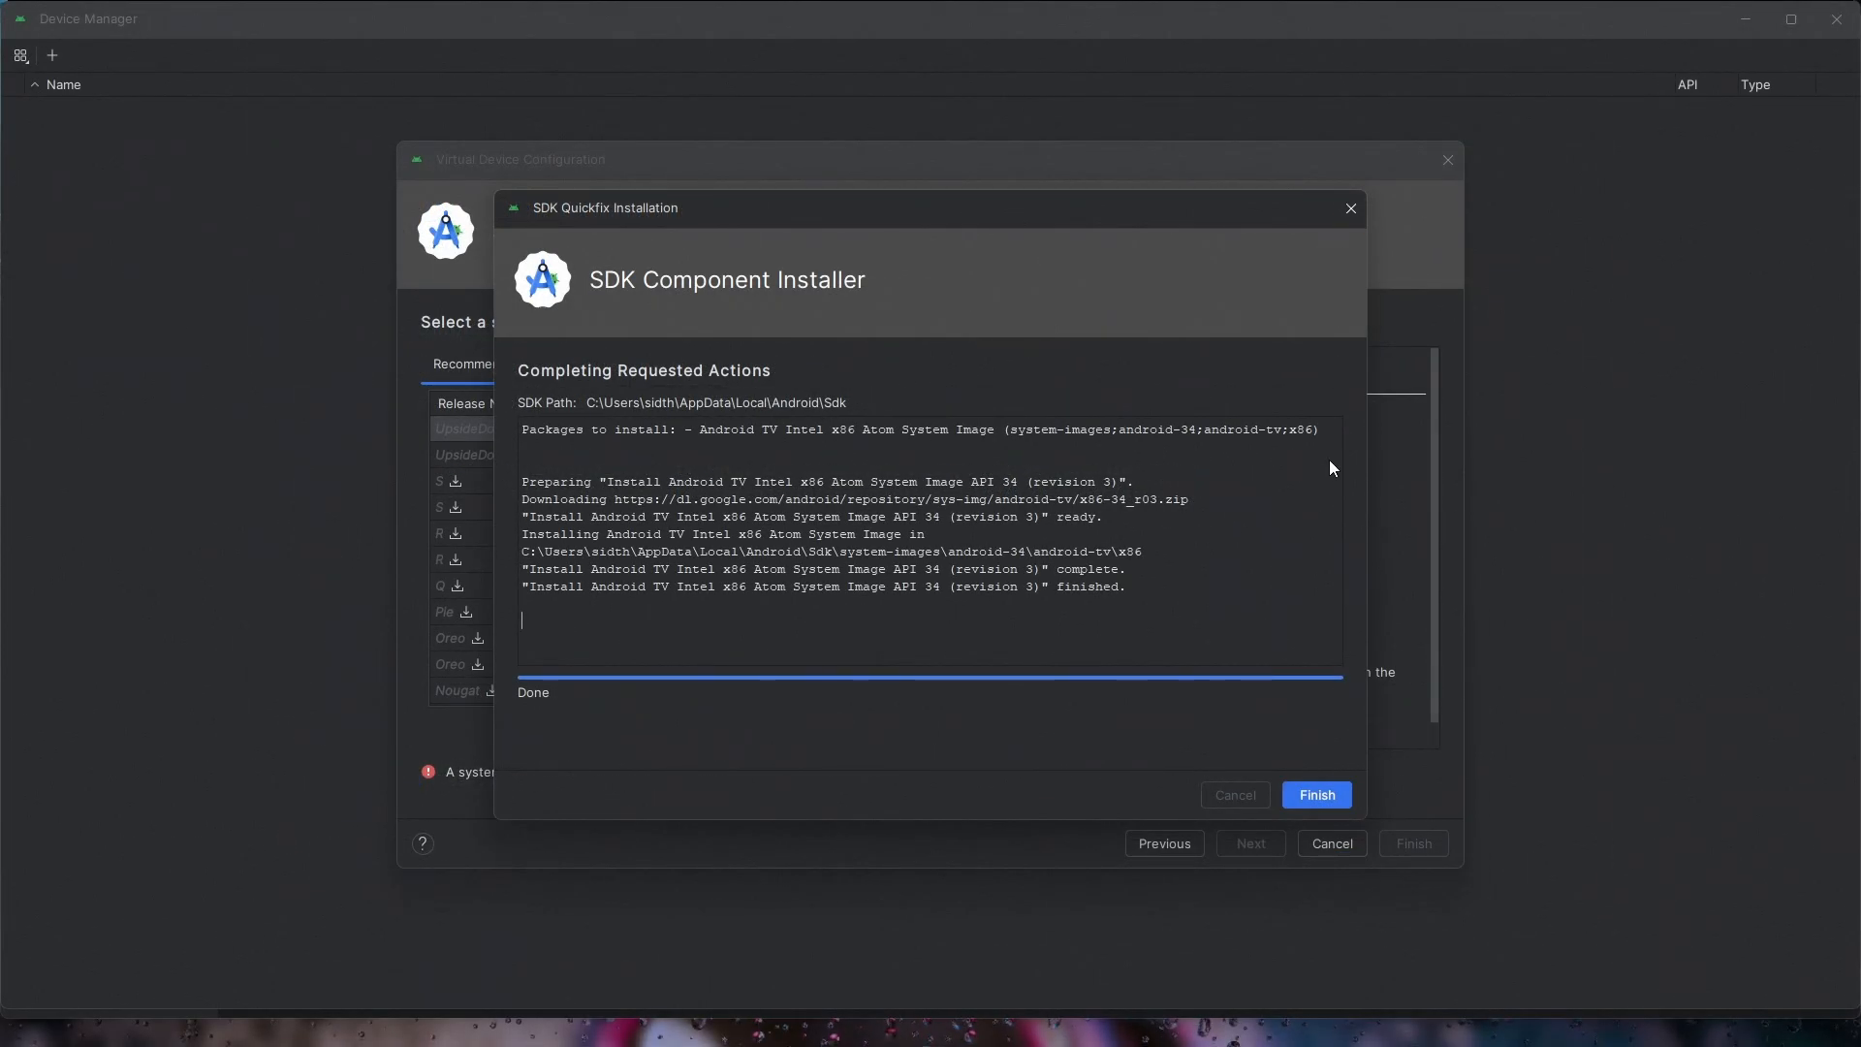
pyautogui.click(1315, 794)
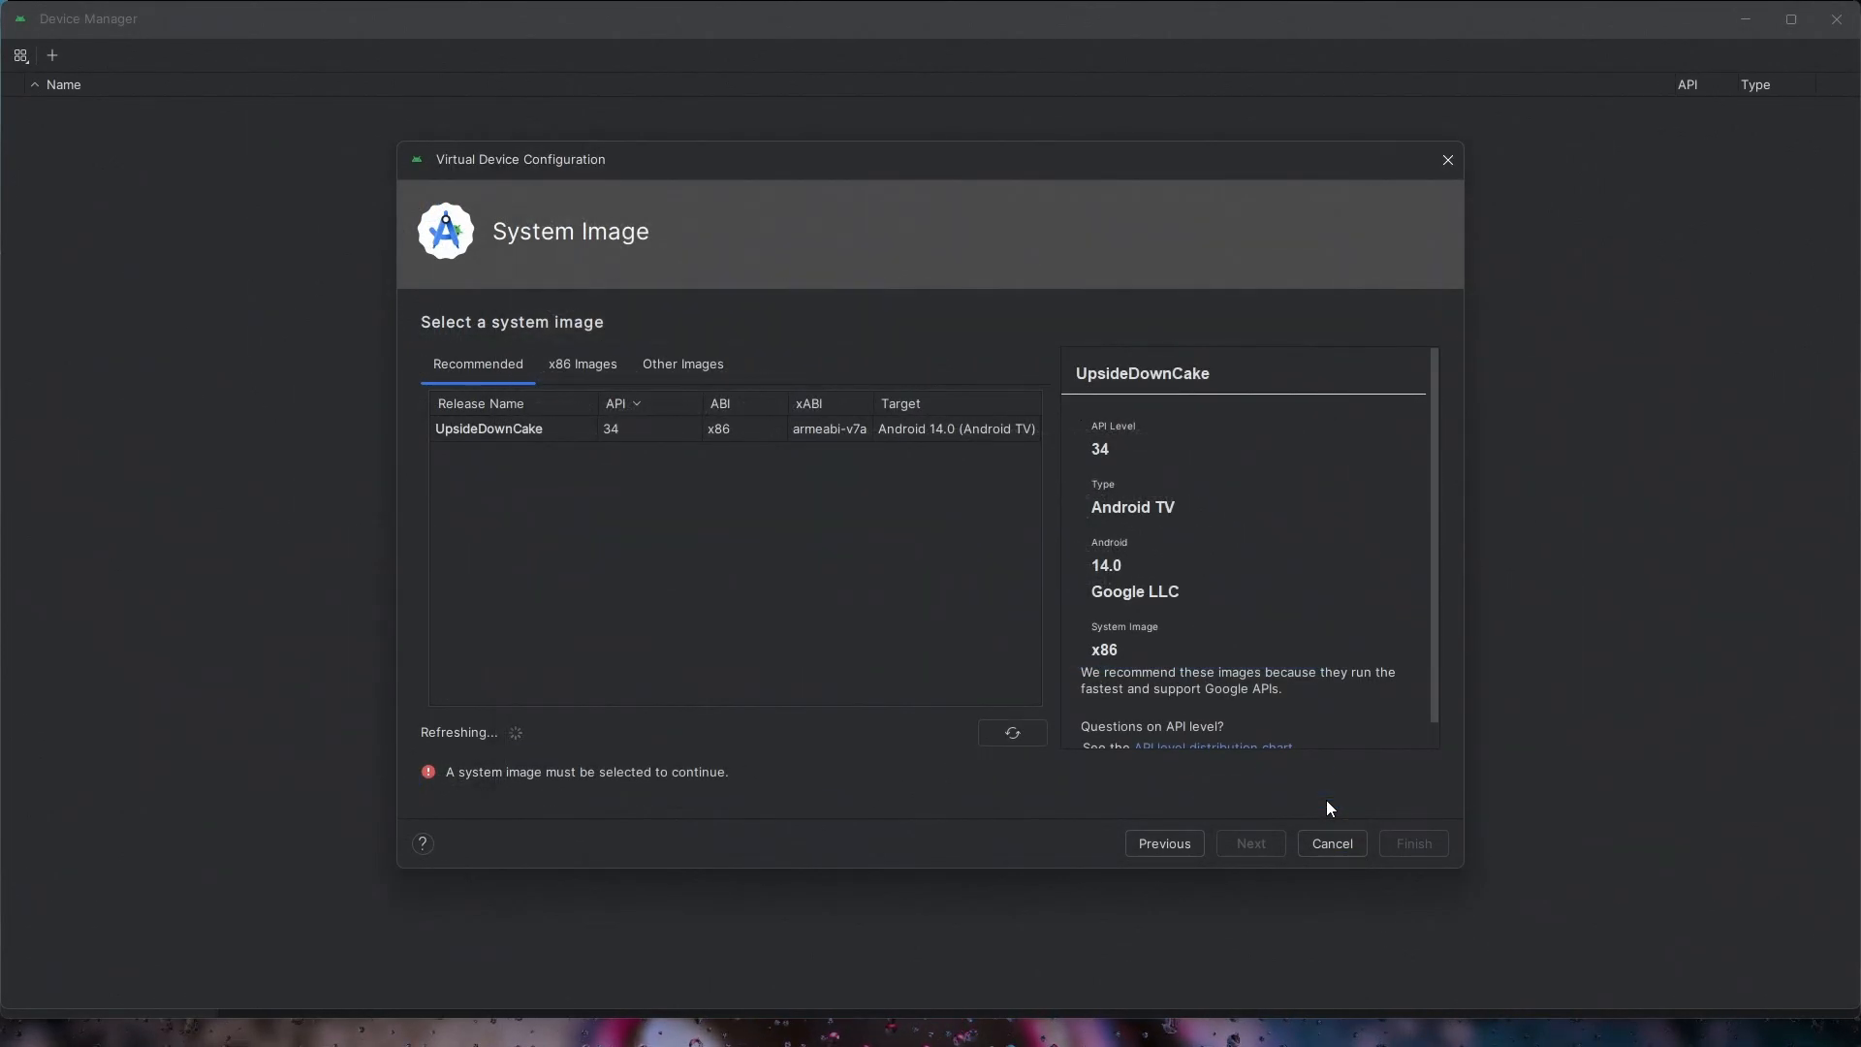
pyautogui.click(487, 429)
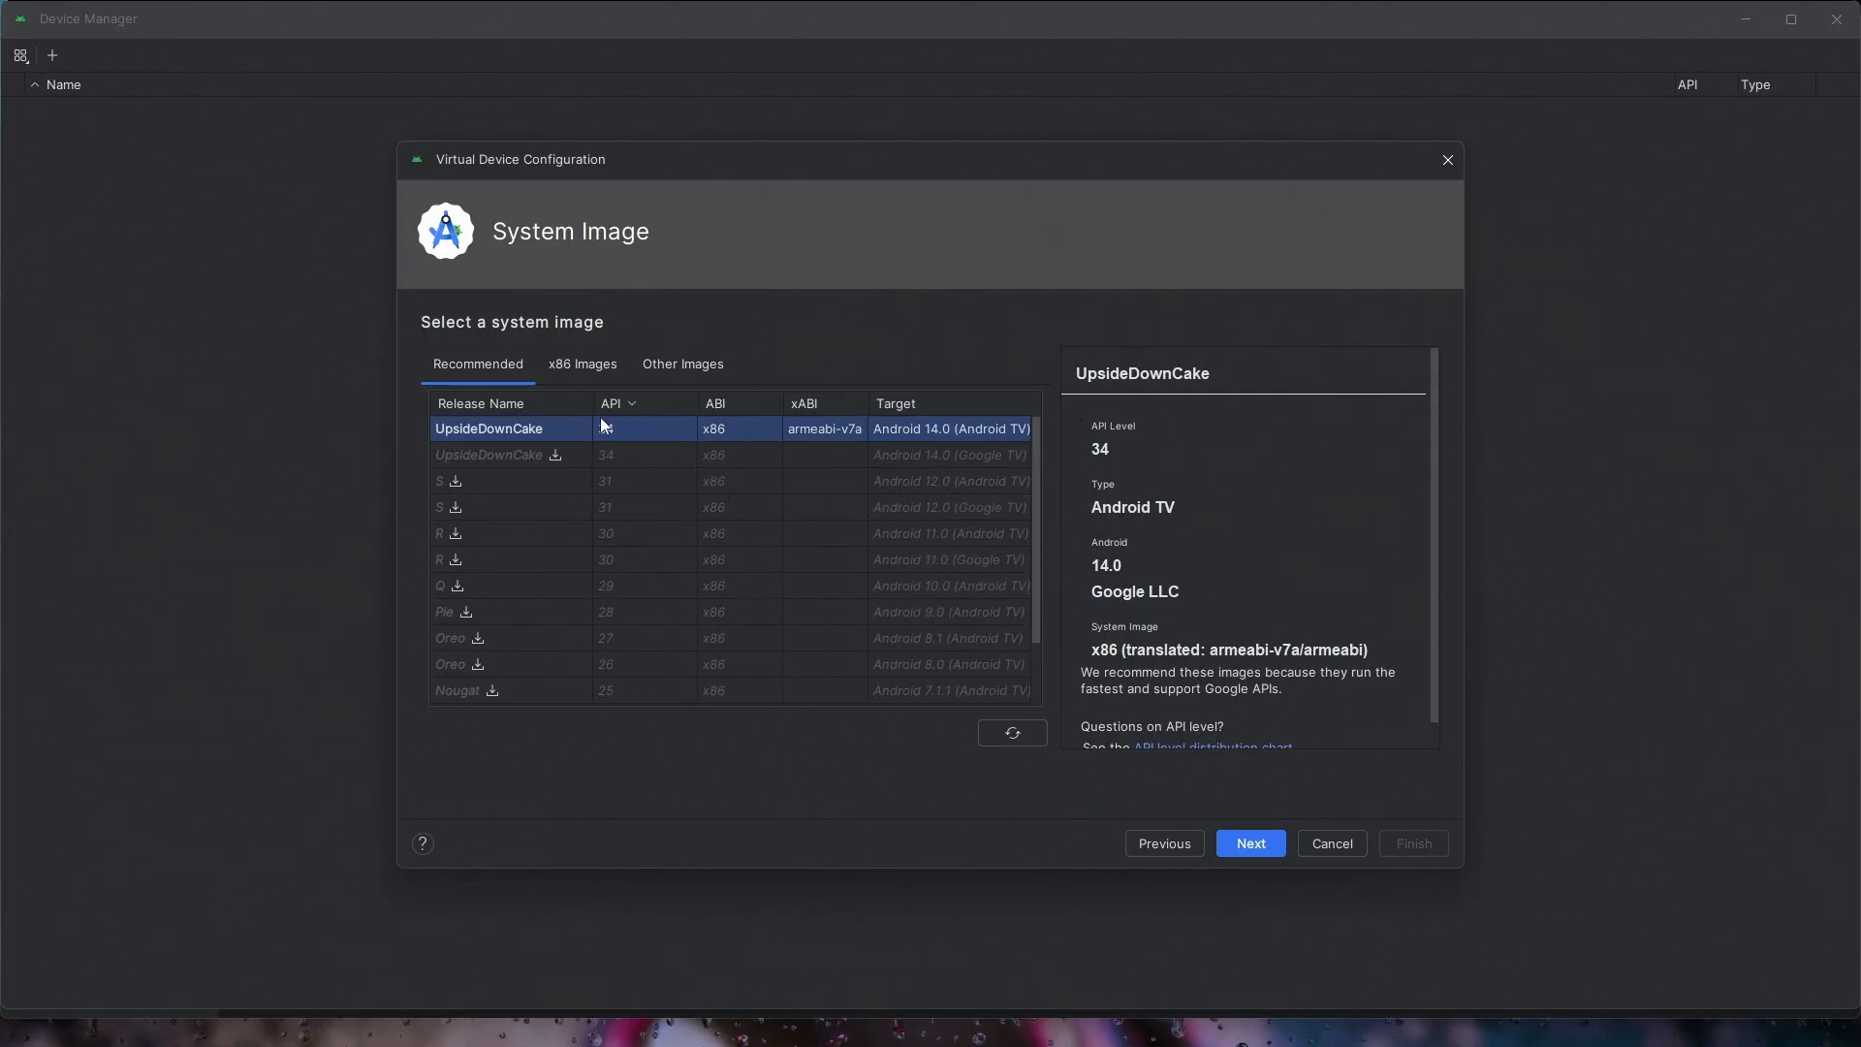
pyautogui.click(1249, 842)
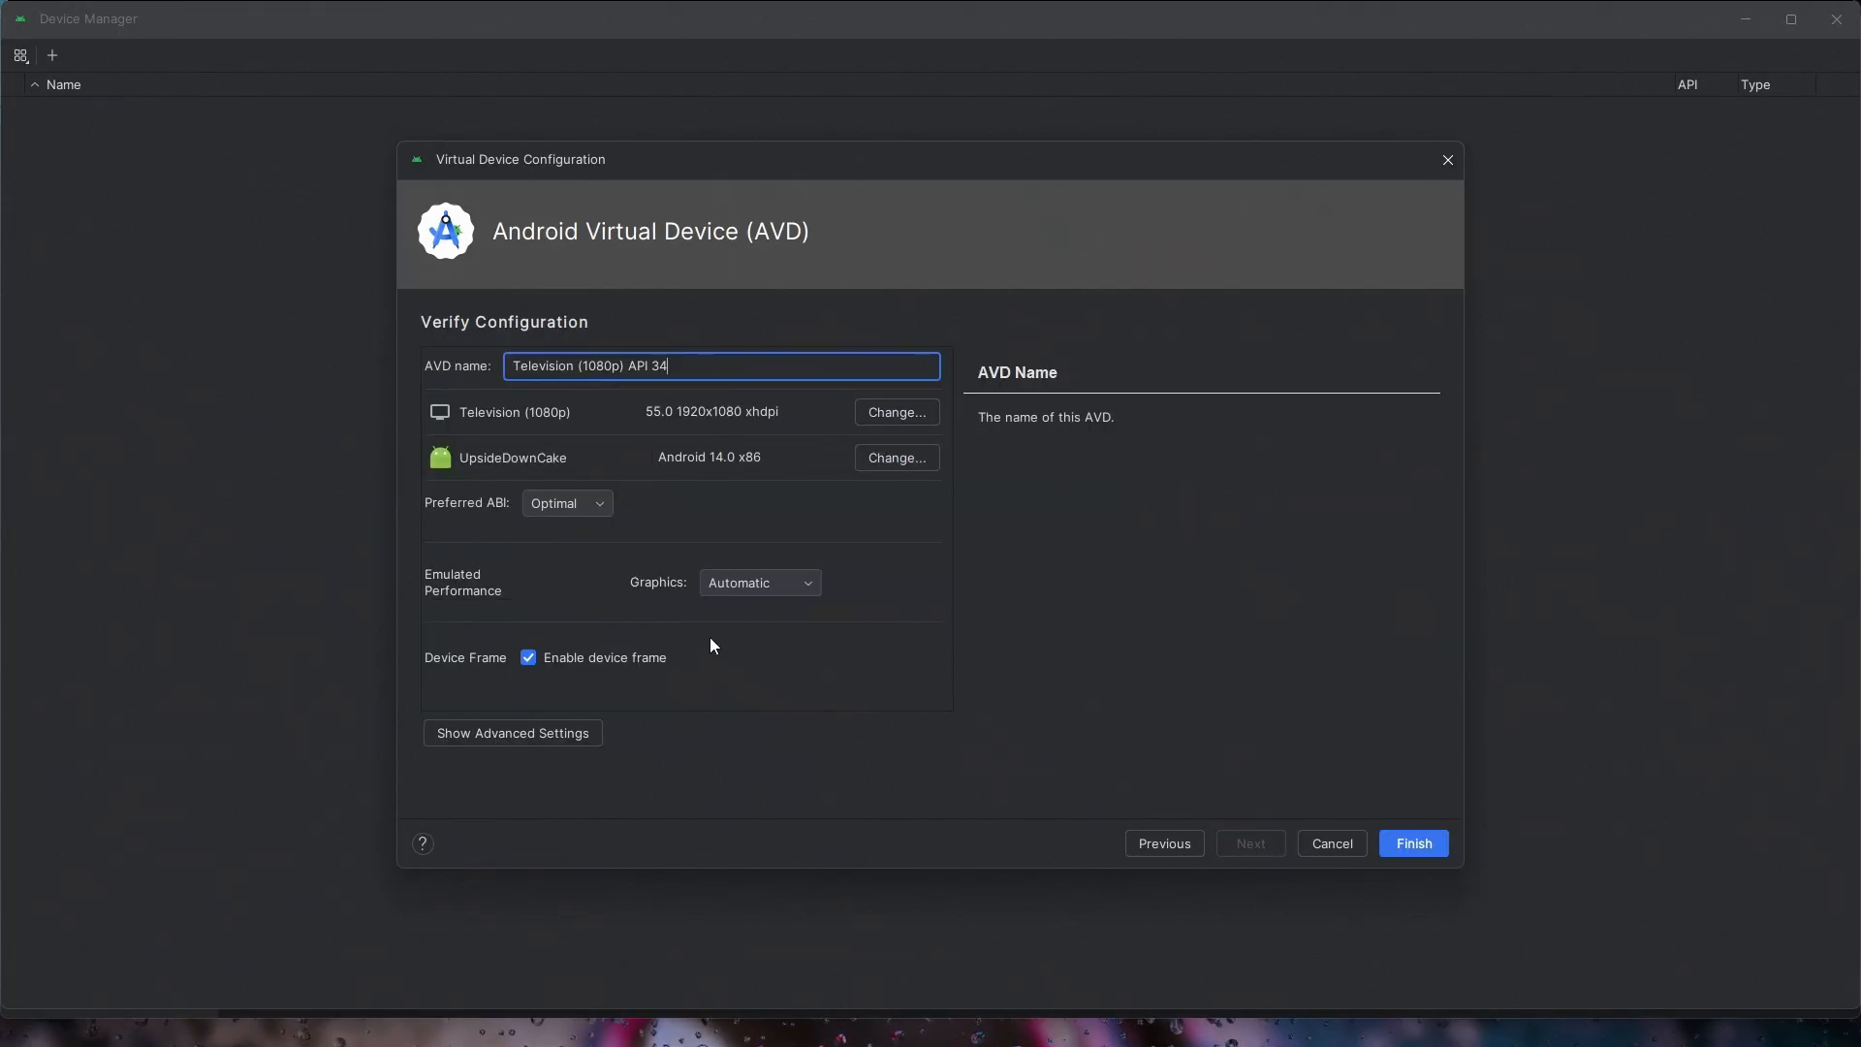
# Step: Name the AVD 'Android TV 14', review advanced storage settings, and finish creating it
pyautogui.write('Android TV')
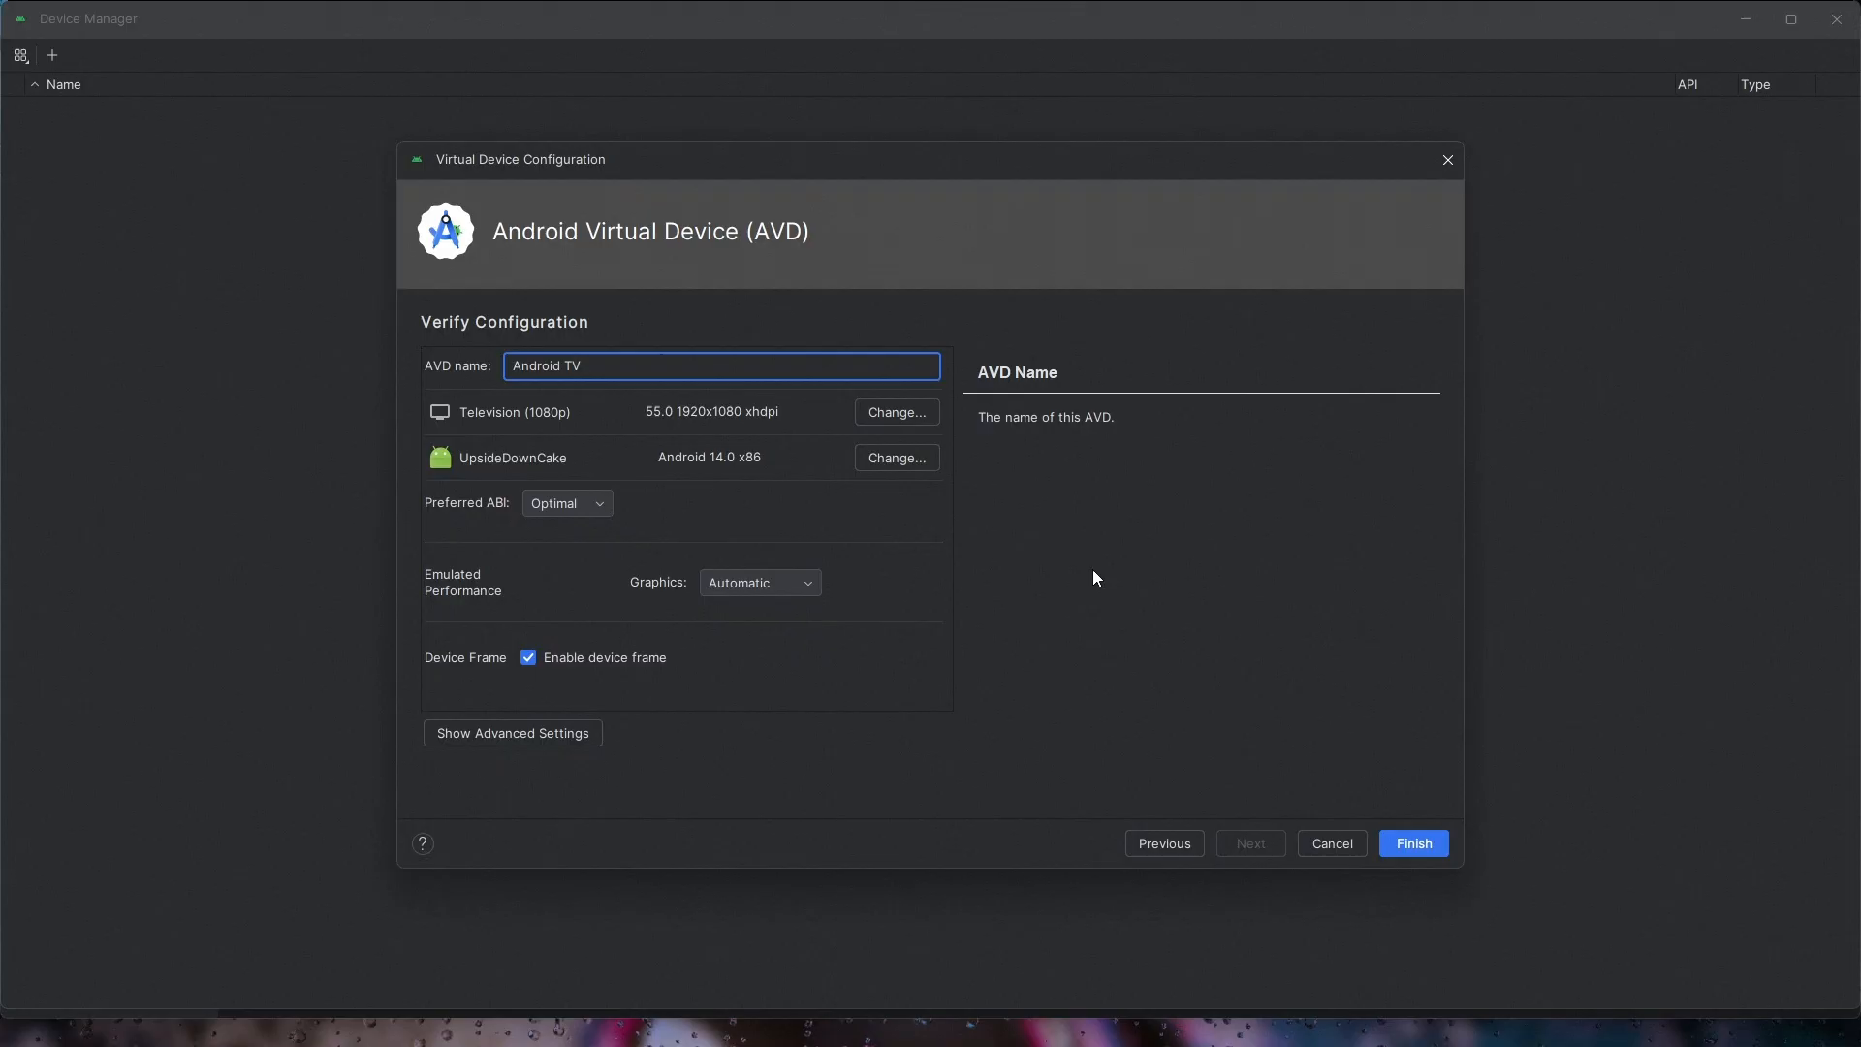
pyautogui.write('14')
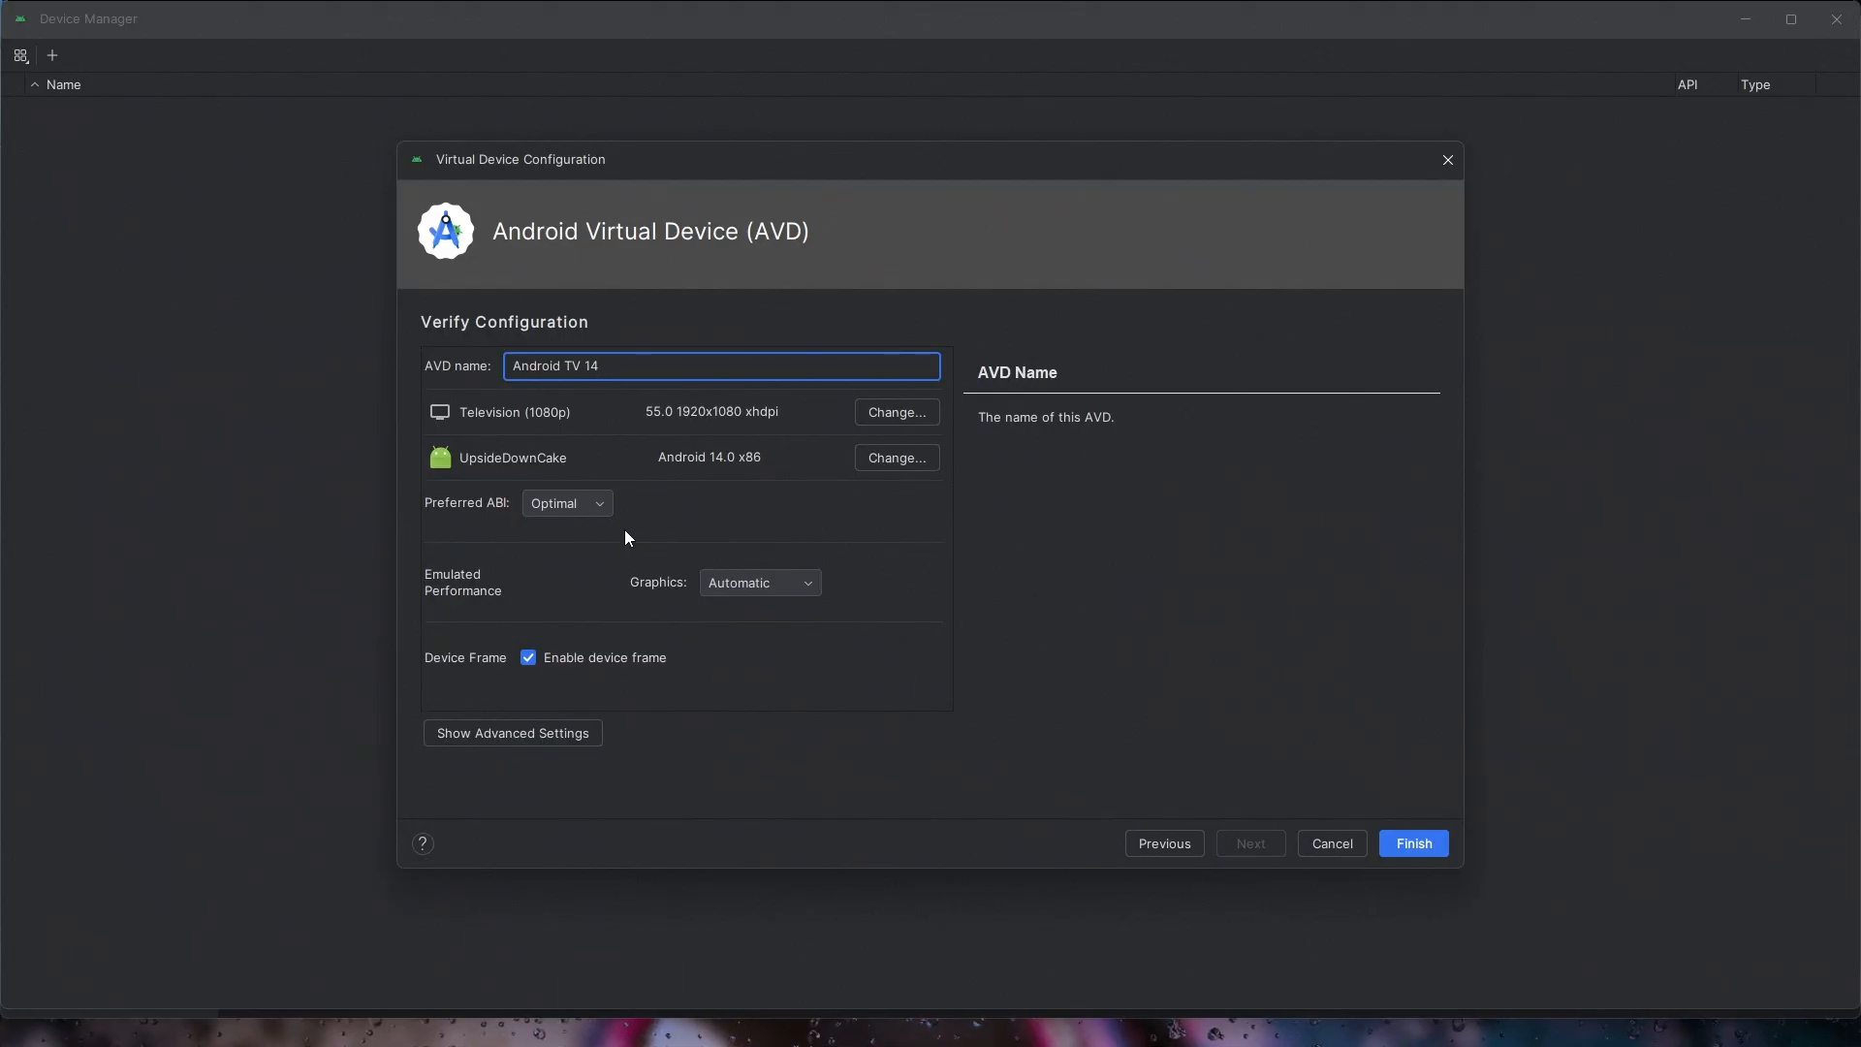
pyautogui.click(511, 732)
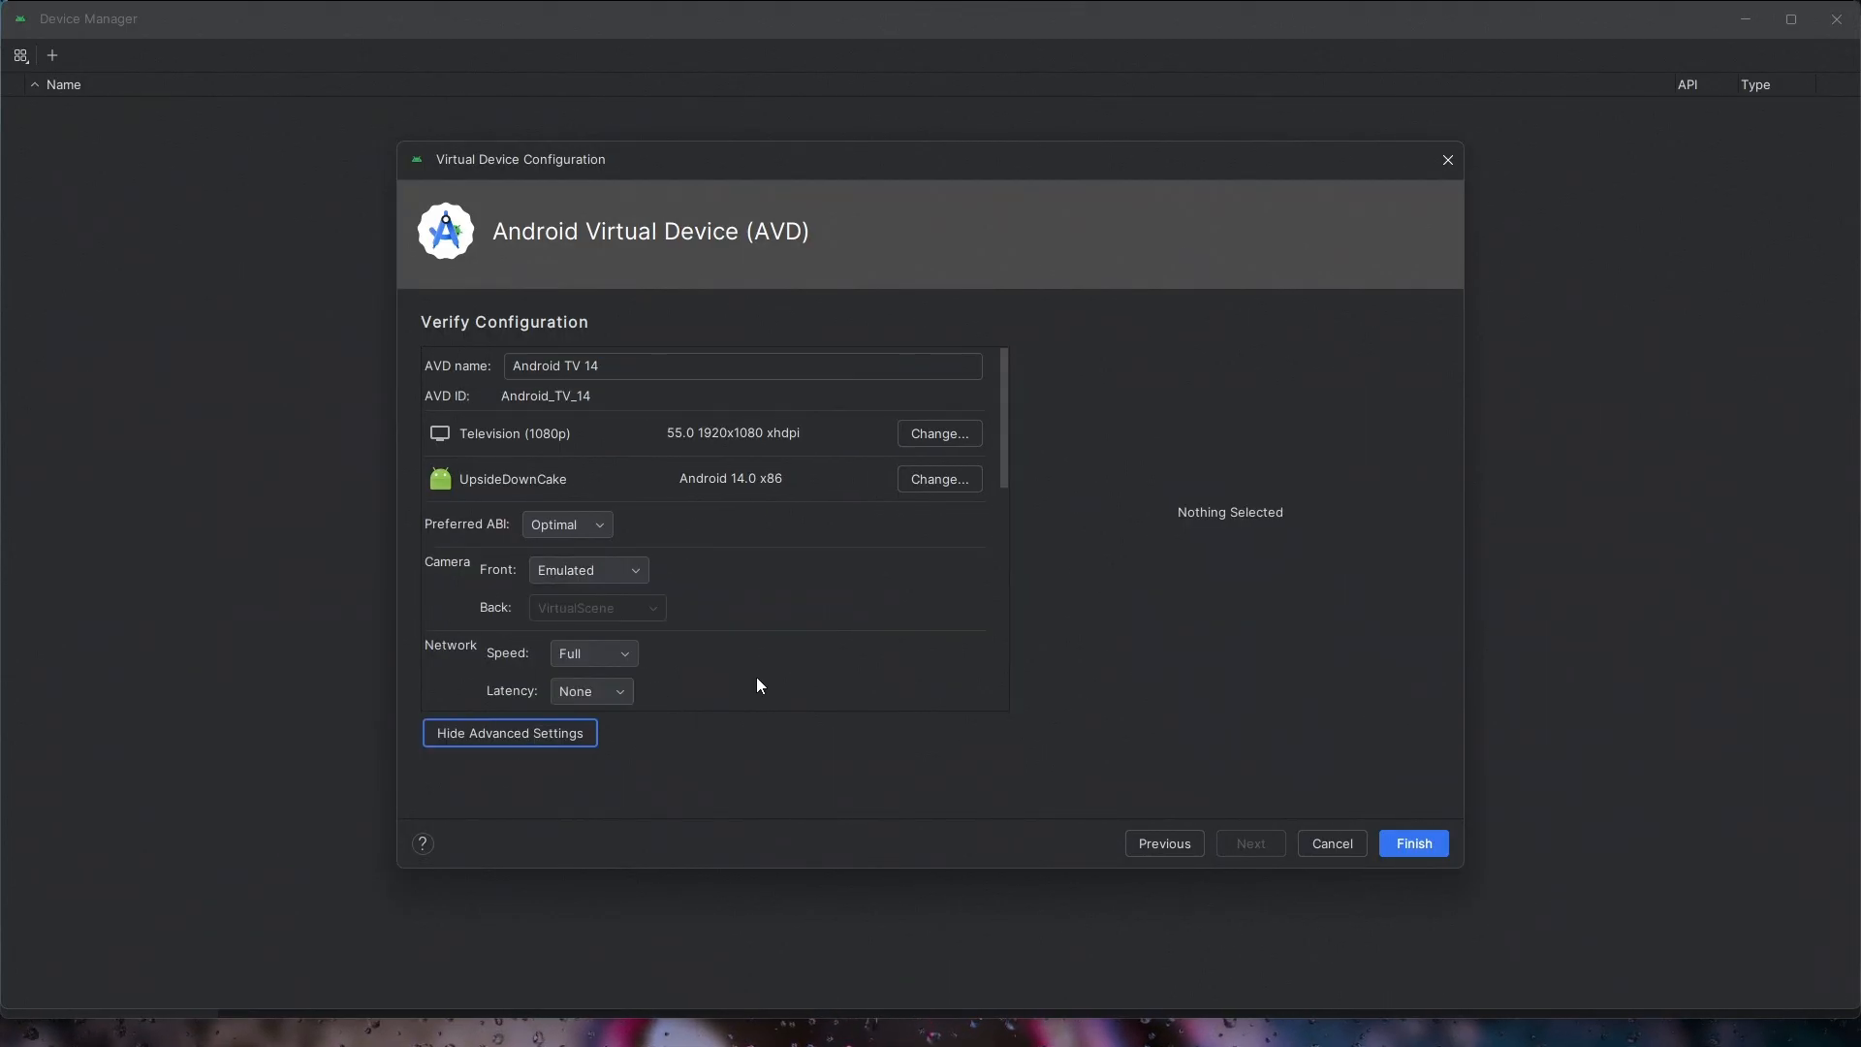
pyautogui.click(587, 453)
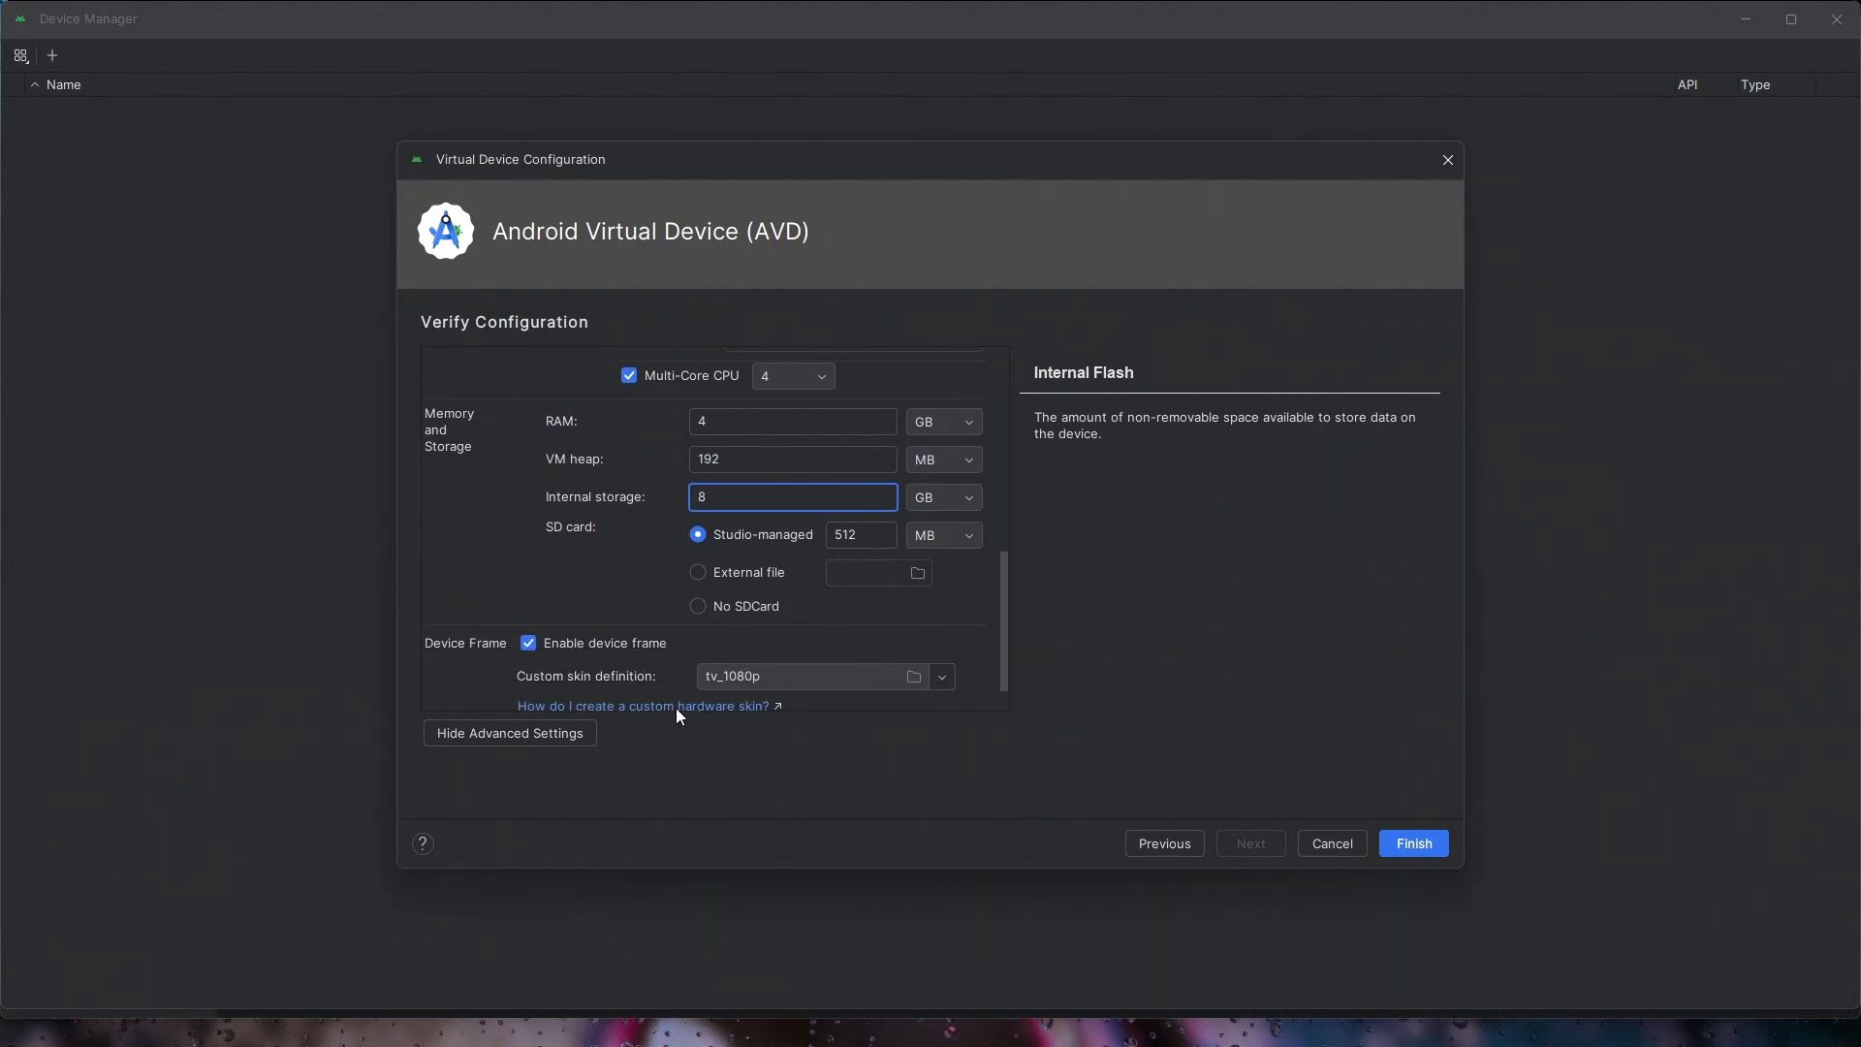
pyautogui.click(1412, 843)
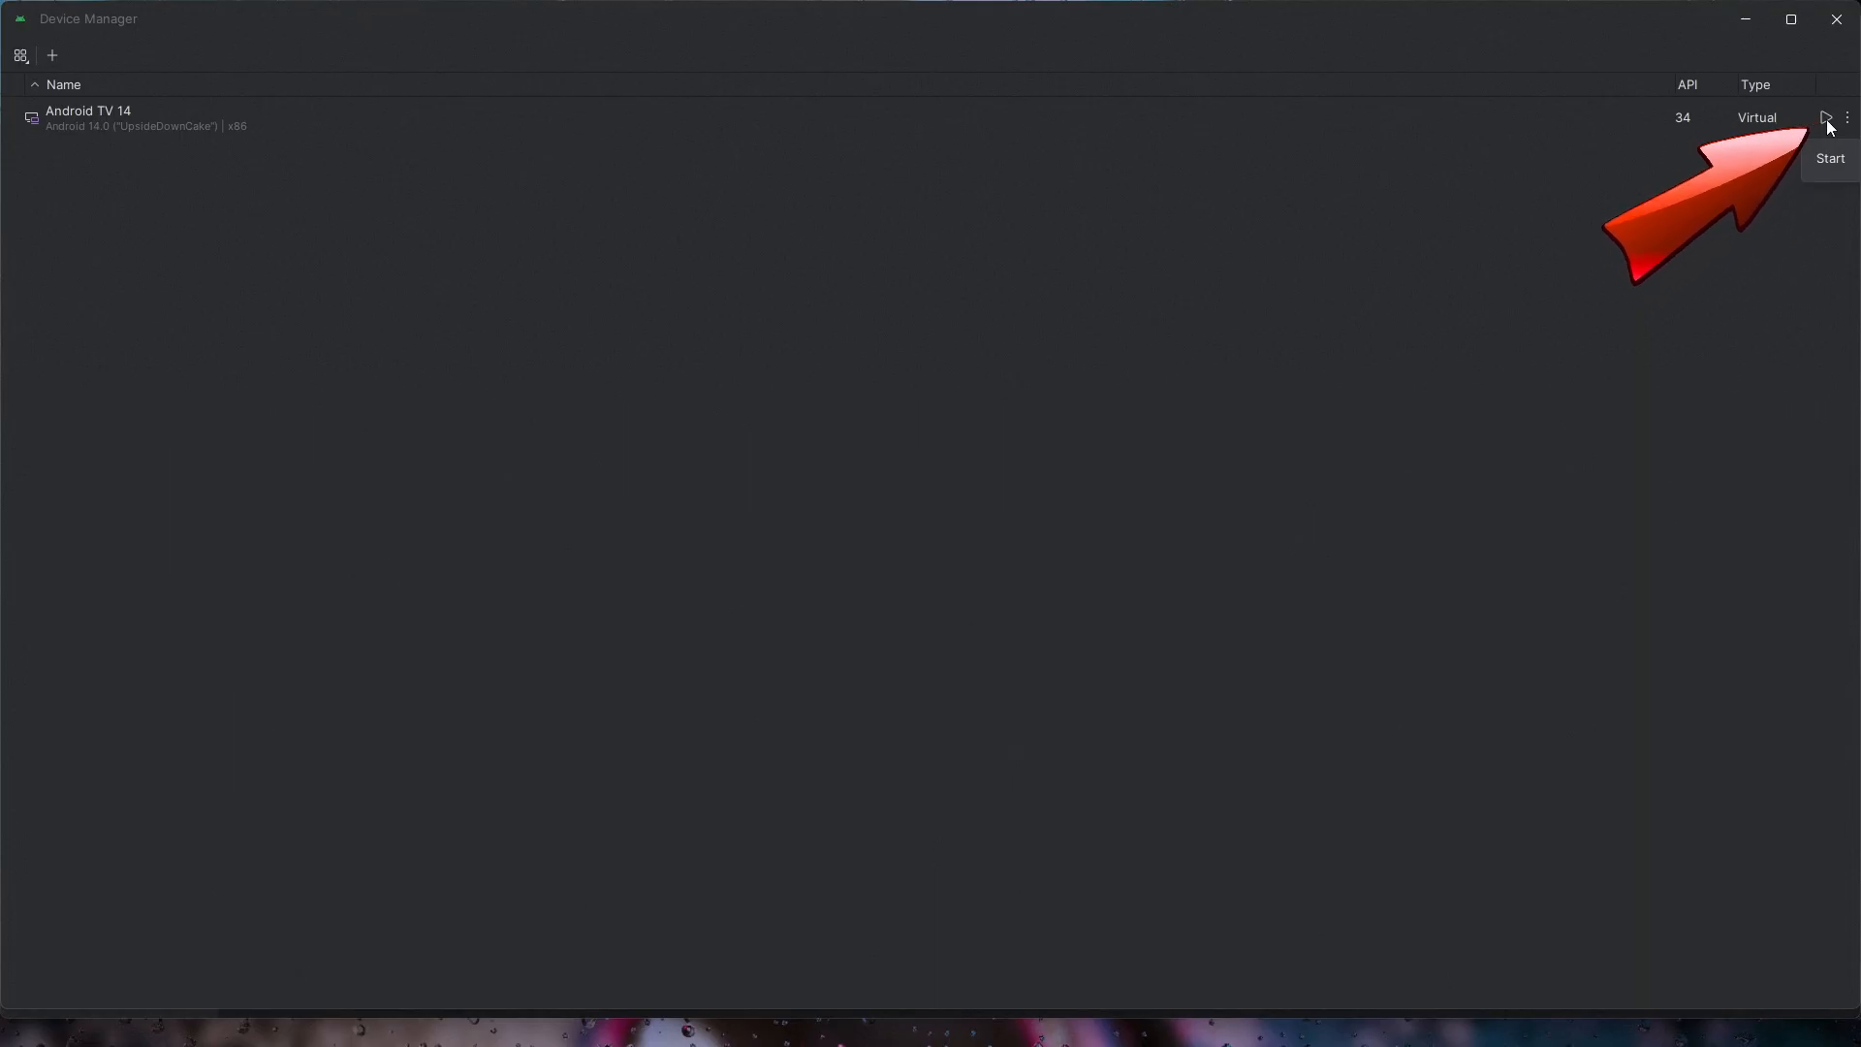
# Step: Start the Android TV 14 virtual device from Device Manager
pyautogui.click(1826, 117)
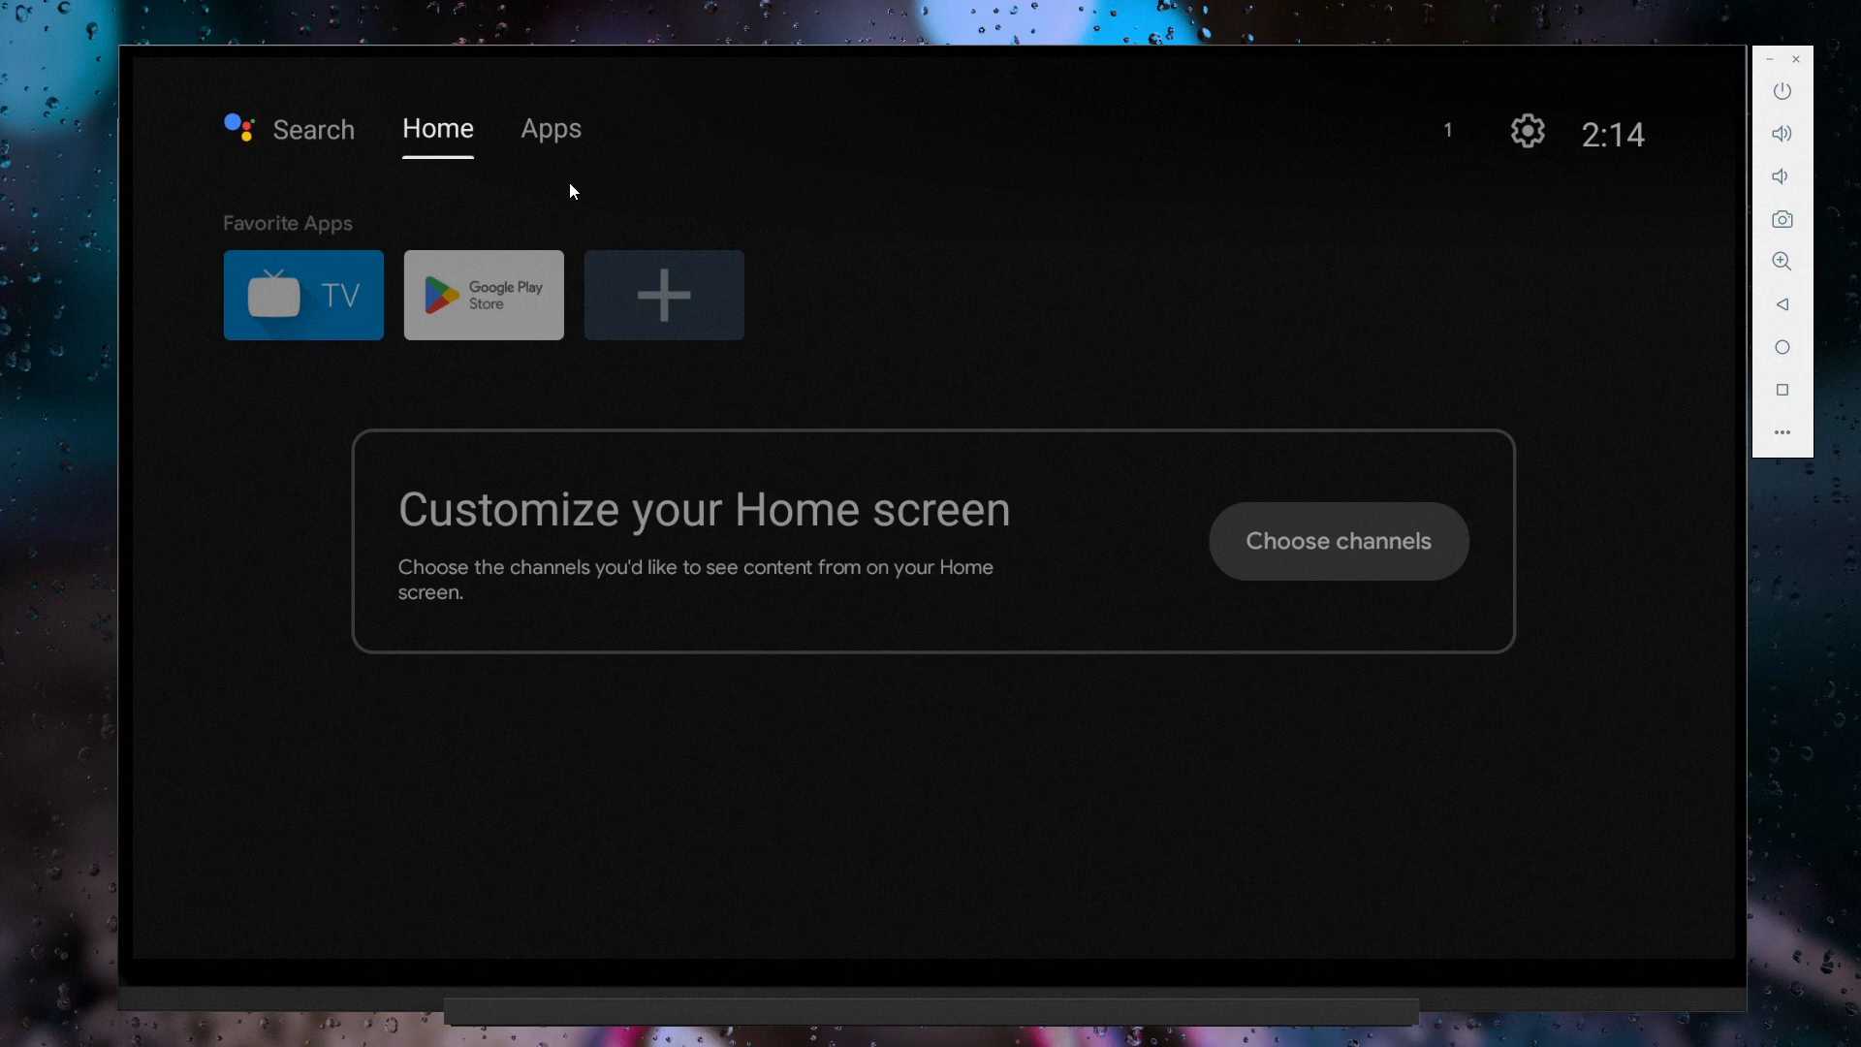
# Step: Check Device Preferences > About to confirm Android TV OS version 14
pyautogui.click(550, 128)
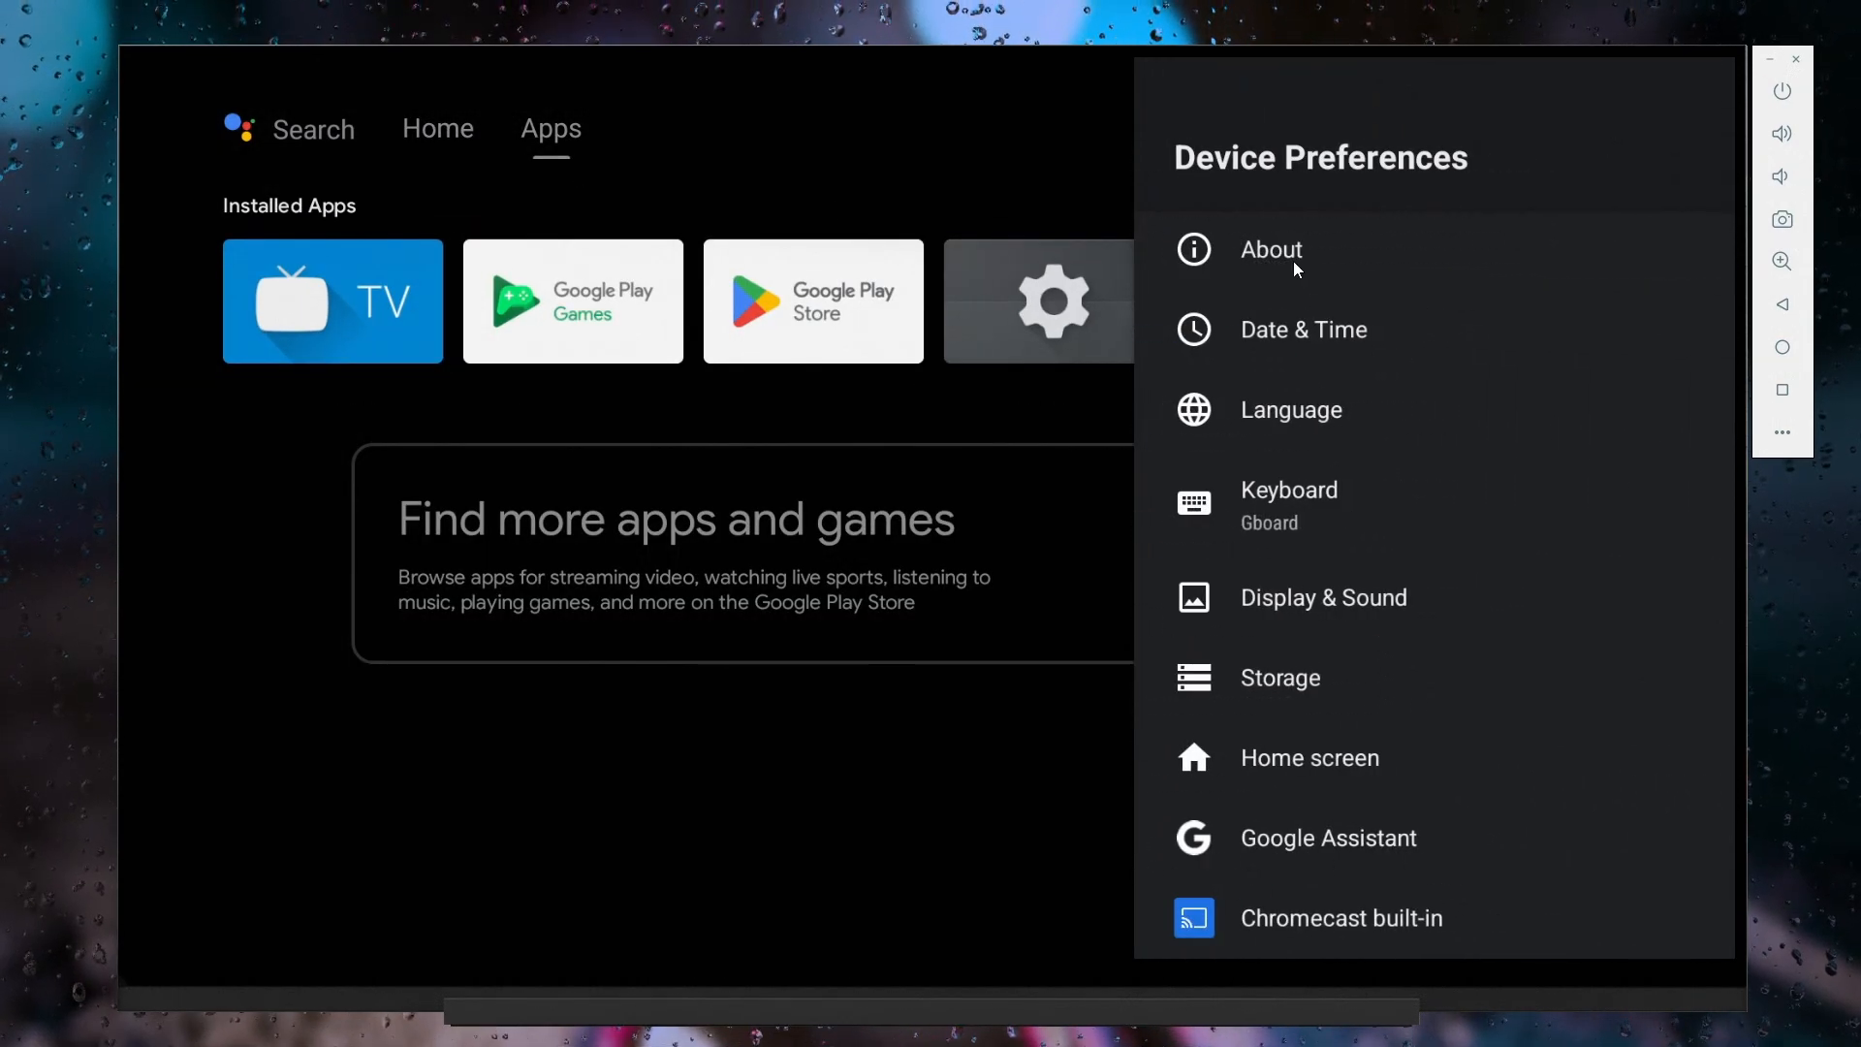
pyautogui.click(1270, 249)
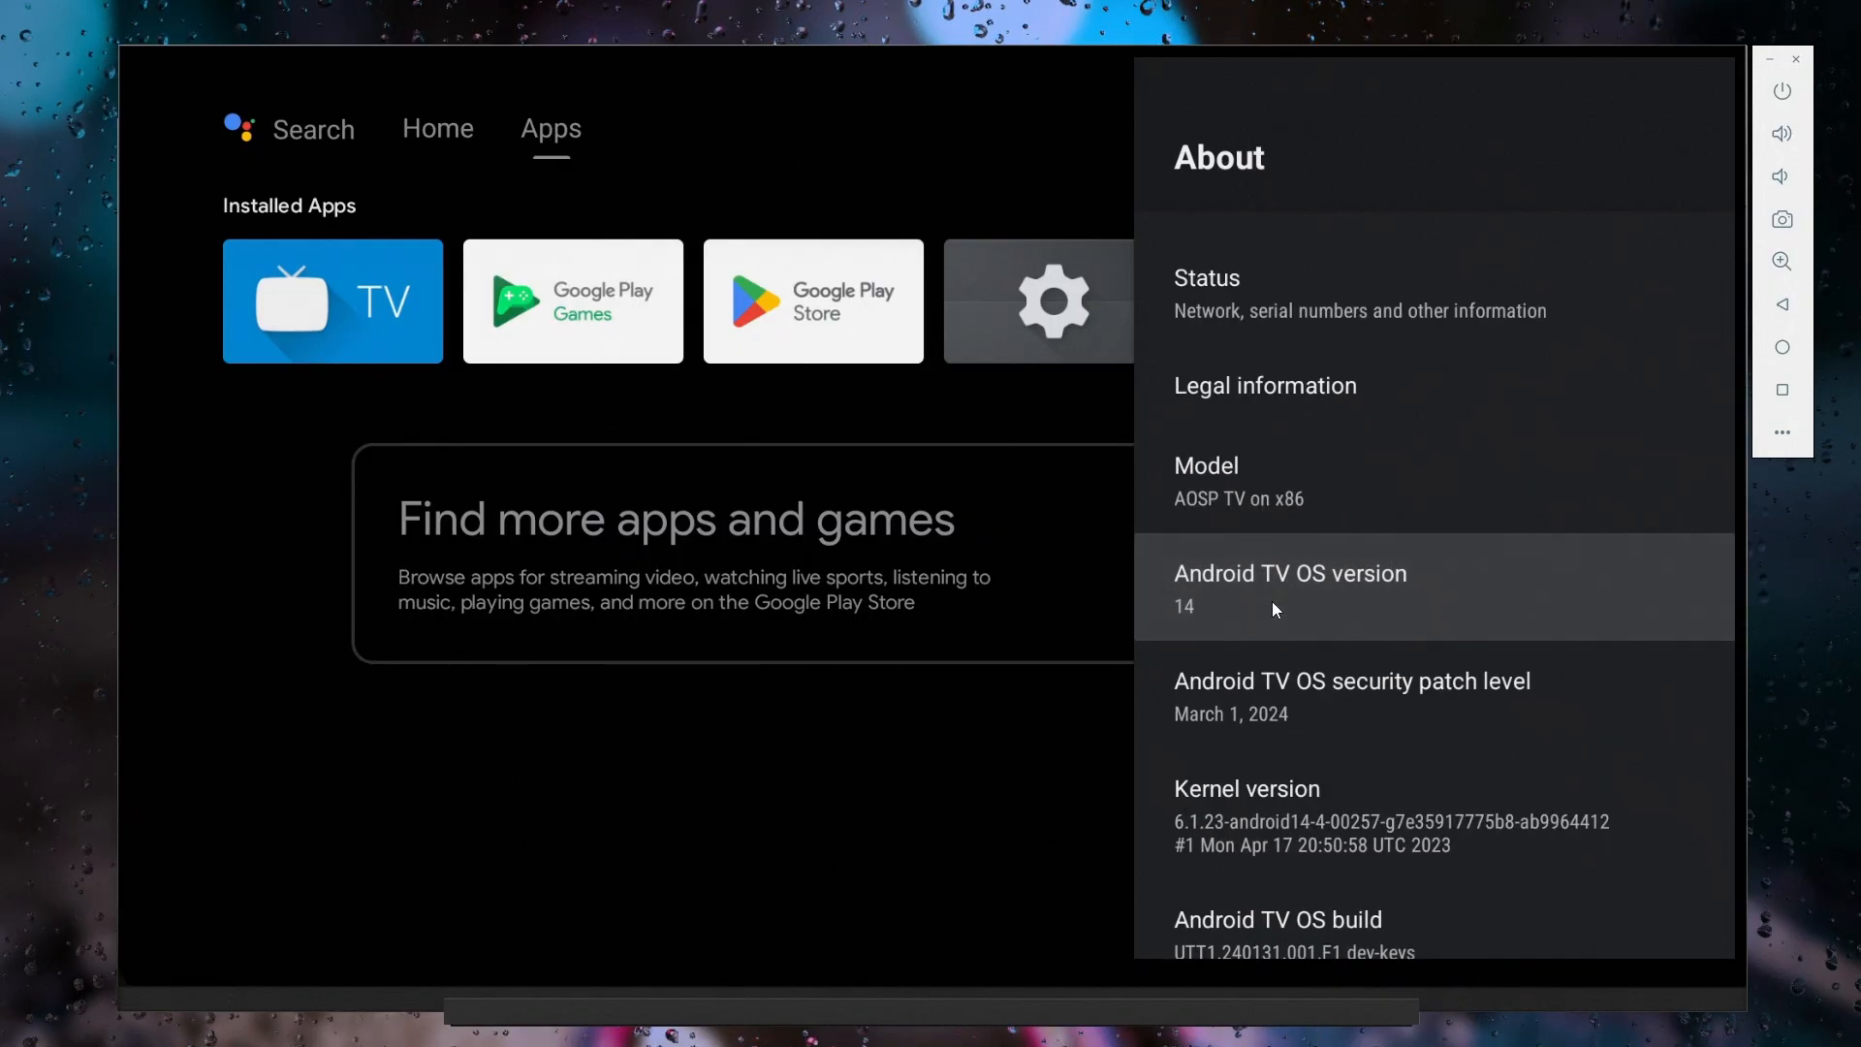
pyautogui.click(1290, 591)
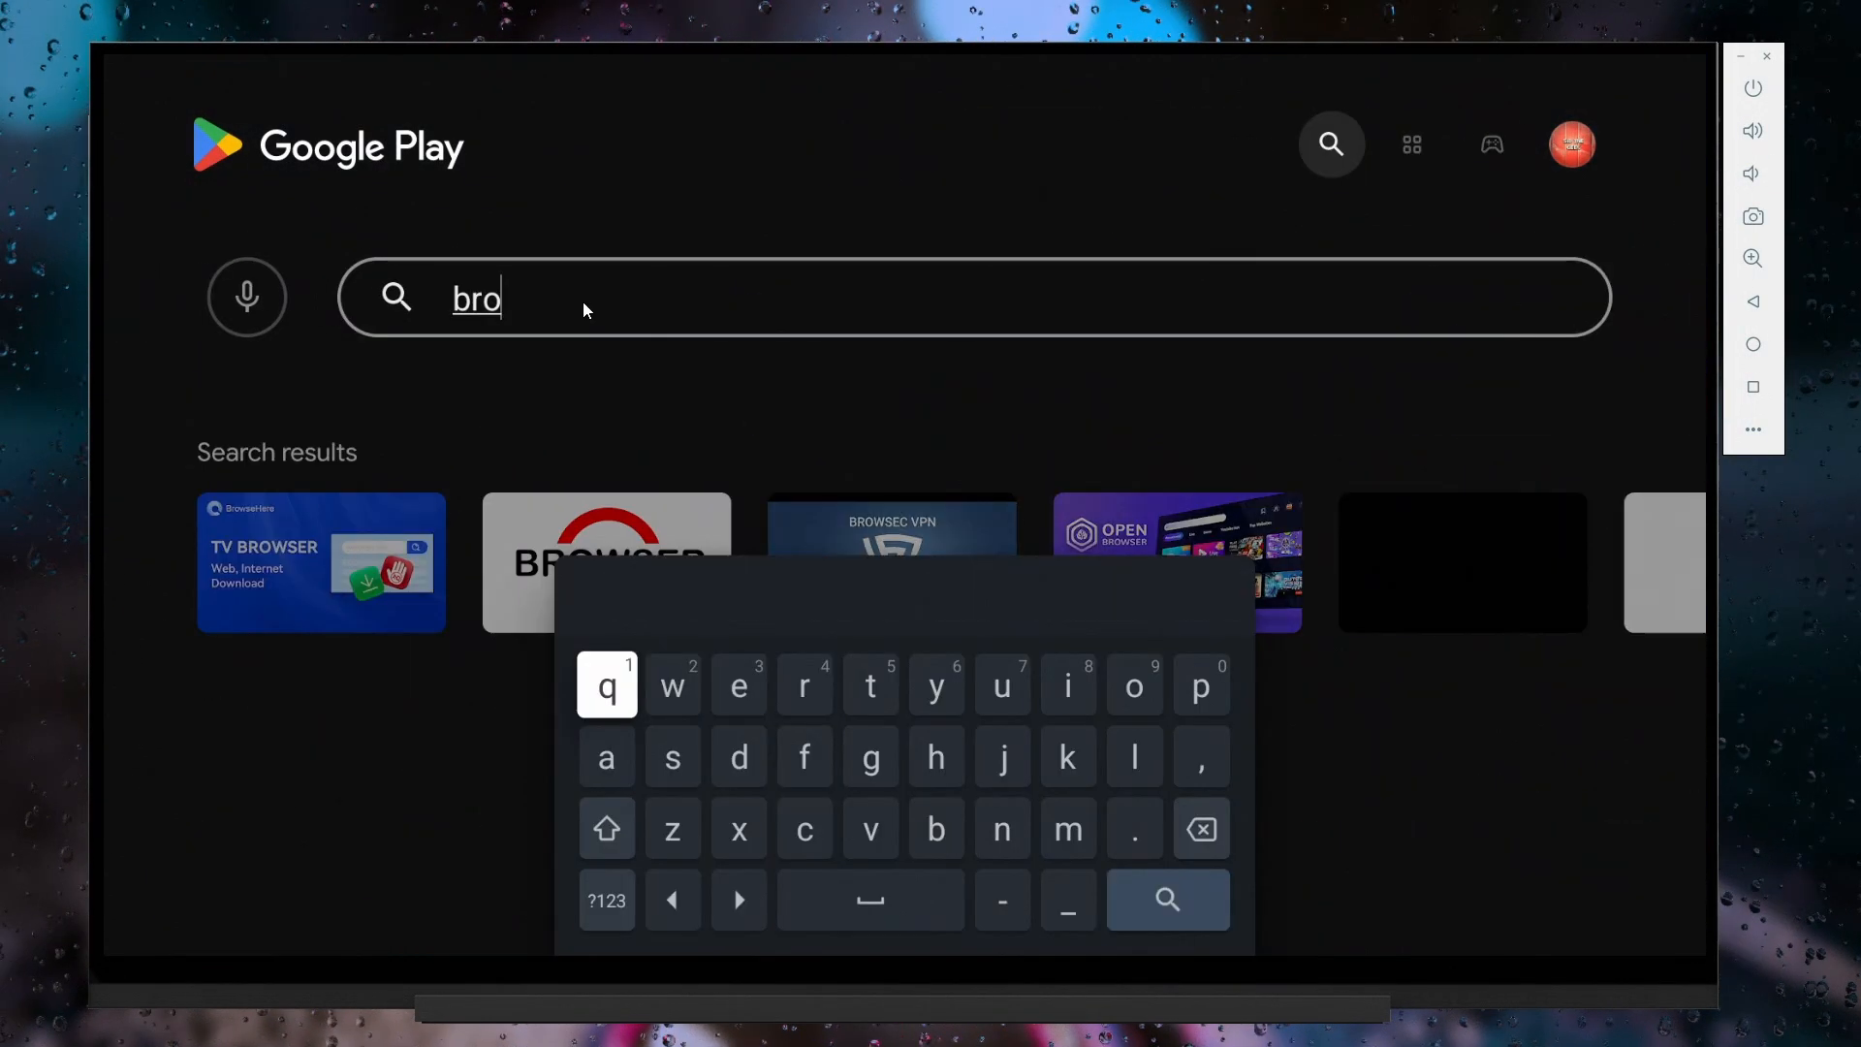
# Step: Install the Browser TV Web - BrowseHere app from Google Play
pyautogui.click(321, 562)
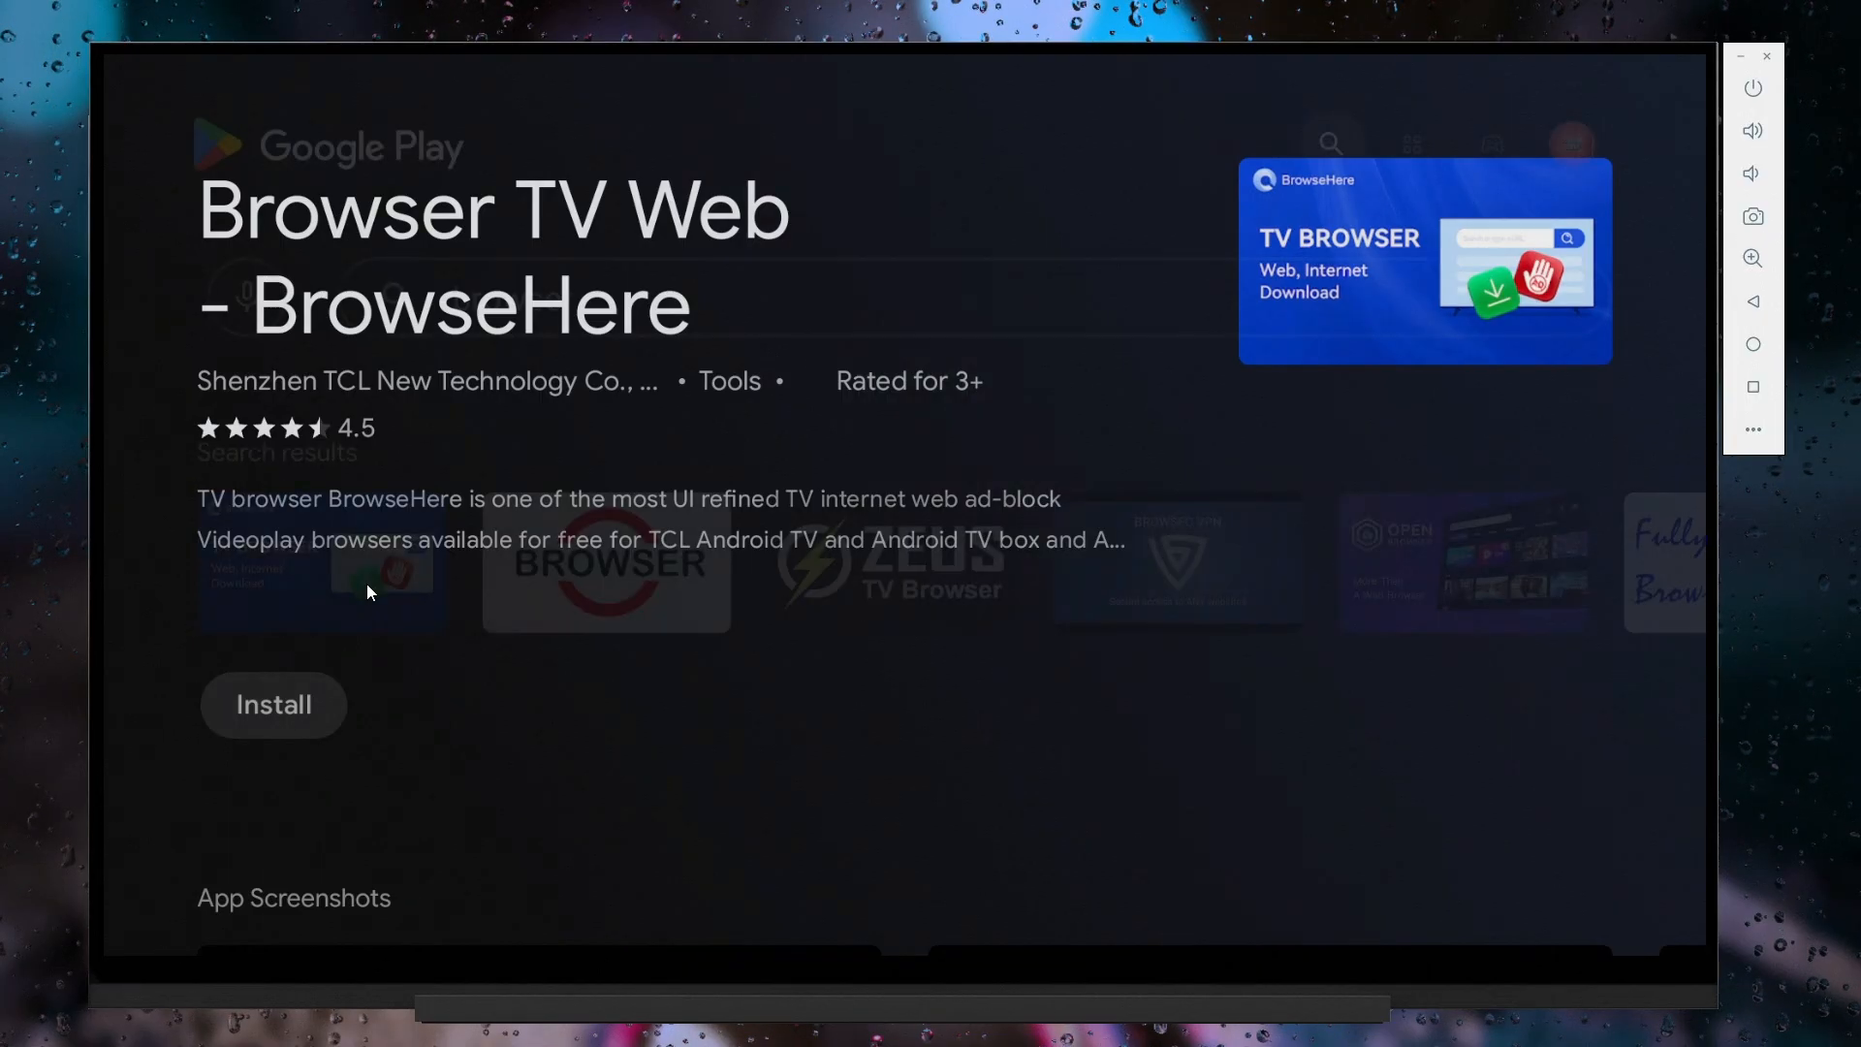
pyautogui.click(274, 704)
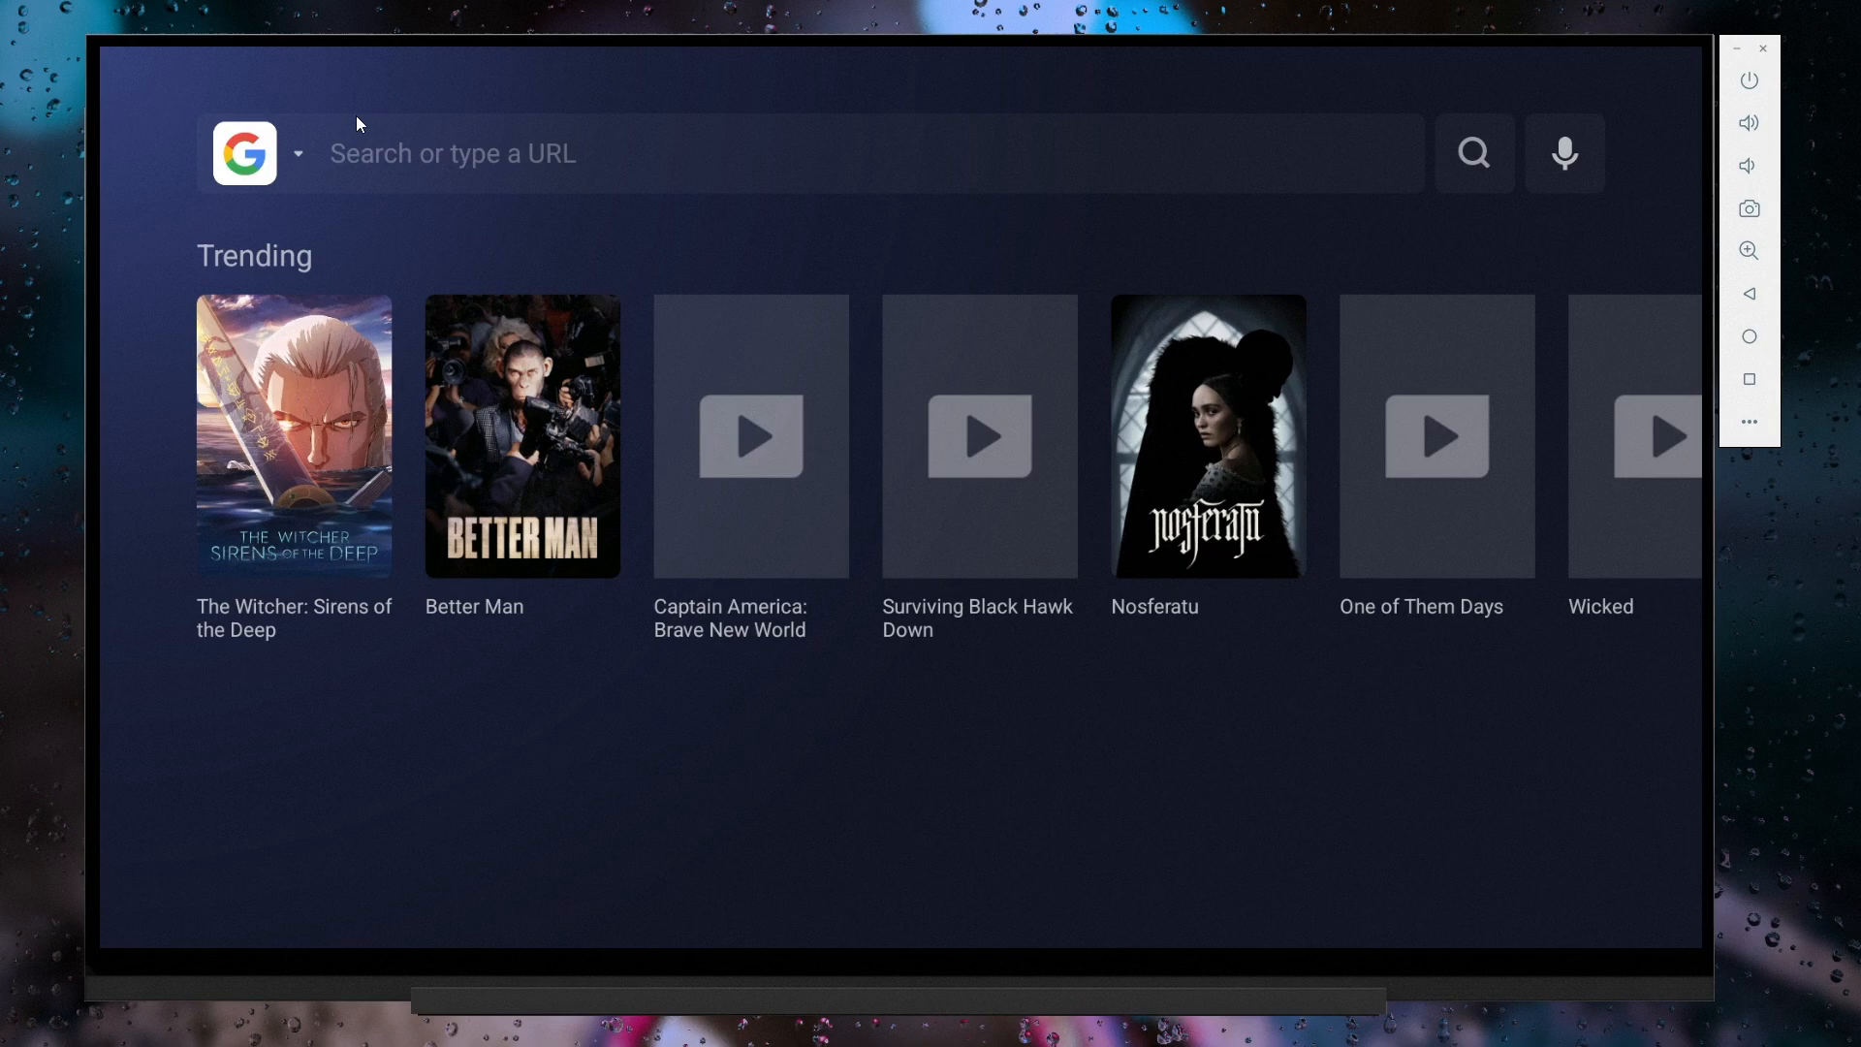
# Step: Browse to apkmirror.com in BrowseHere and search for the Loklok app
pyautogui.write('apkmirror.com')
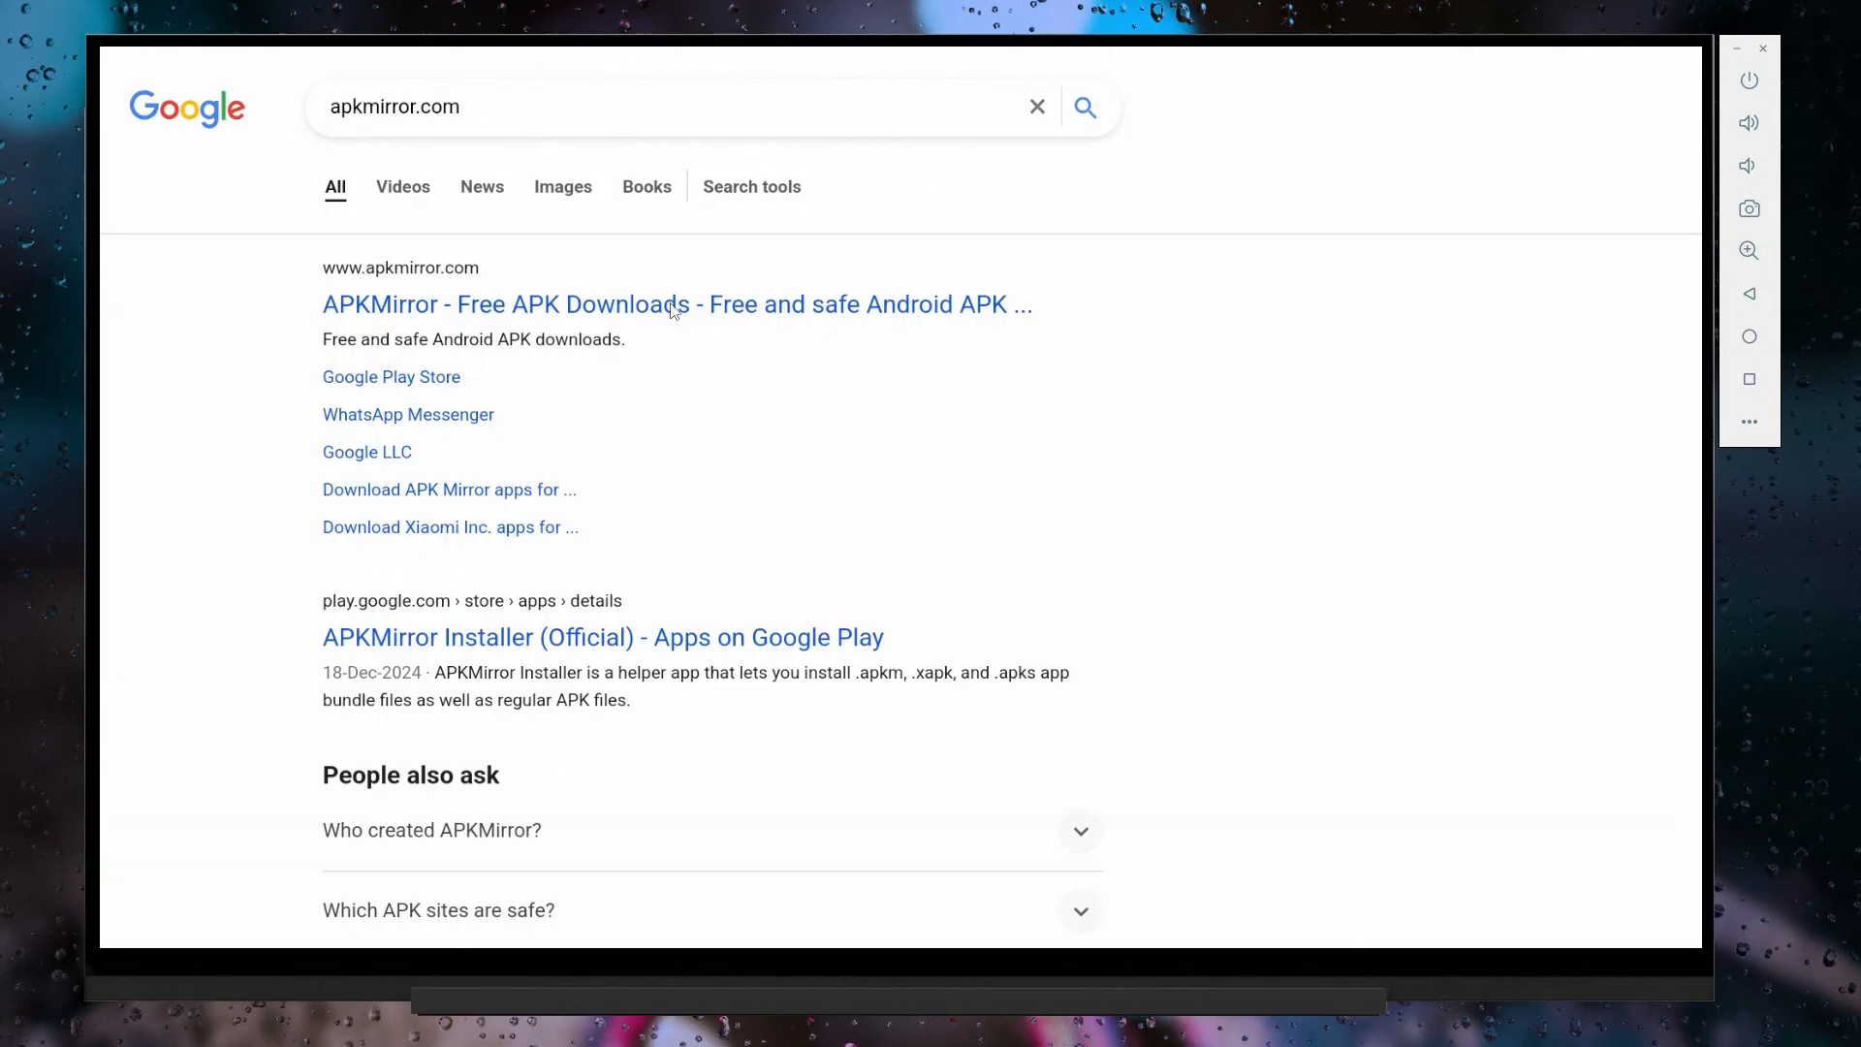
pyautogui.click(677, 304)
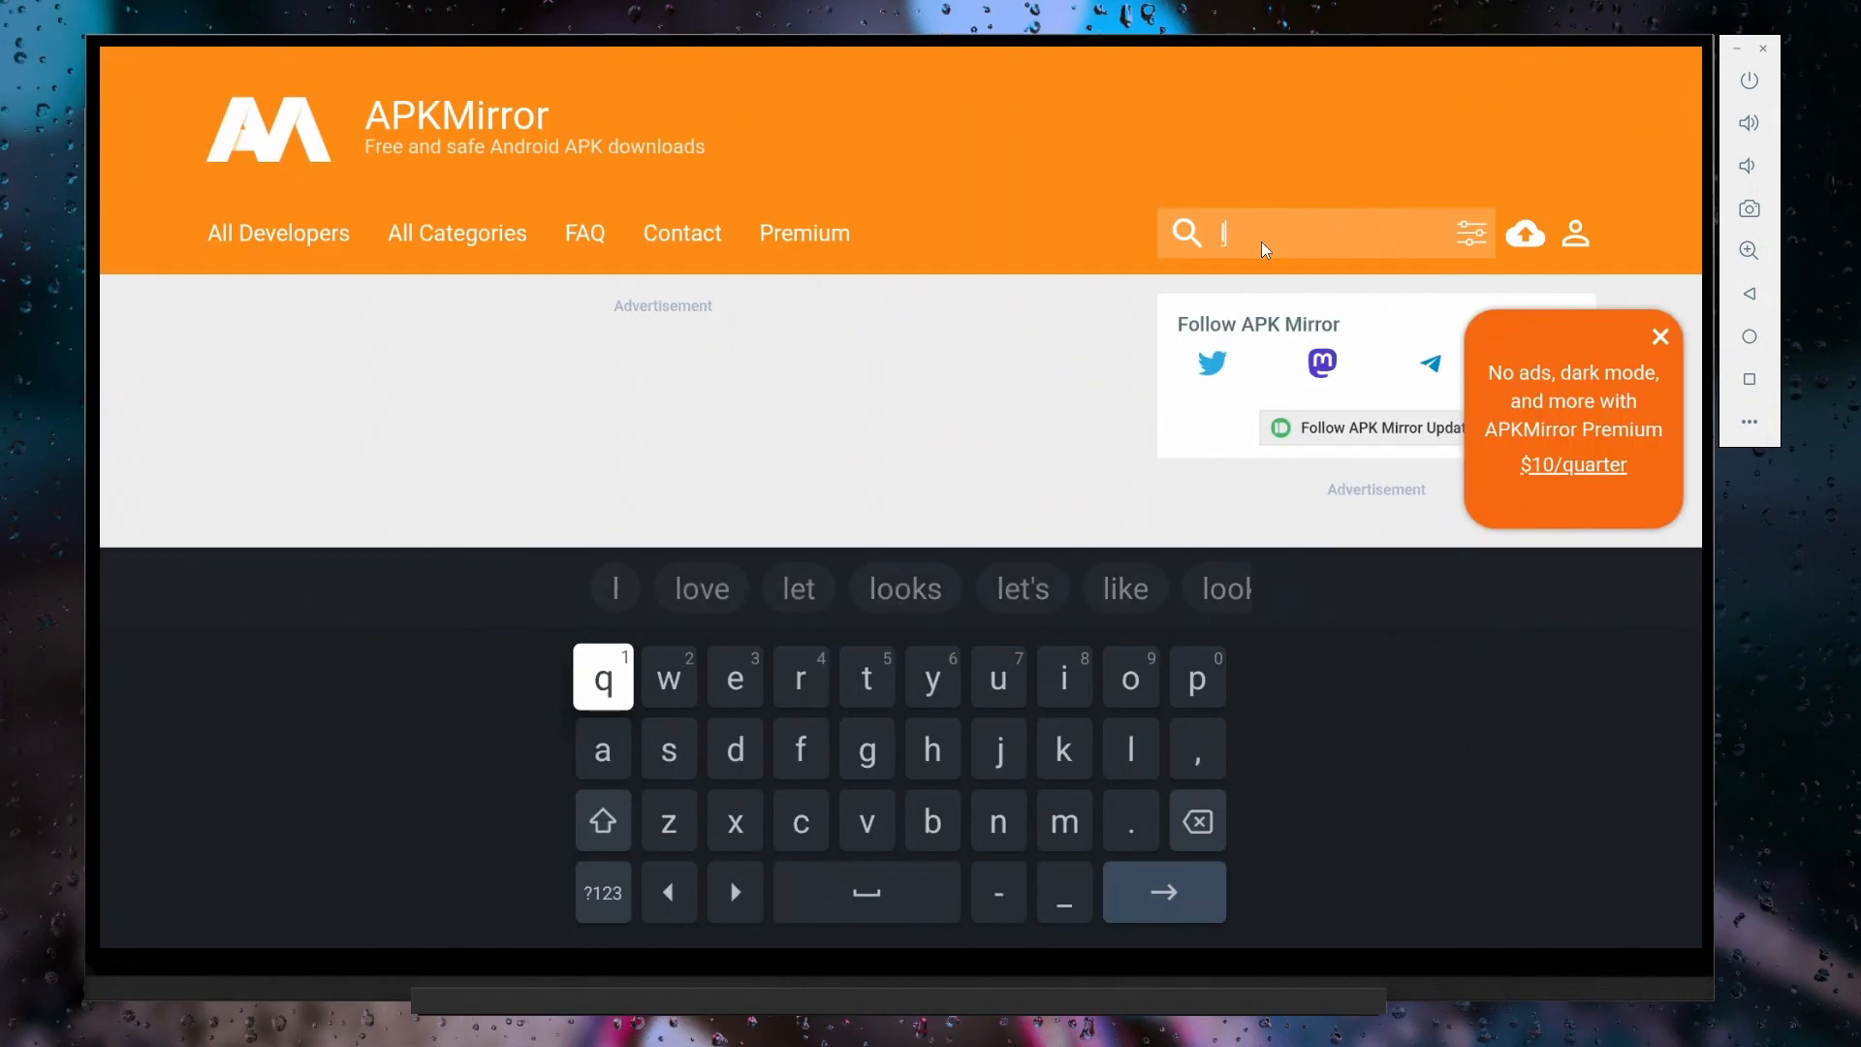
pyautogui.write('loklokq')
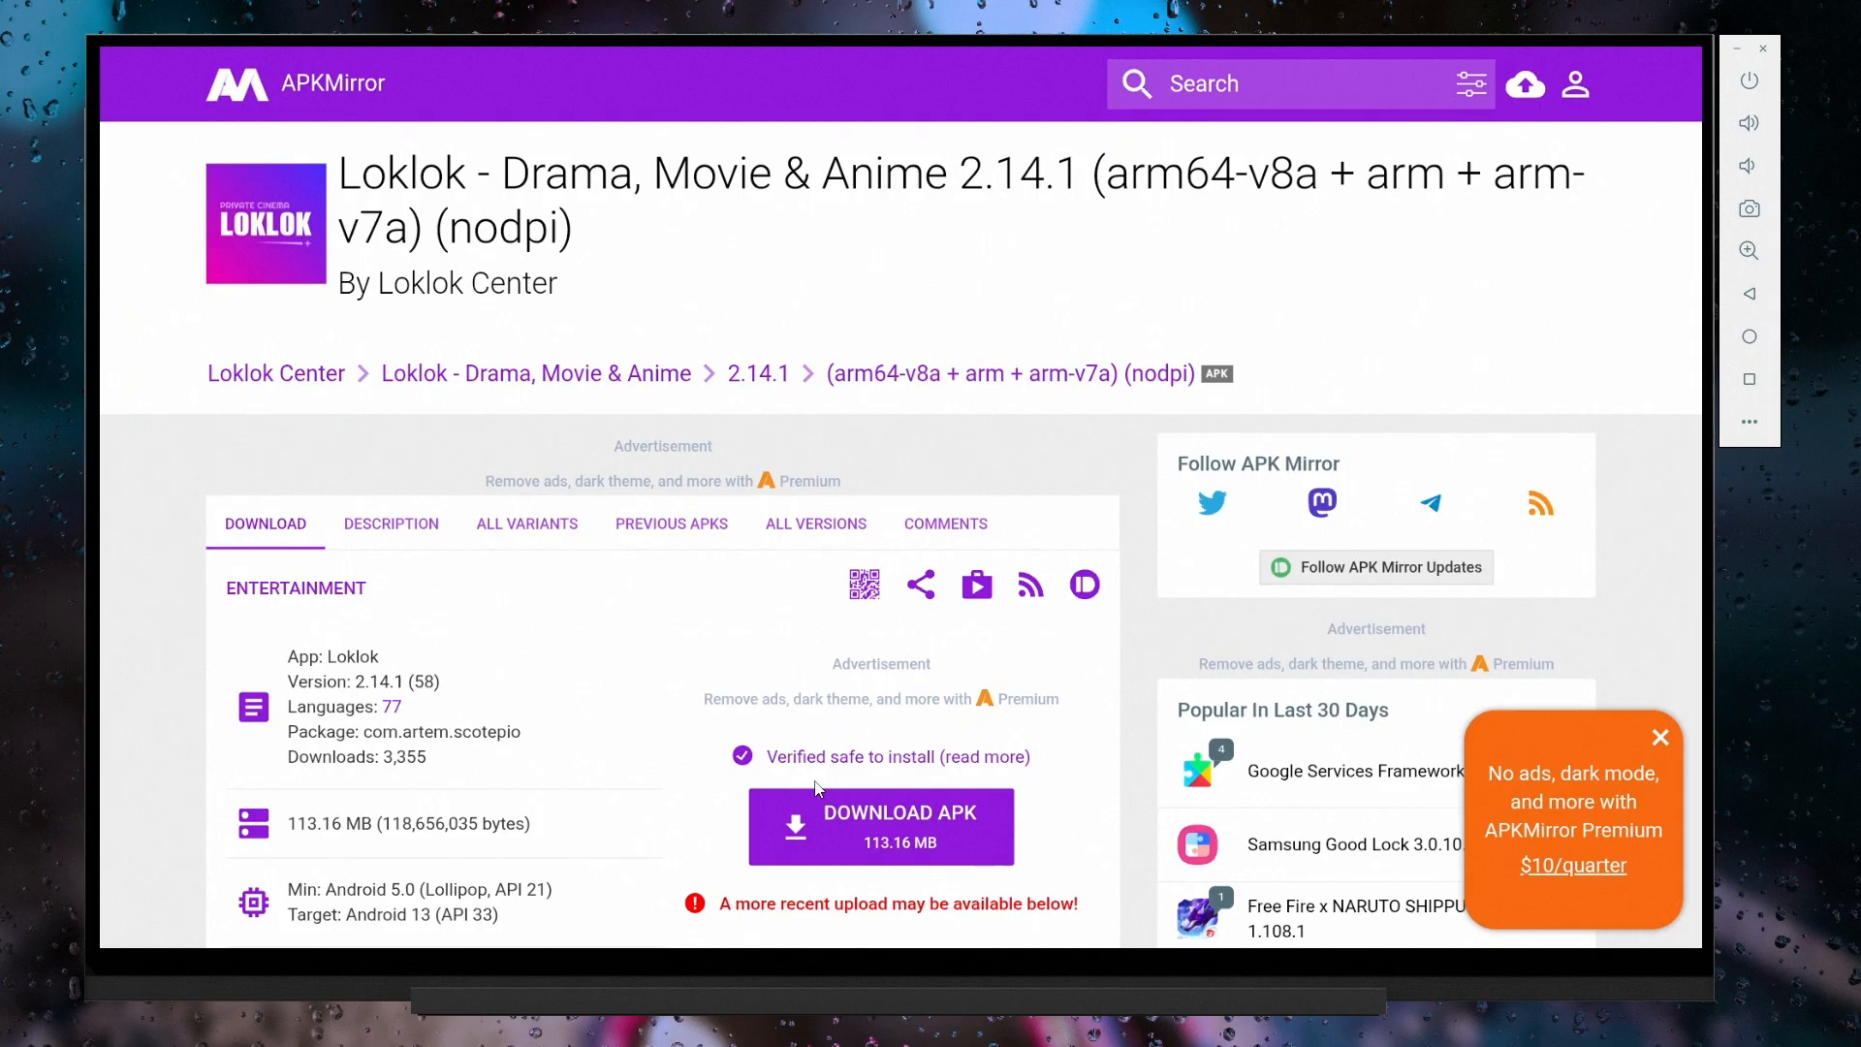
pyautogui.scroll(-3)
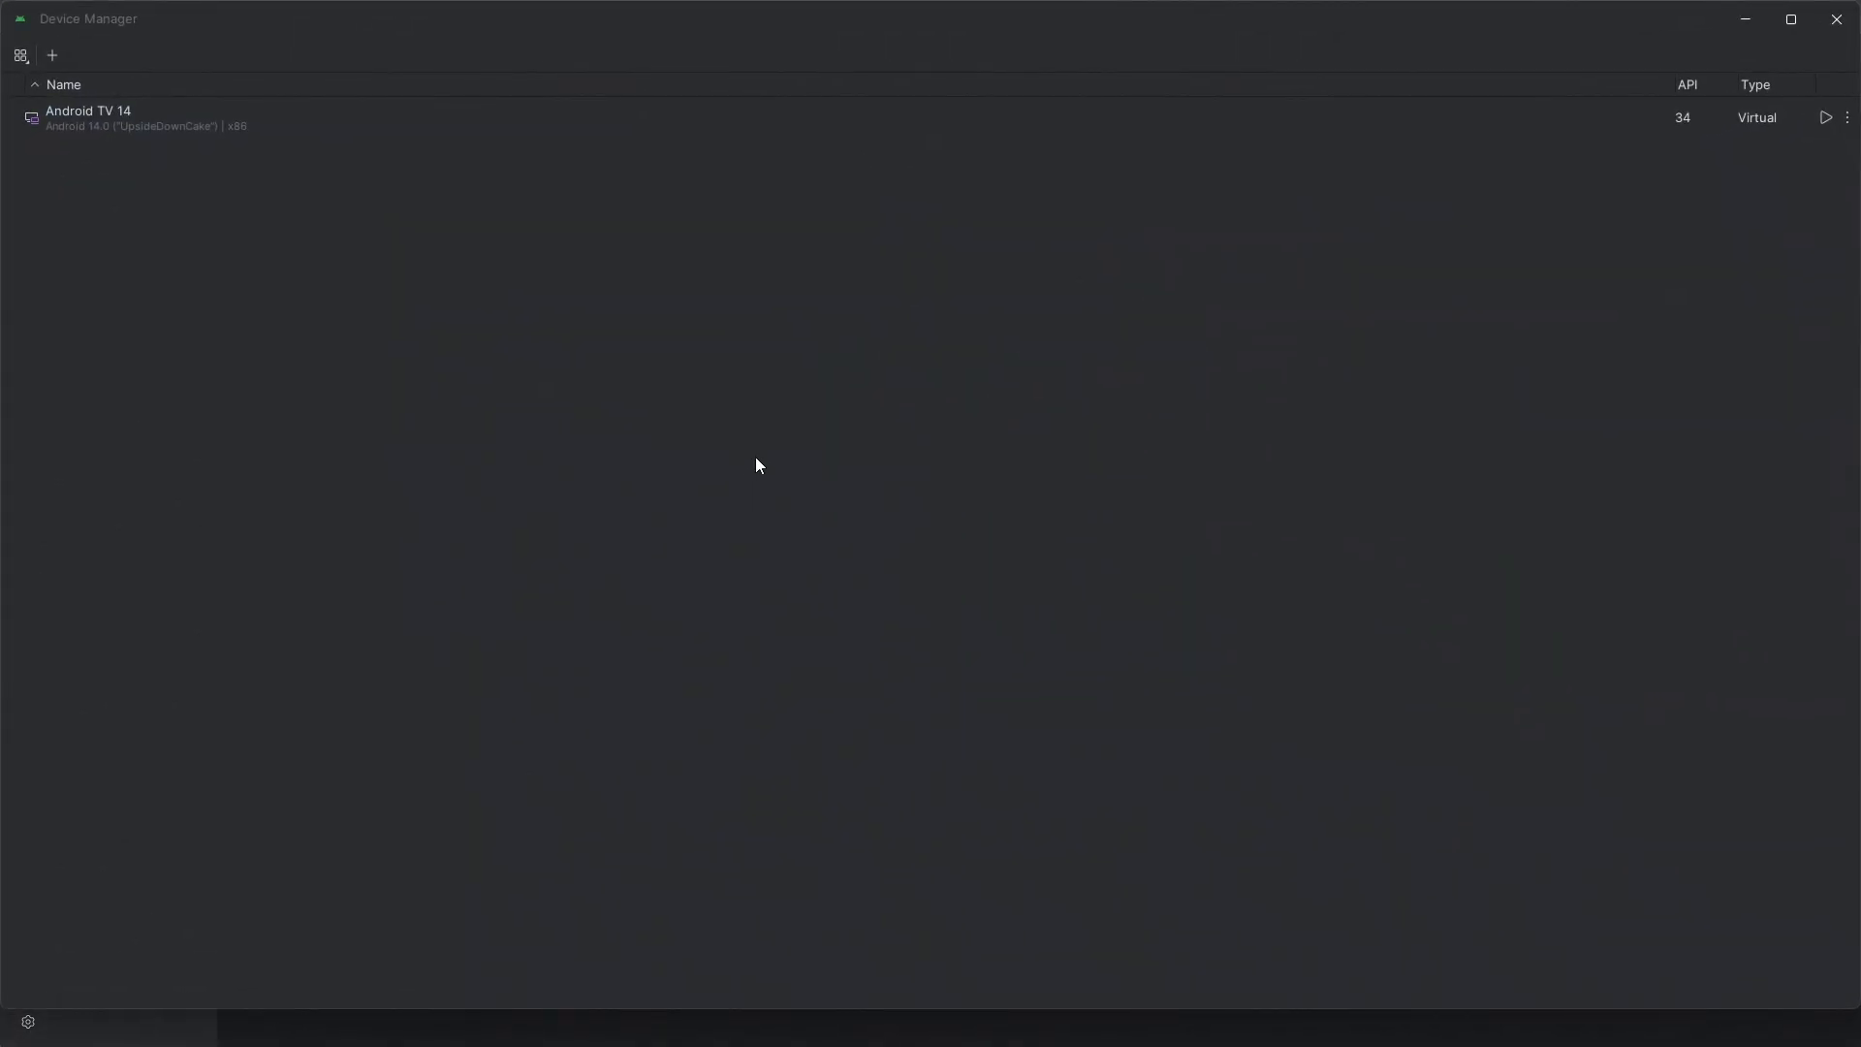
# Step: Start a new TV virtual device using the Television (1080p) hardware profile
pyautogui.click(51, 54)
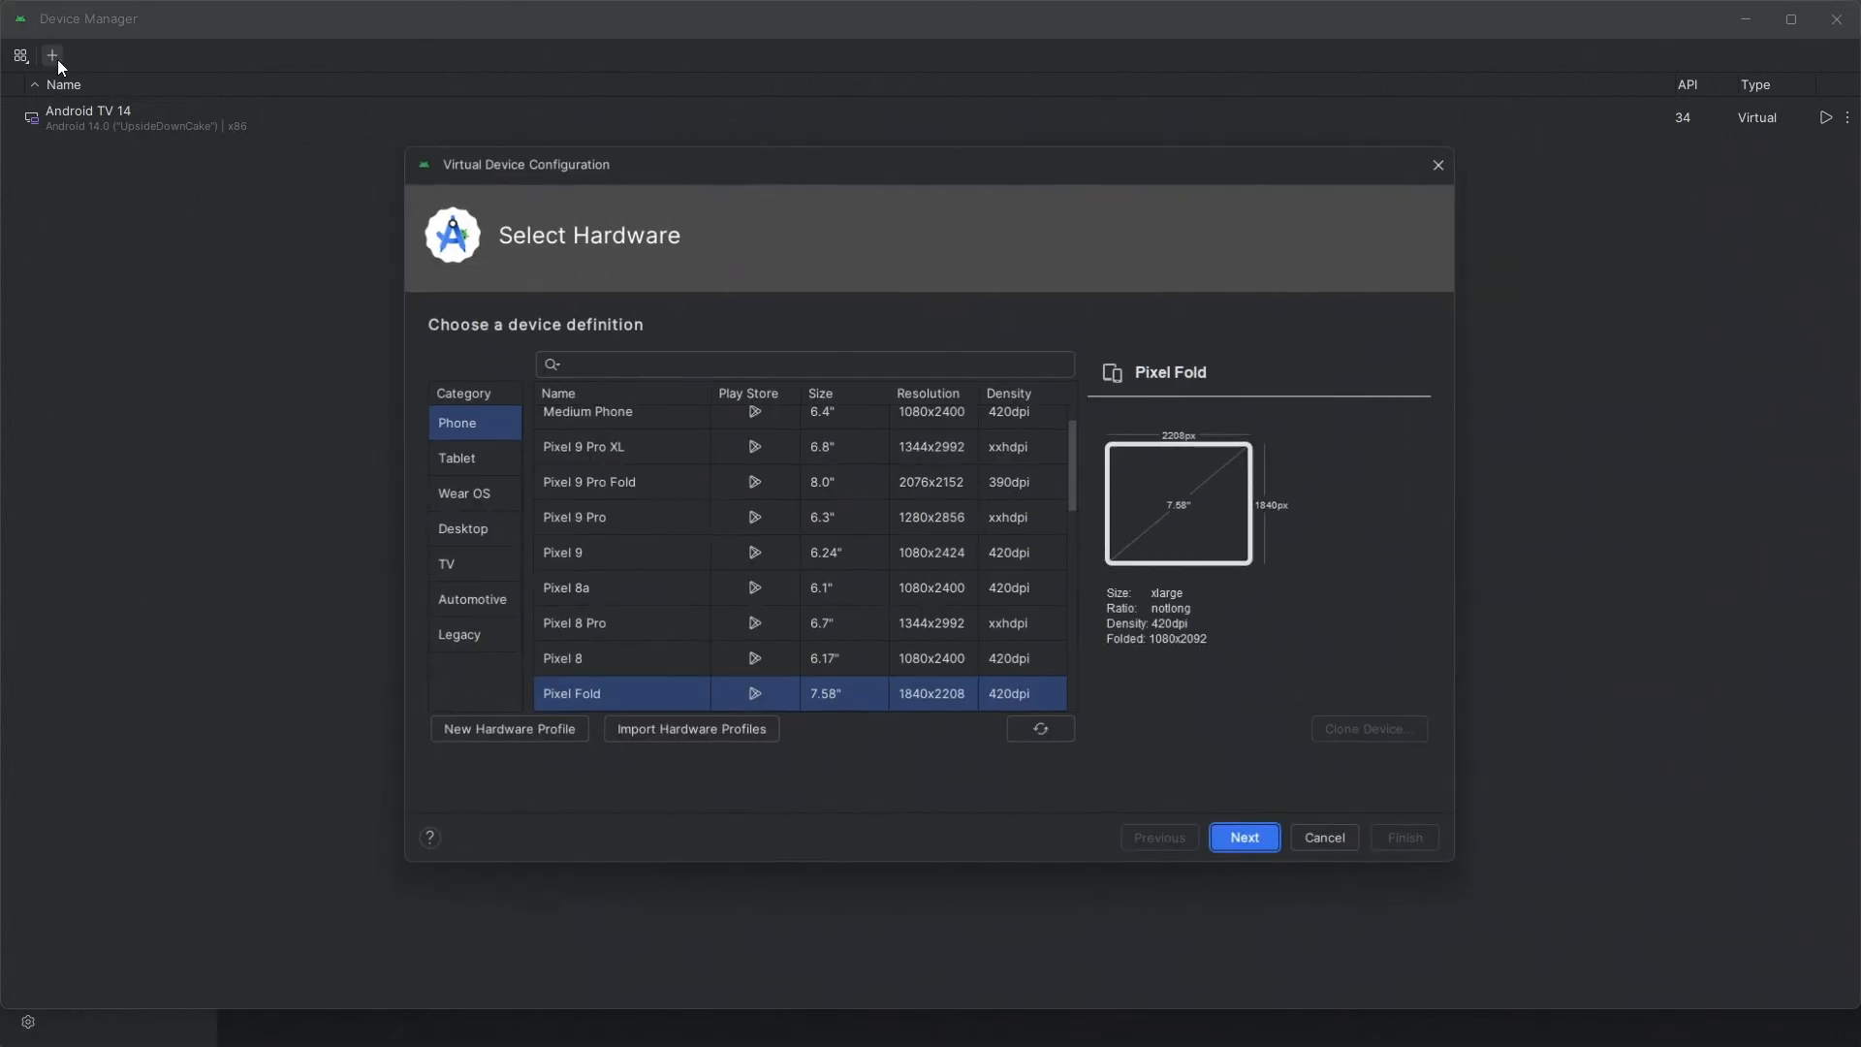
pyautogui.click(448, 565)
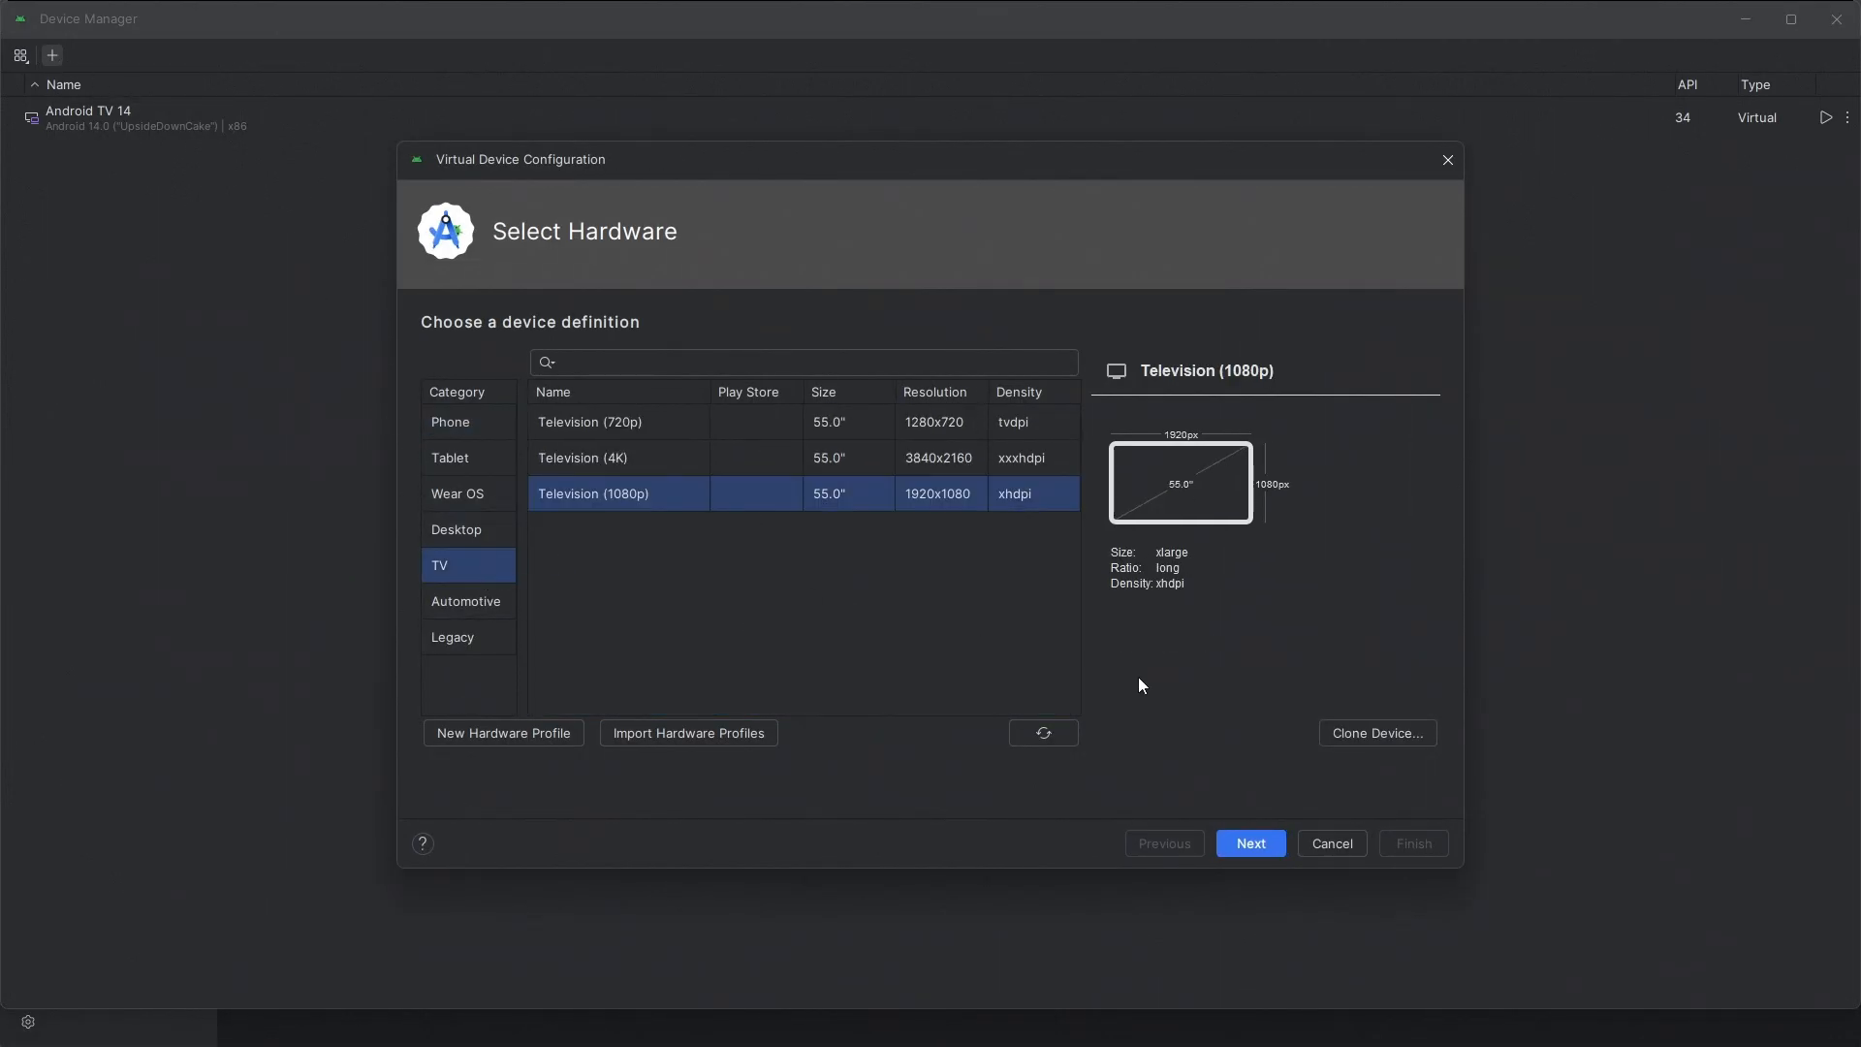
pyautogui.click(1248, 842)
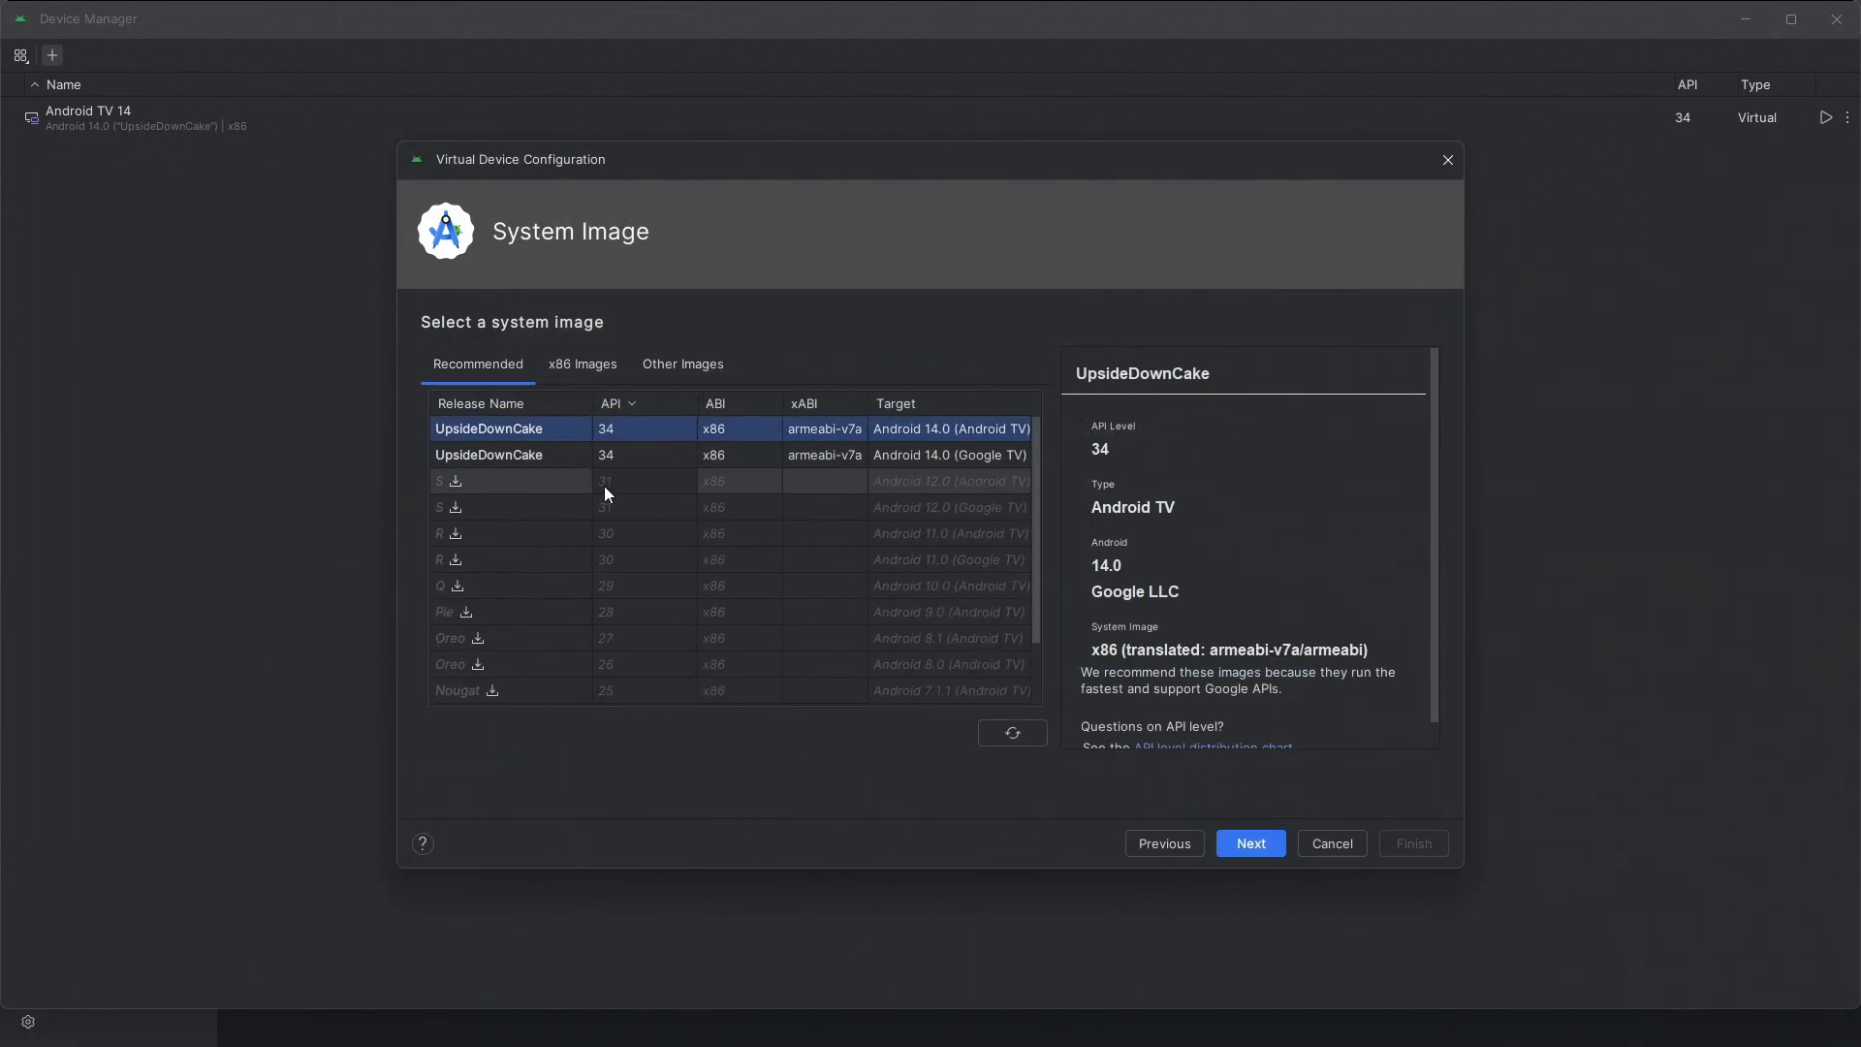
# Step: Pick the UpsideDownCake Google TV image, name the AVD 'Google TV android 14', and finish
pyautogui.click(1248, 843)
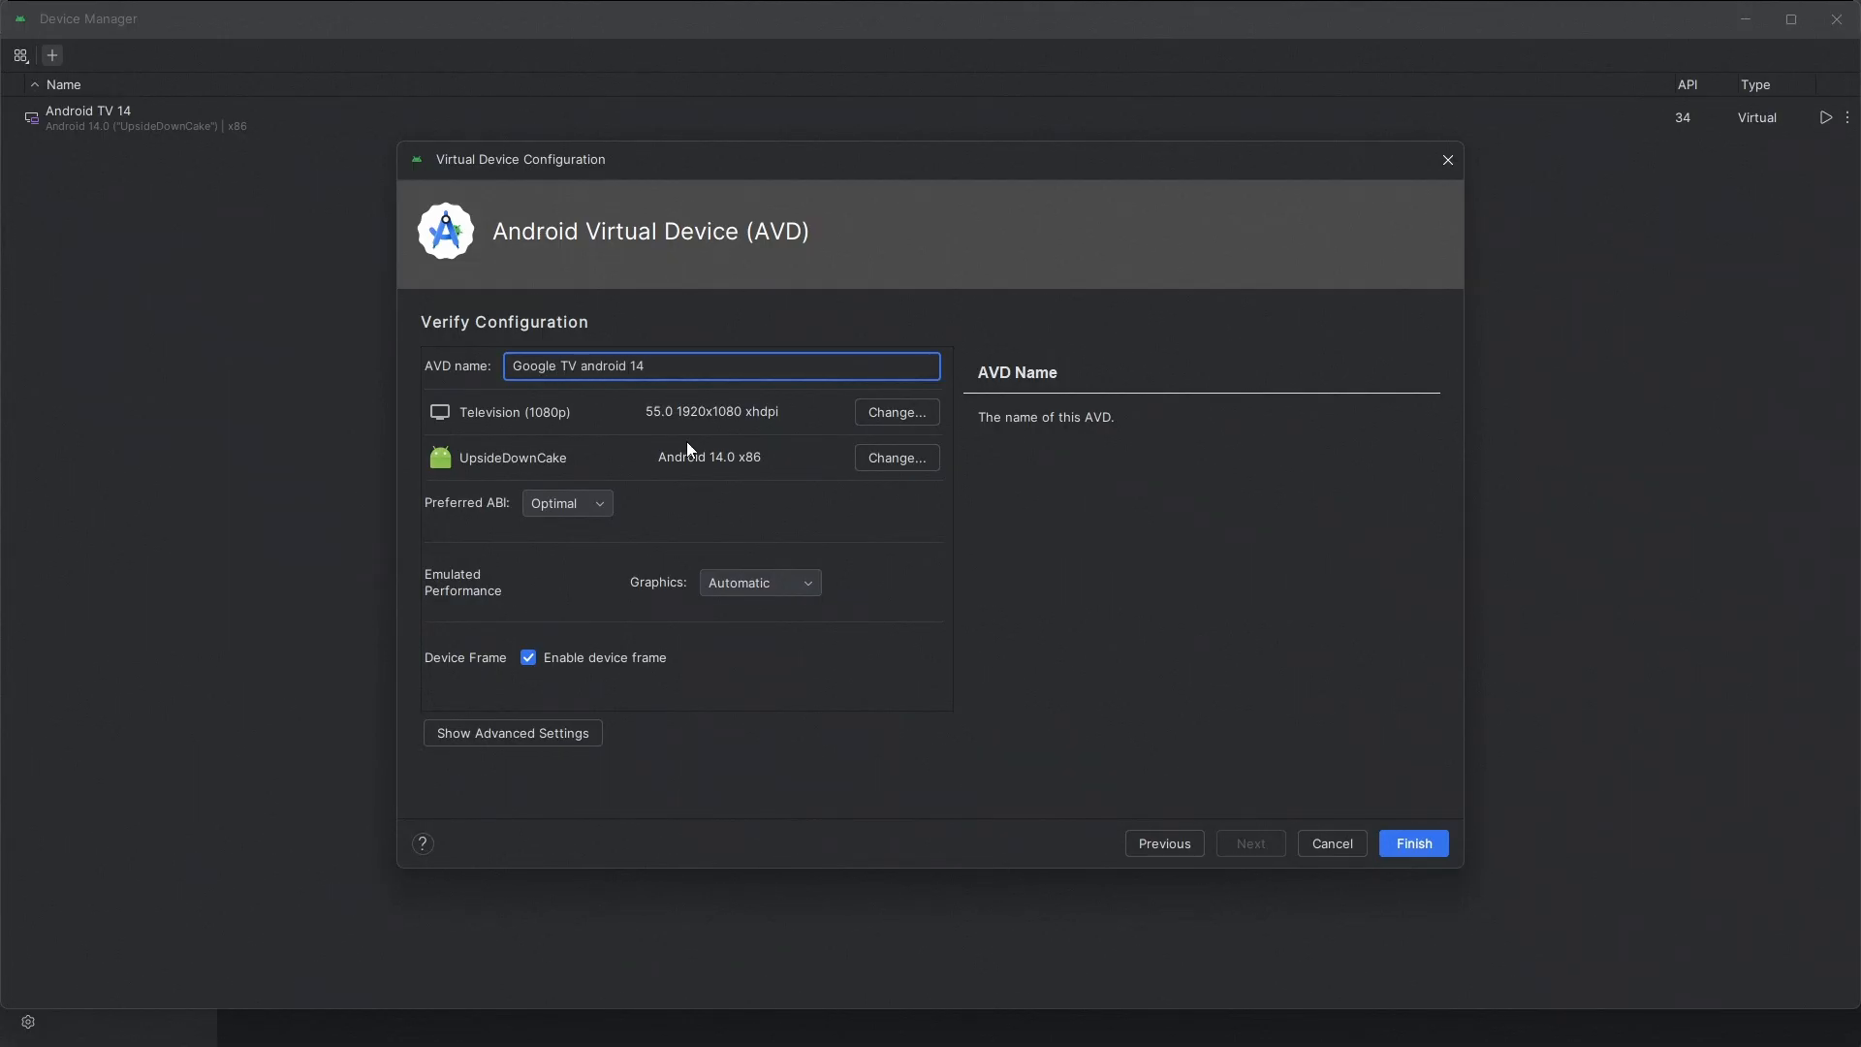
pyautogui.click(760, 582)
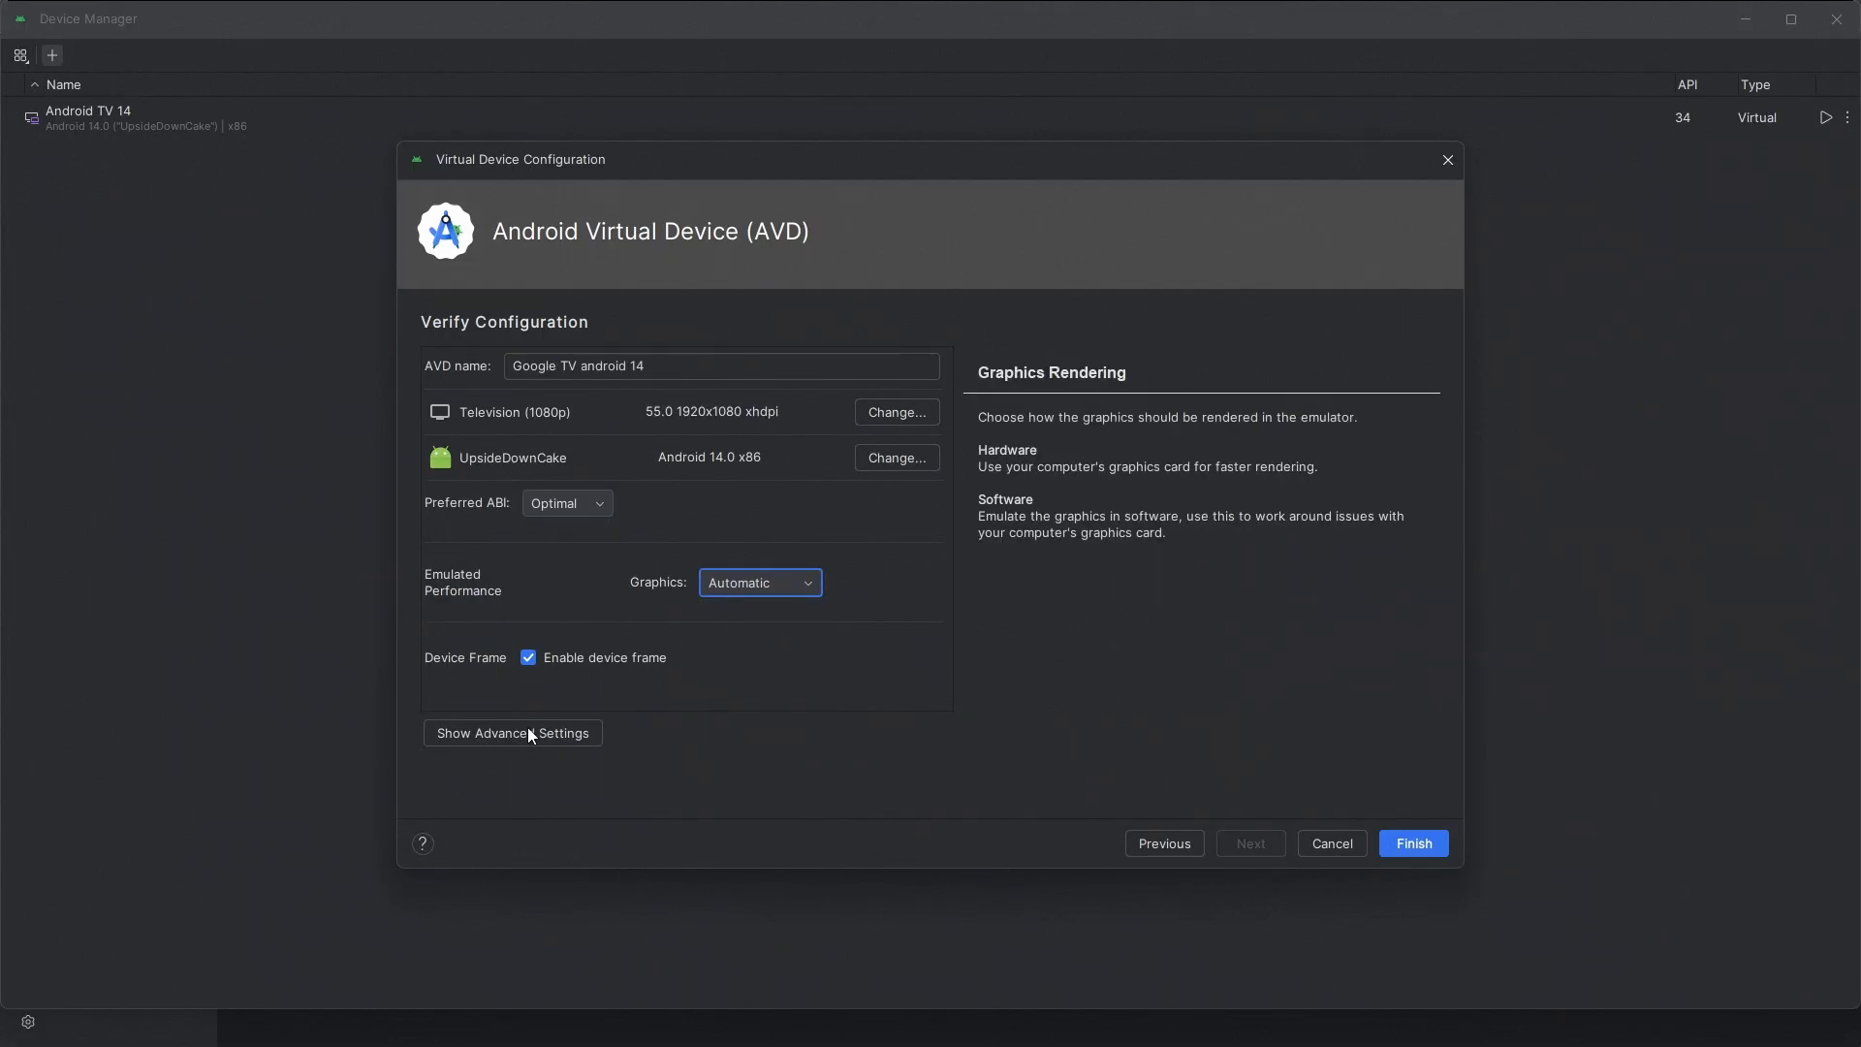
pyautogui.click(512, 733)
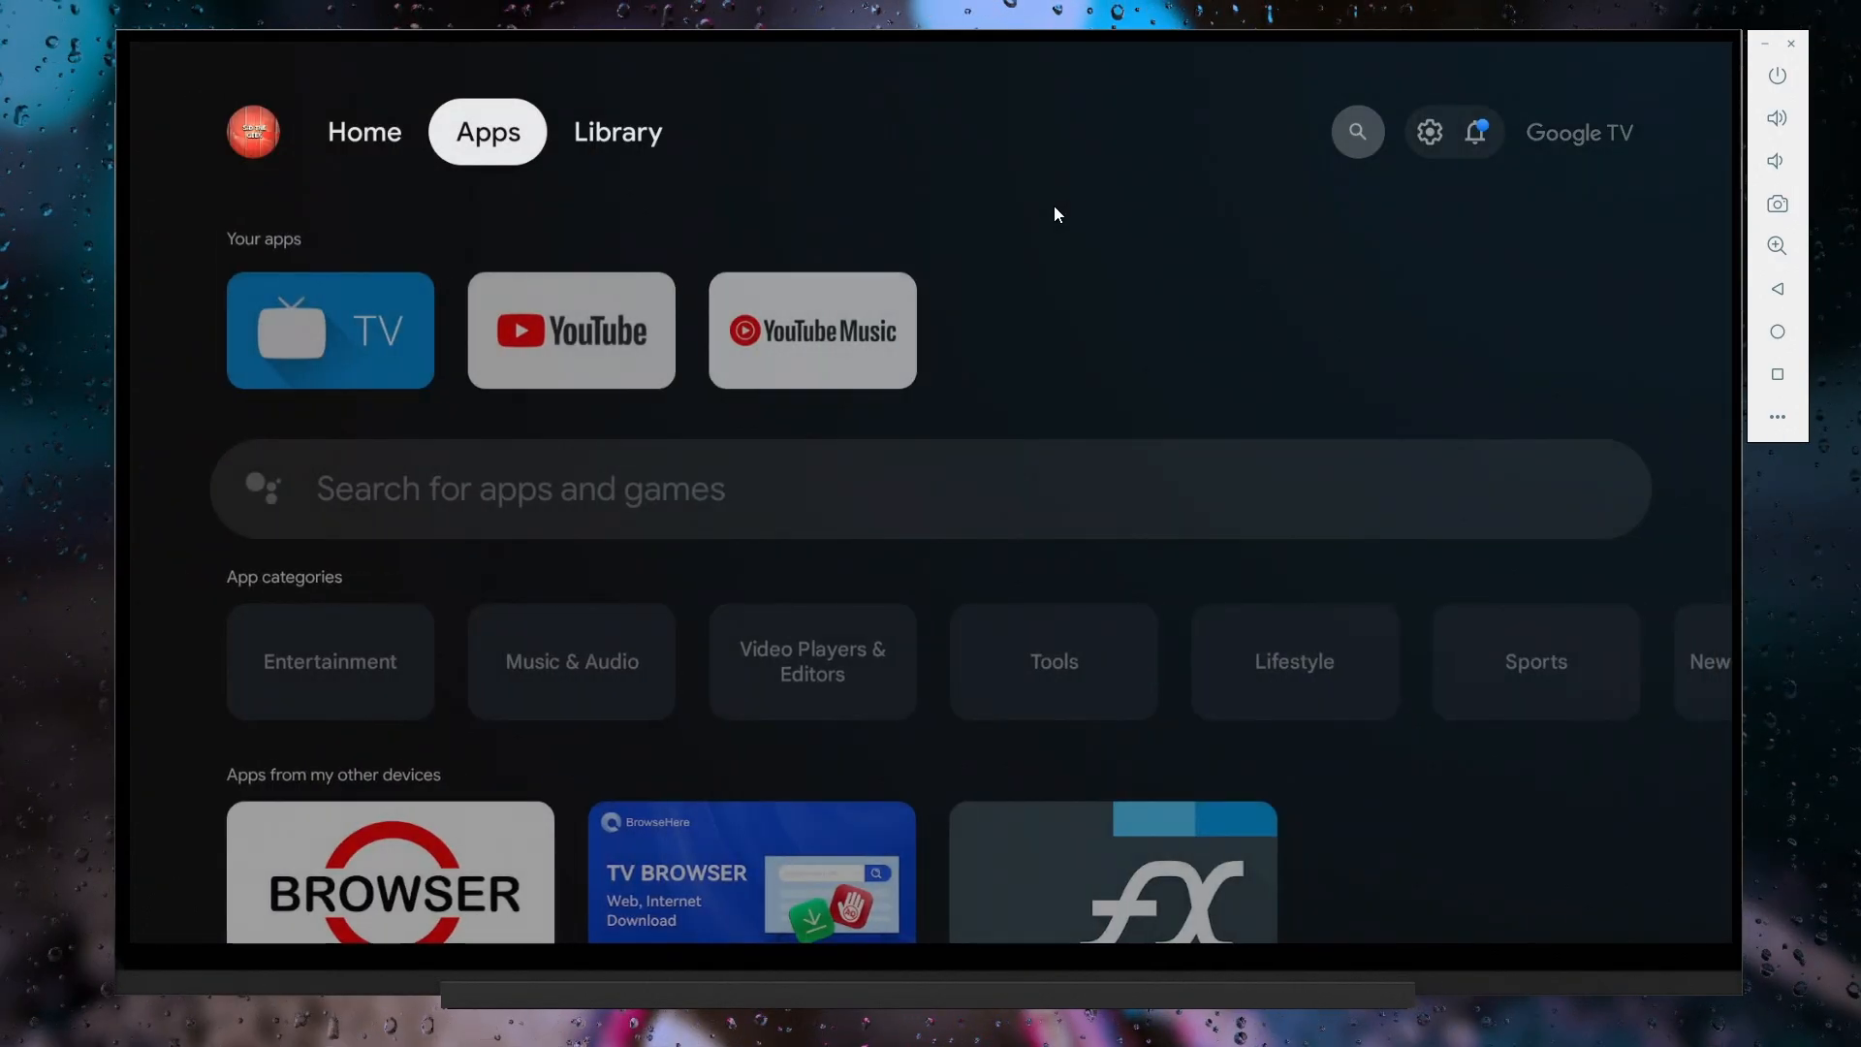
# Step: Browse the Google TV Home and Apps tabs, then search apps for 'play store'
pyautogui.scroll(-3)
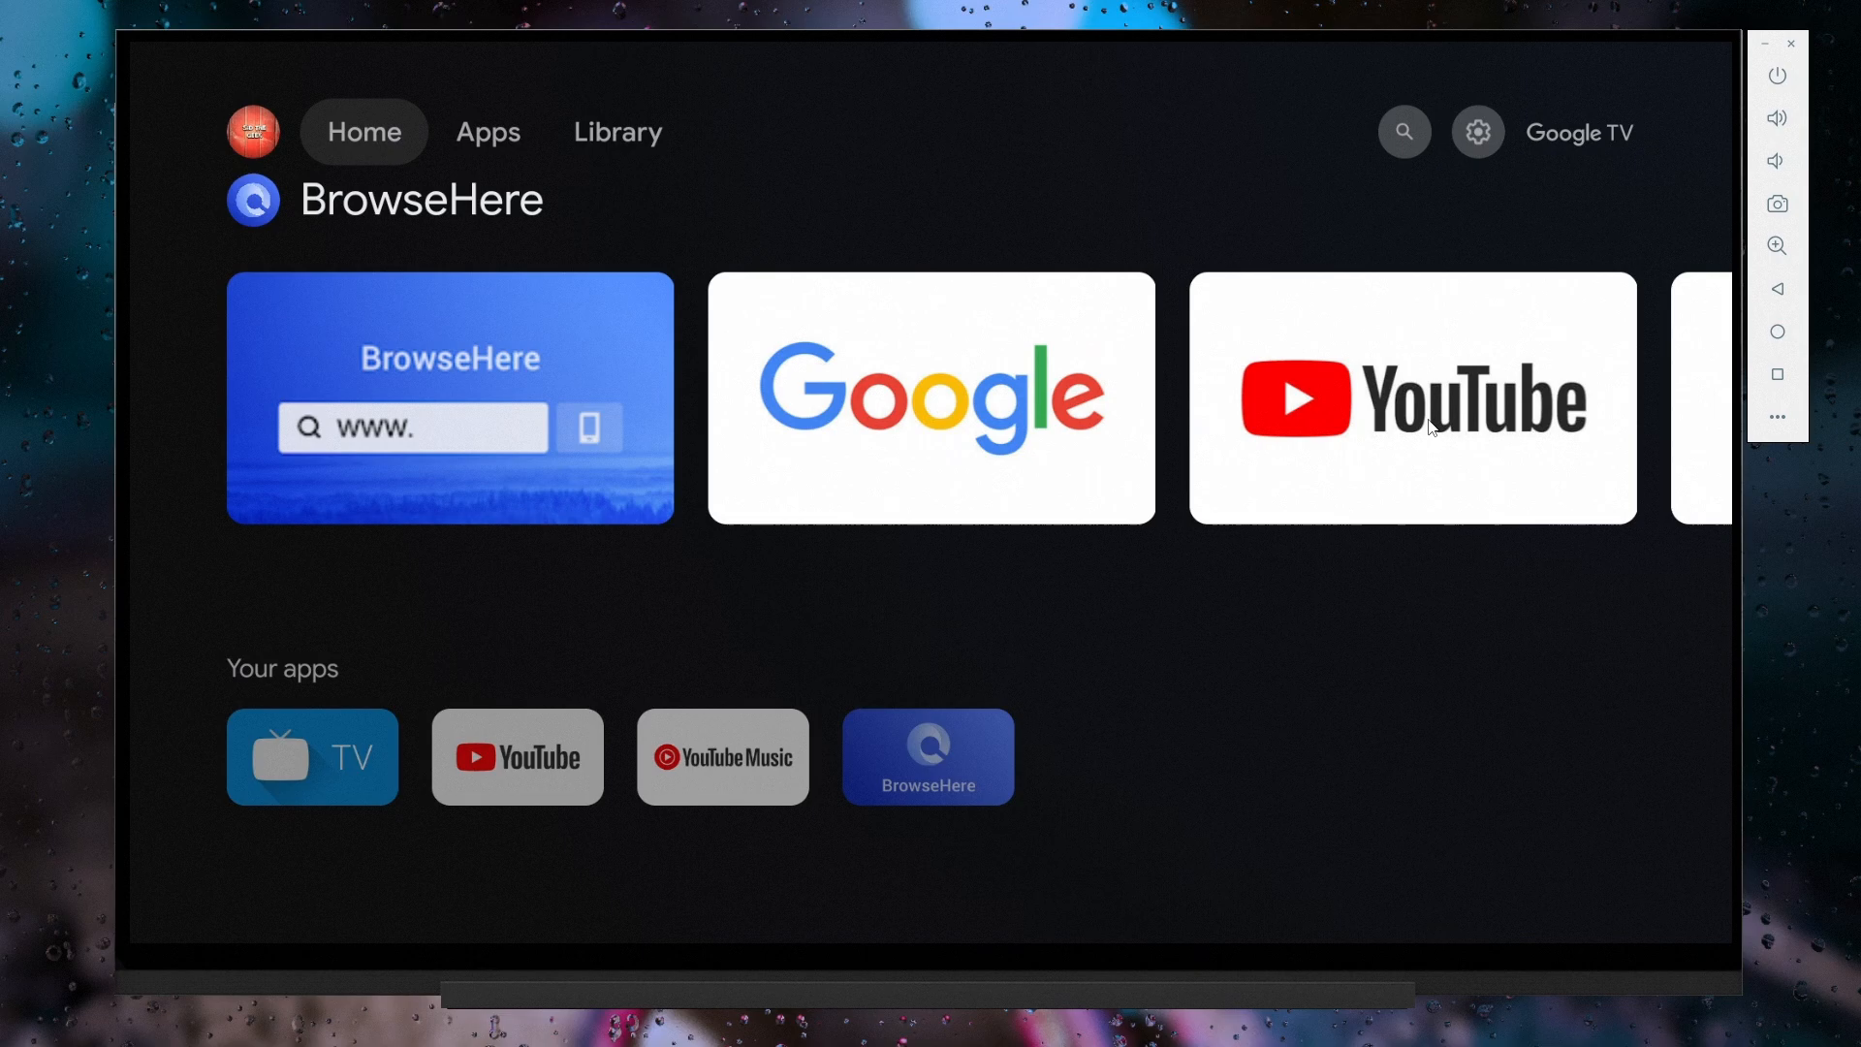
pyautogui.hscroll(3)
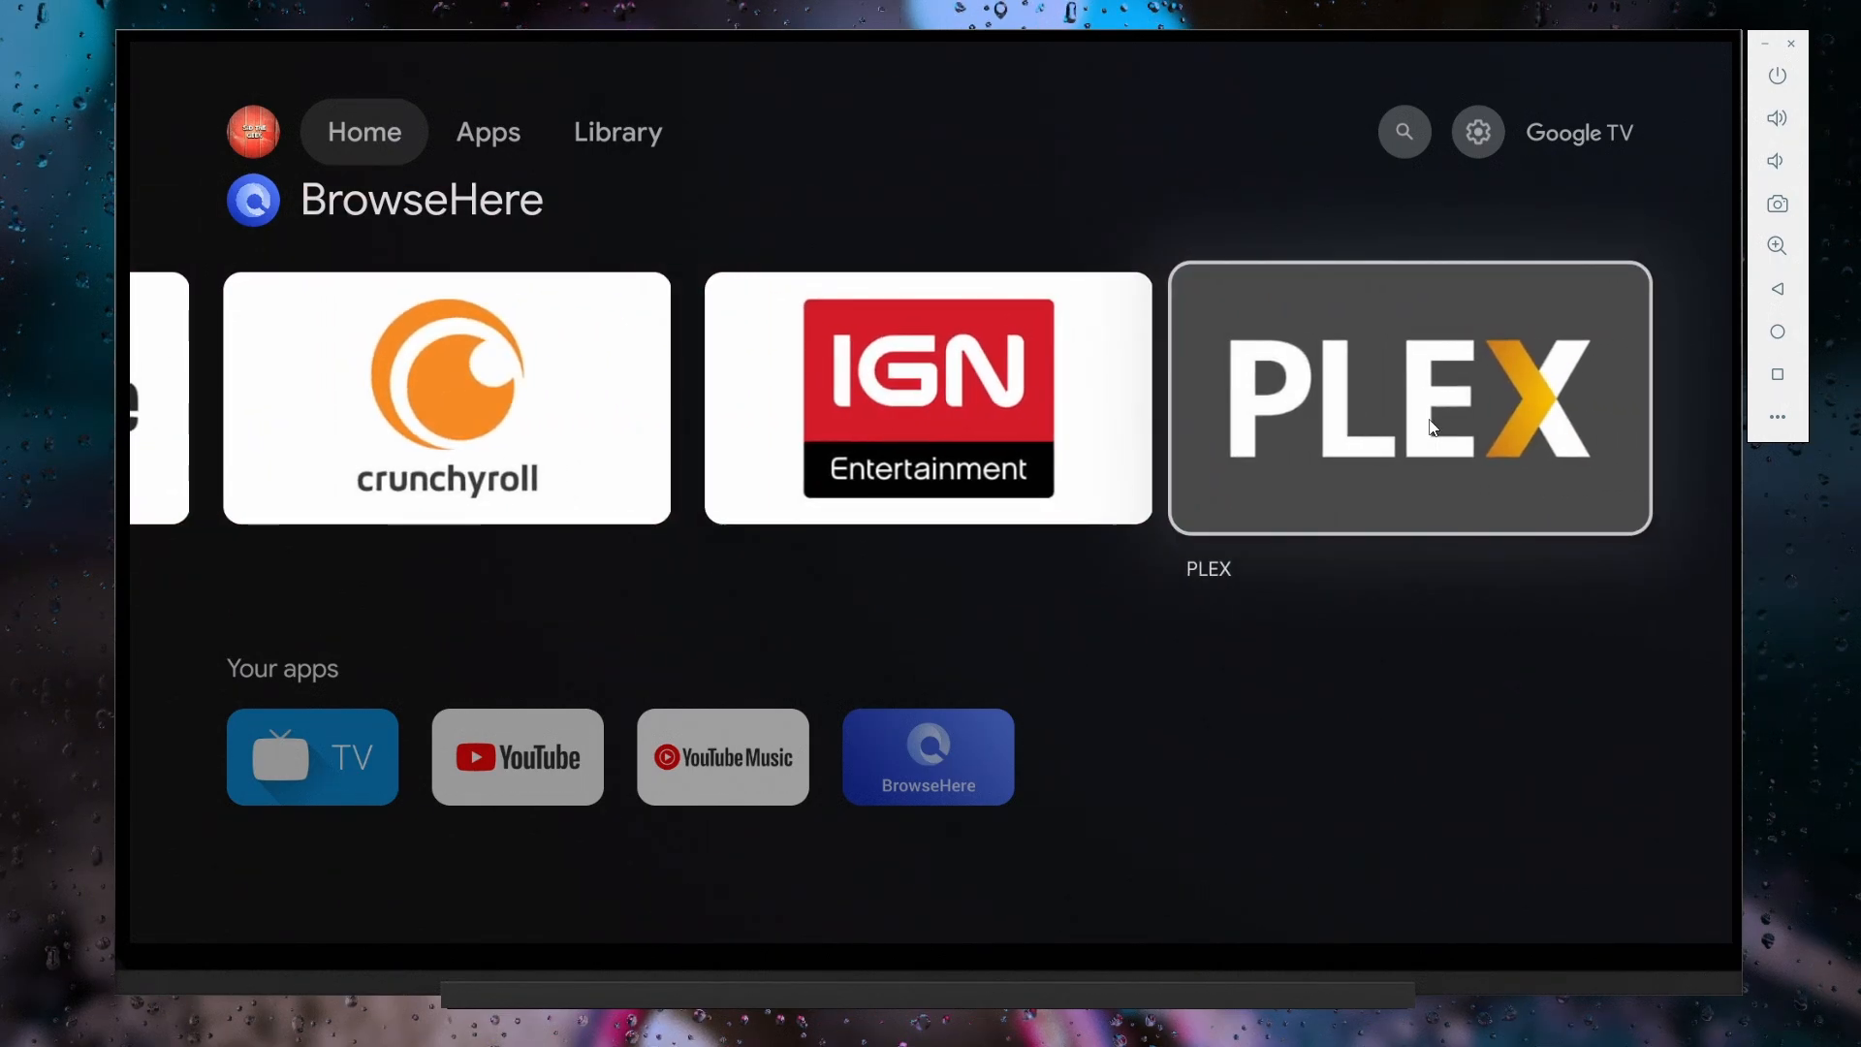
pyautogui.click(487, 132)
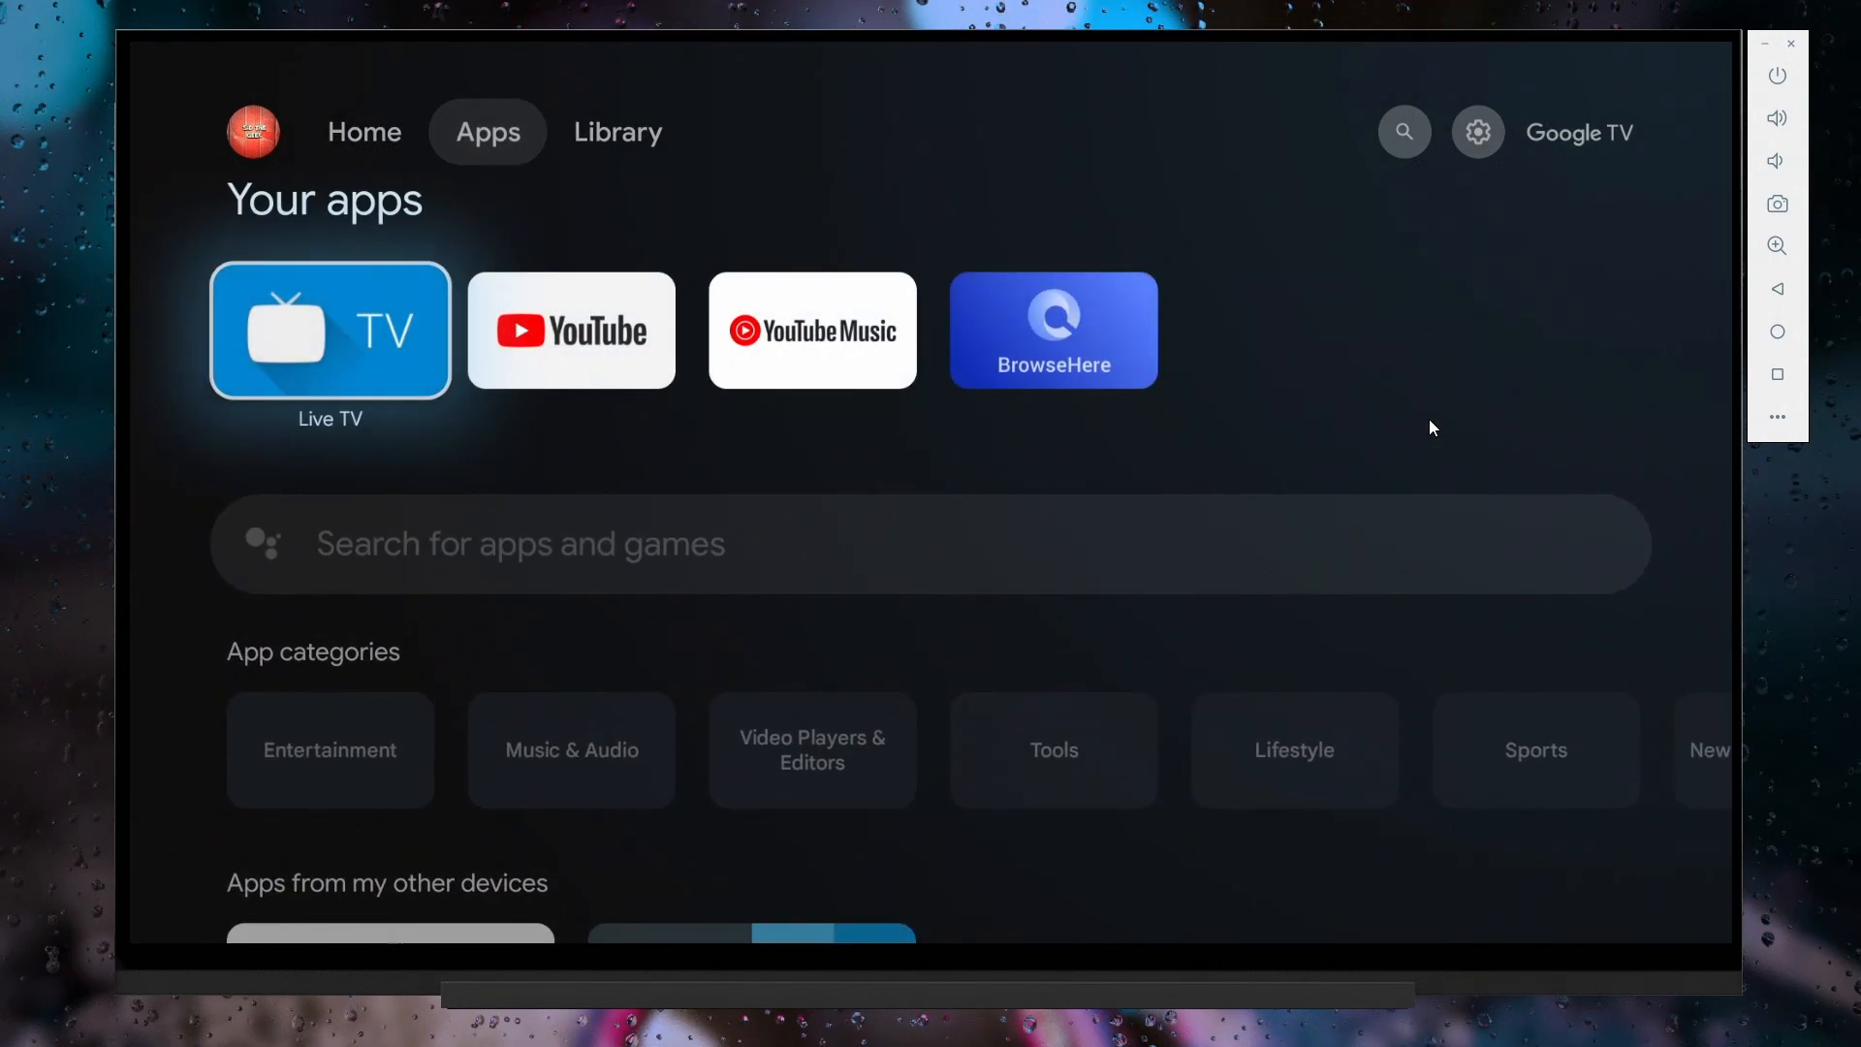
pyautogui.click(929, 544)
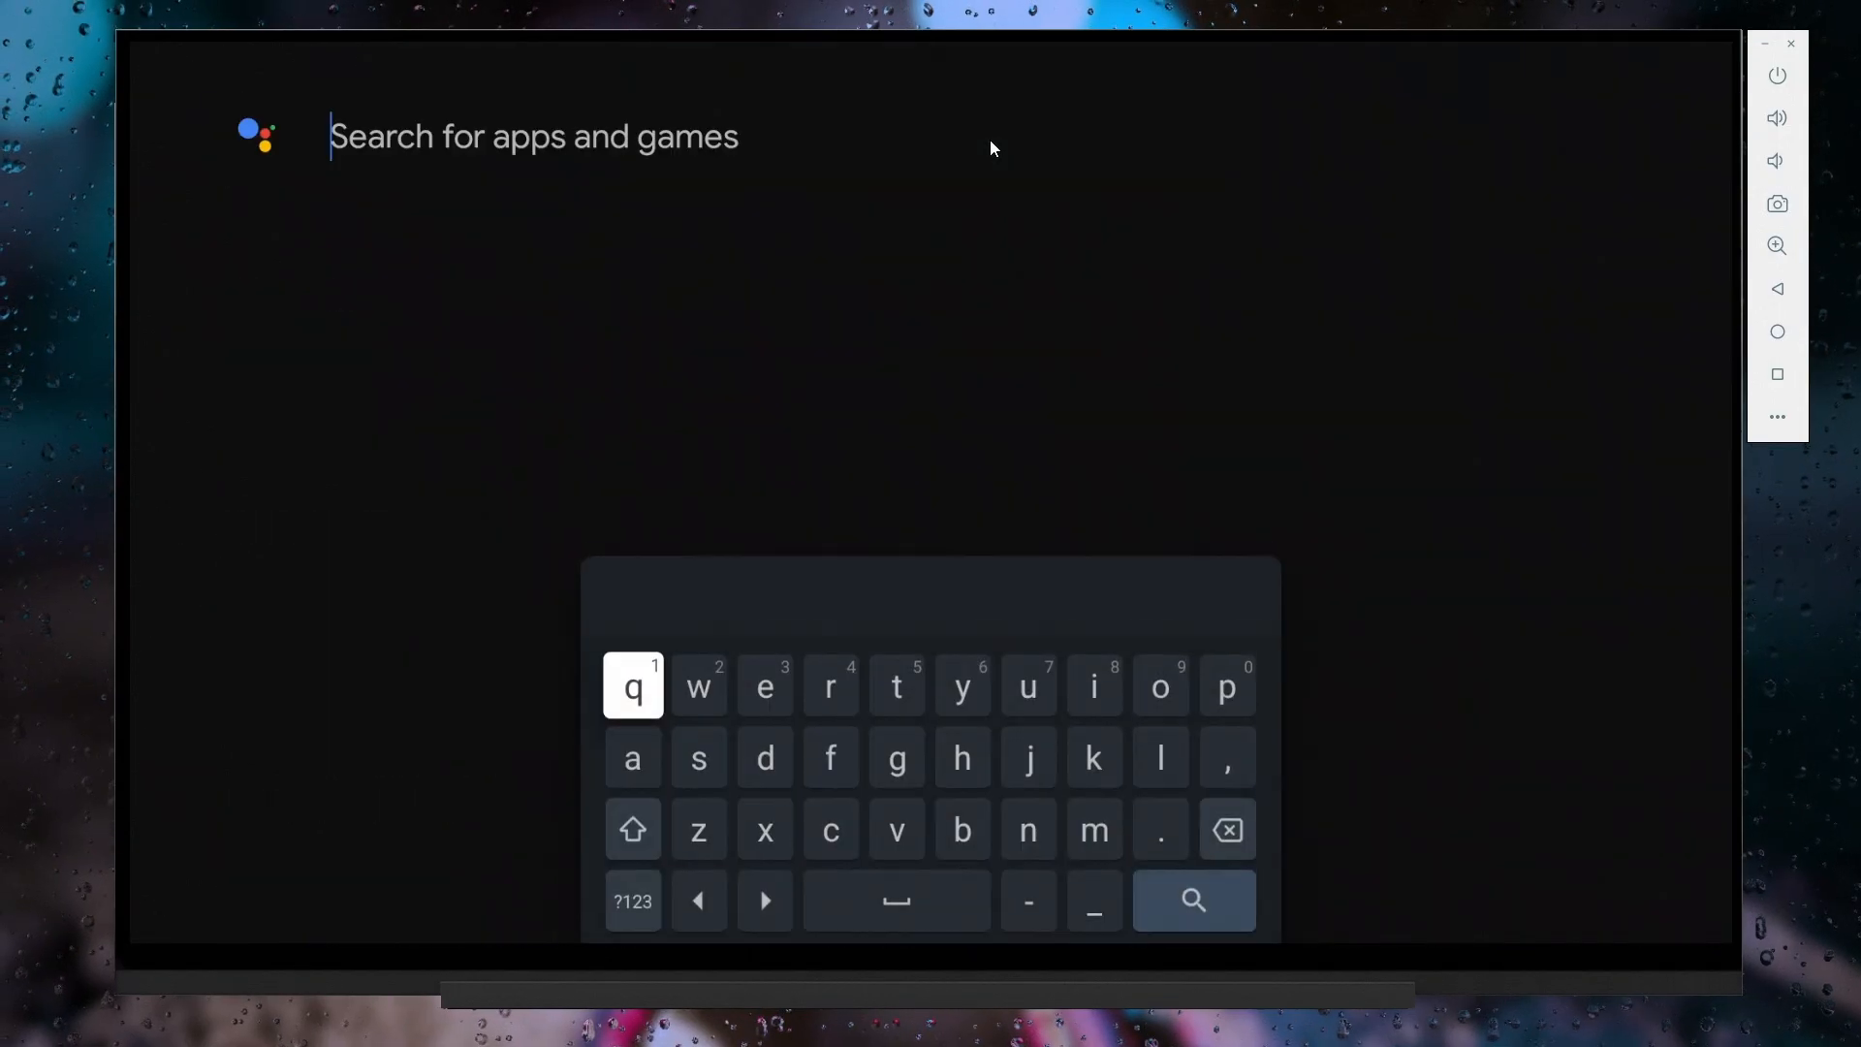
pyautogui.write('play store')
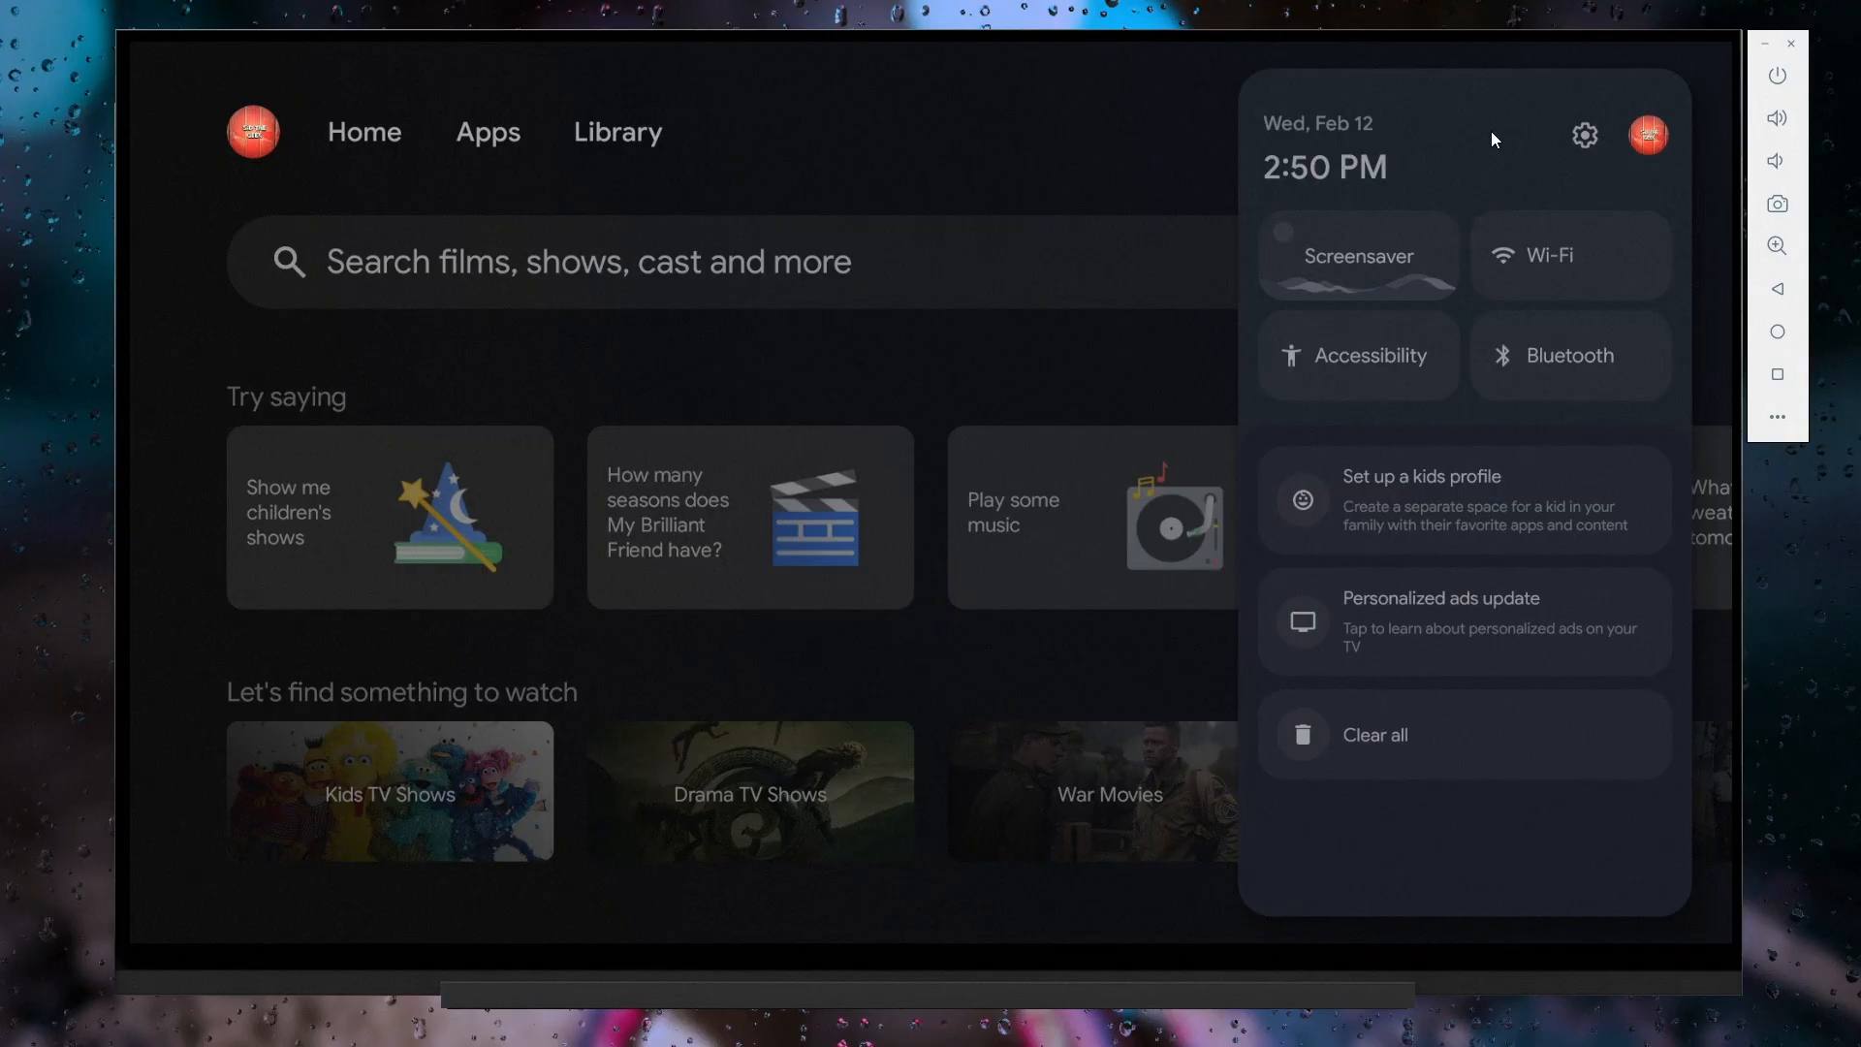
# Step: Open Settings > Apps, then open the downloaded bilibili APK from the download dialog
pyautogui.click(1583, 134)
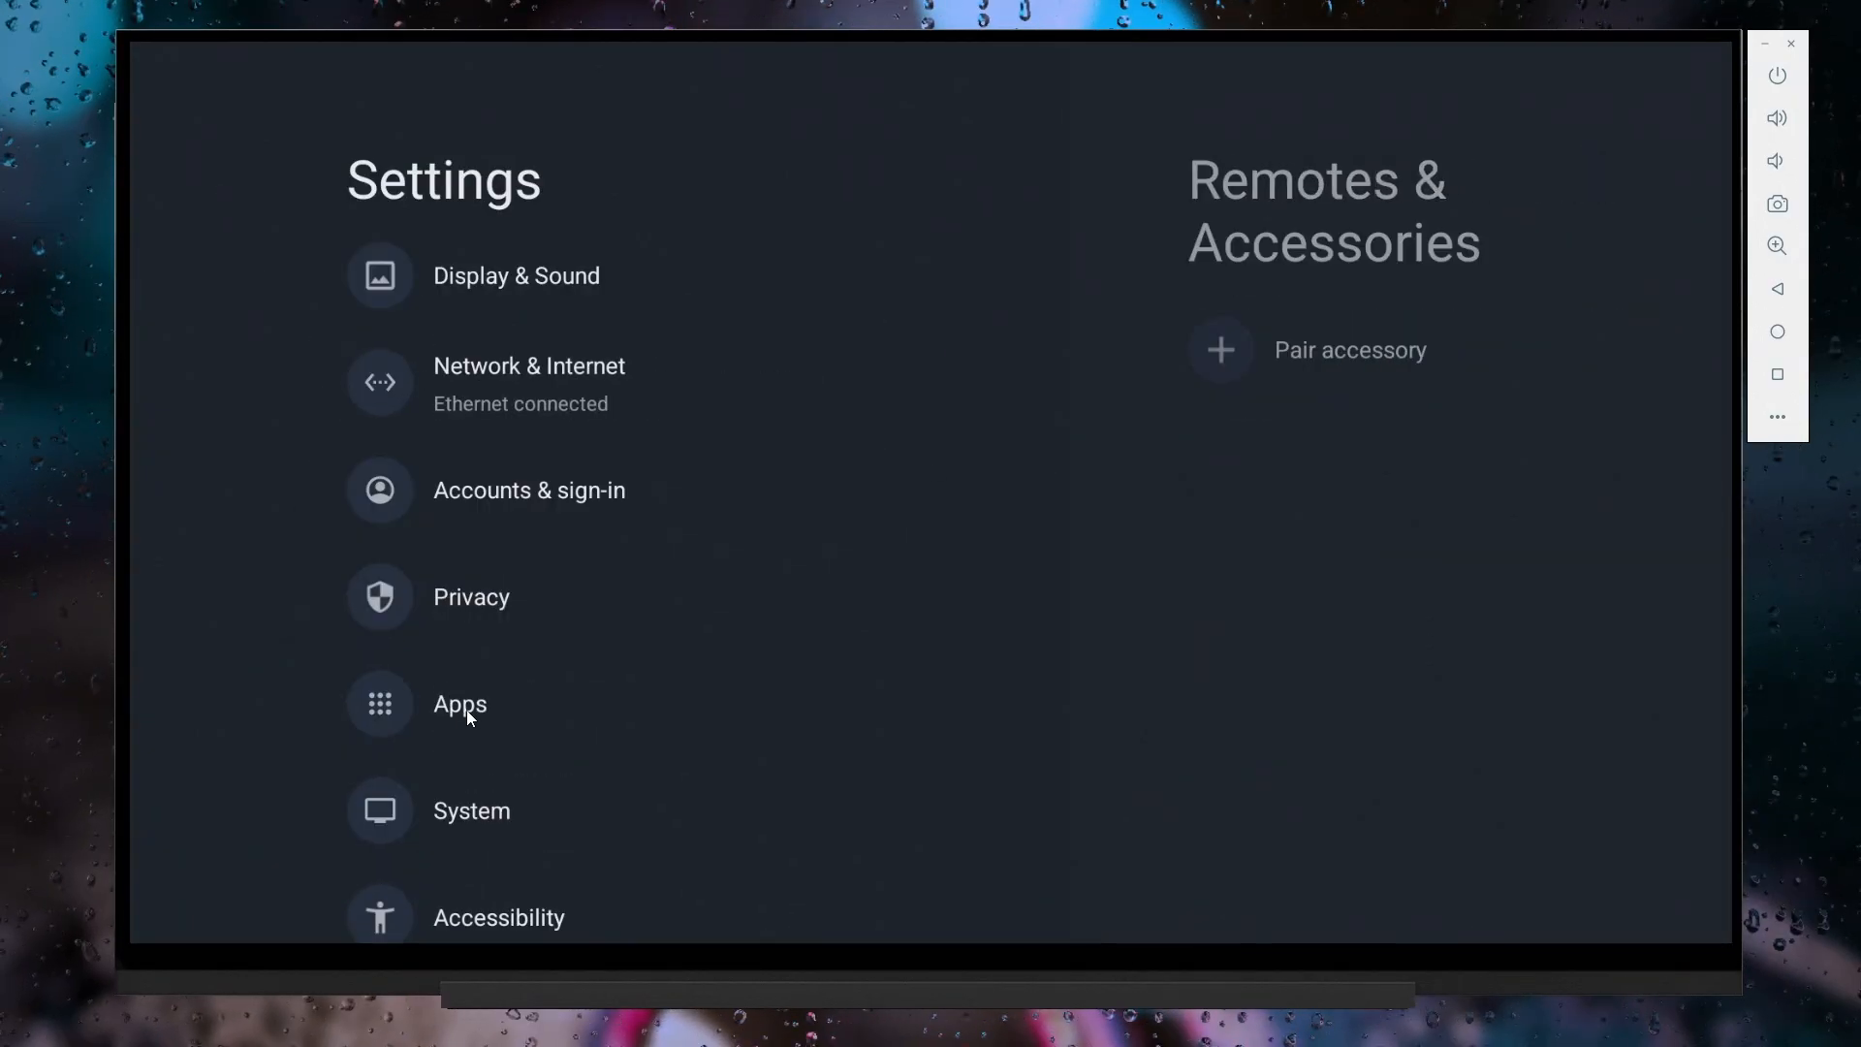
pyautogui.click(459, 704)
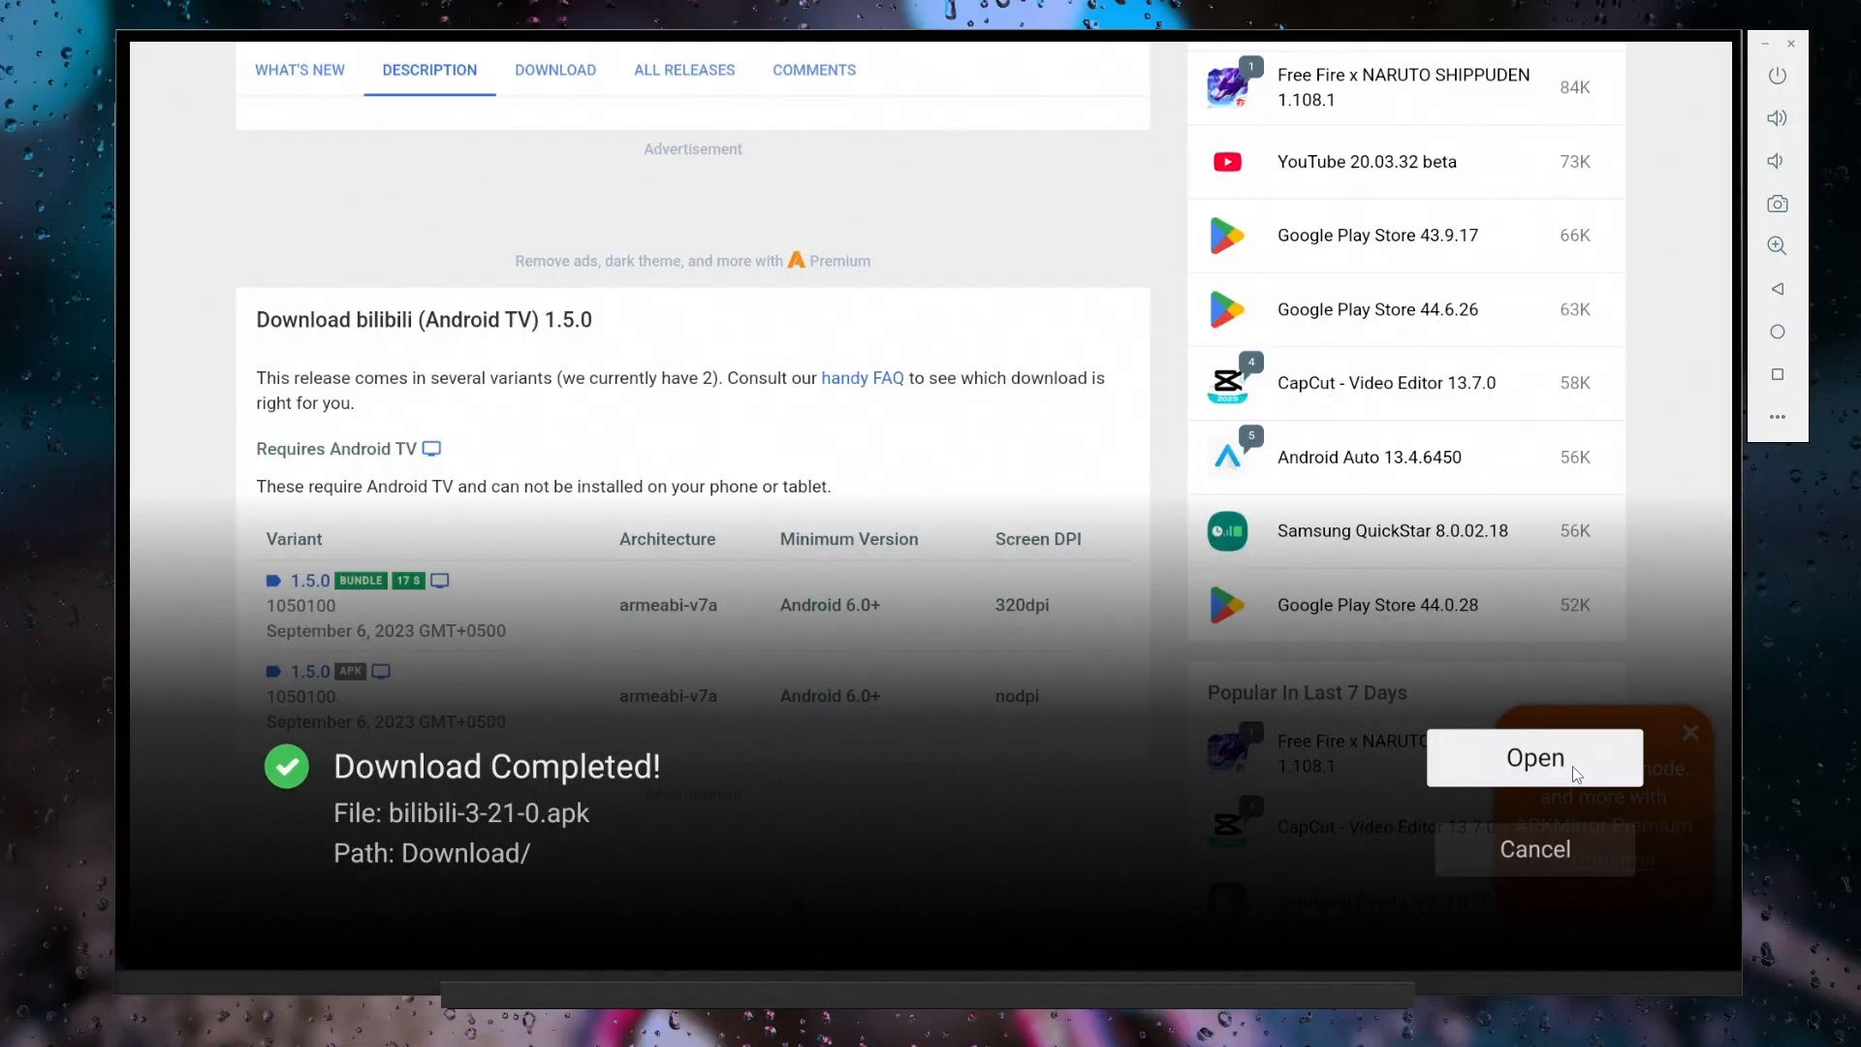
pyautogui.click(1534, 757)
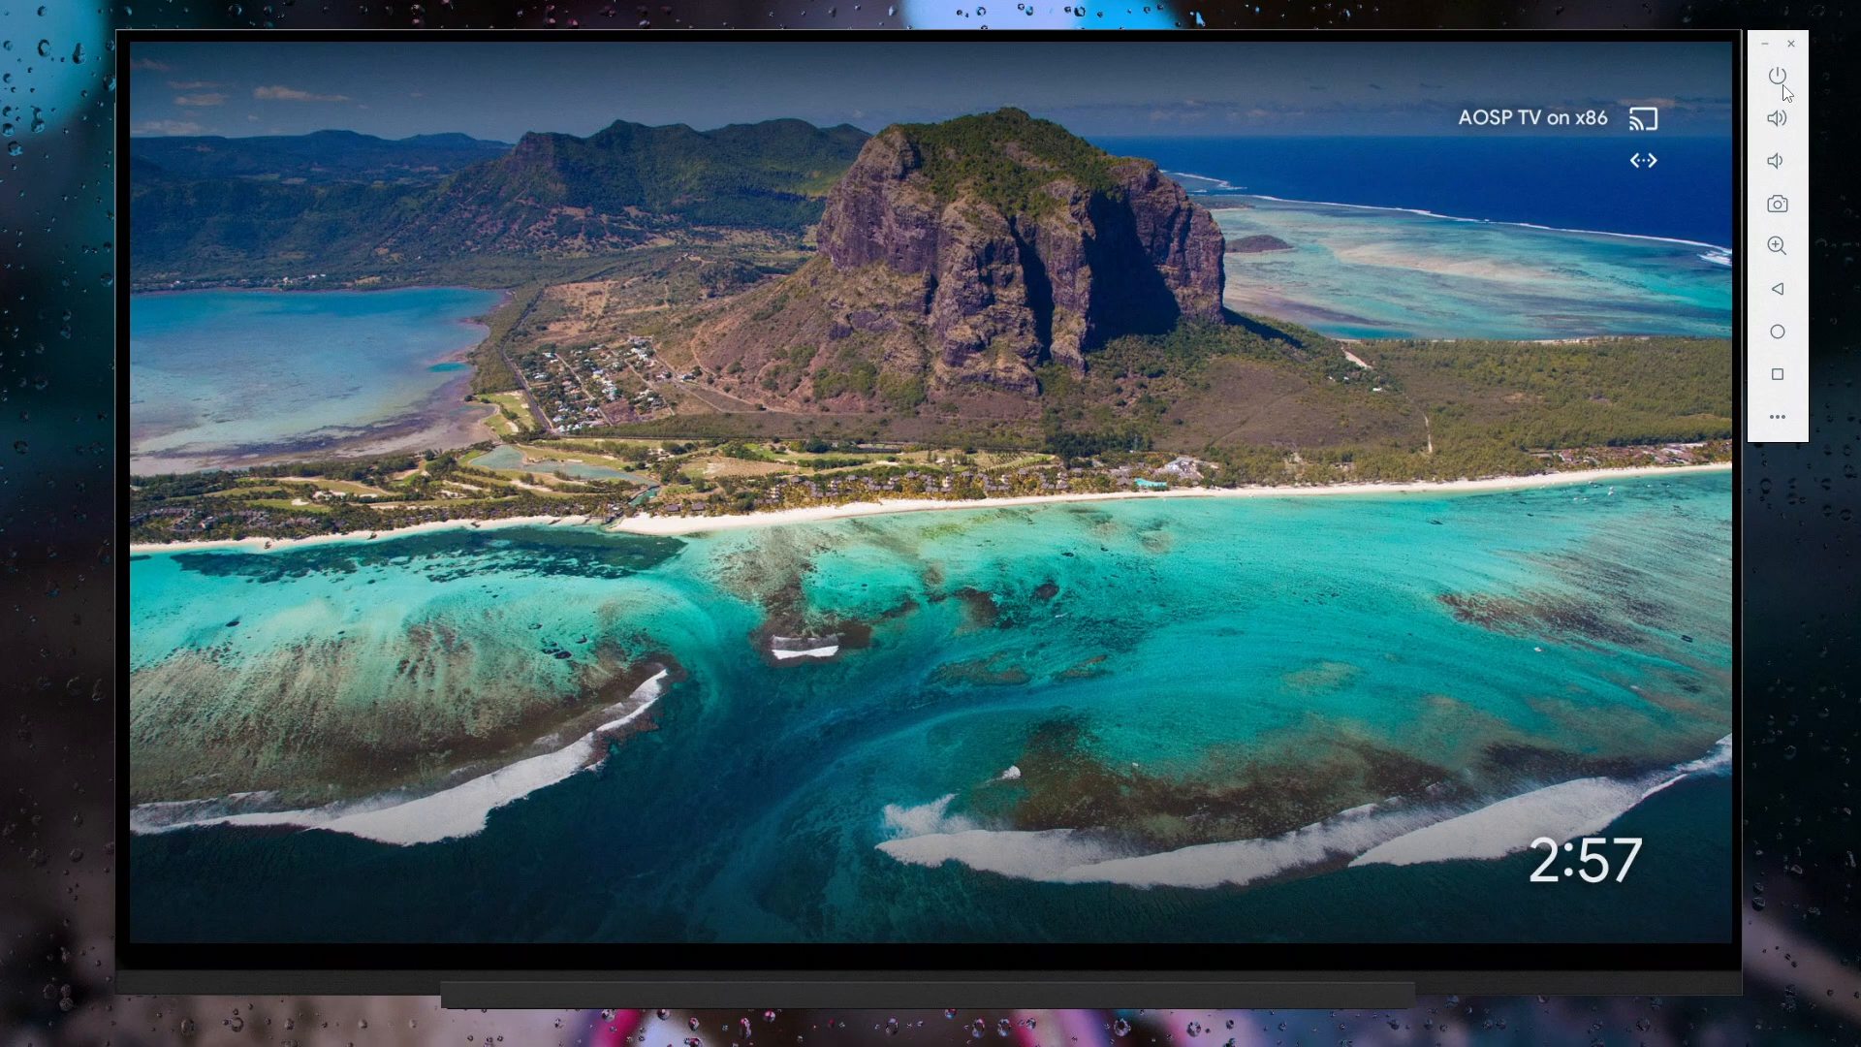
# Step: Power off the Android TV virtual device from the emulator toolbar
pyautogui.click(1777, 74)
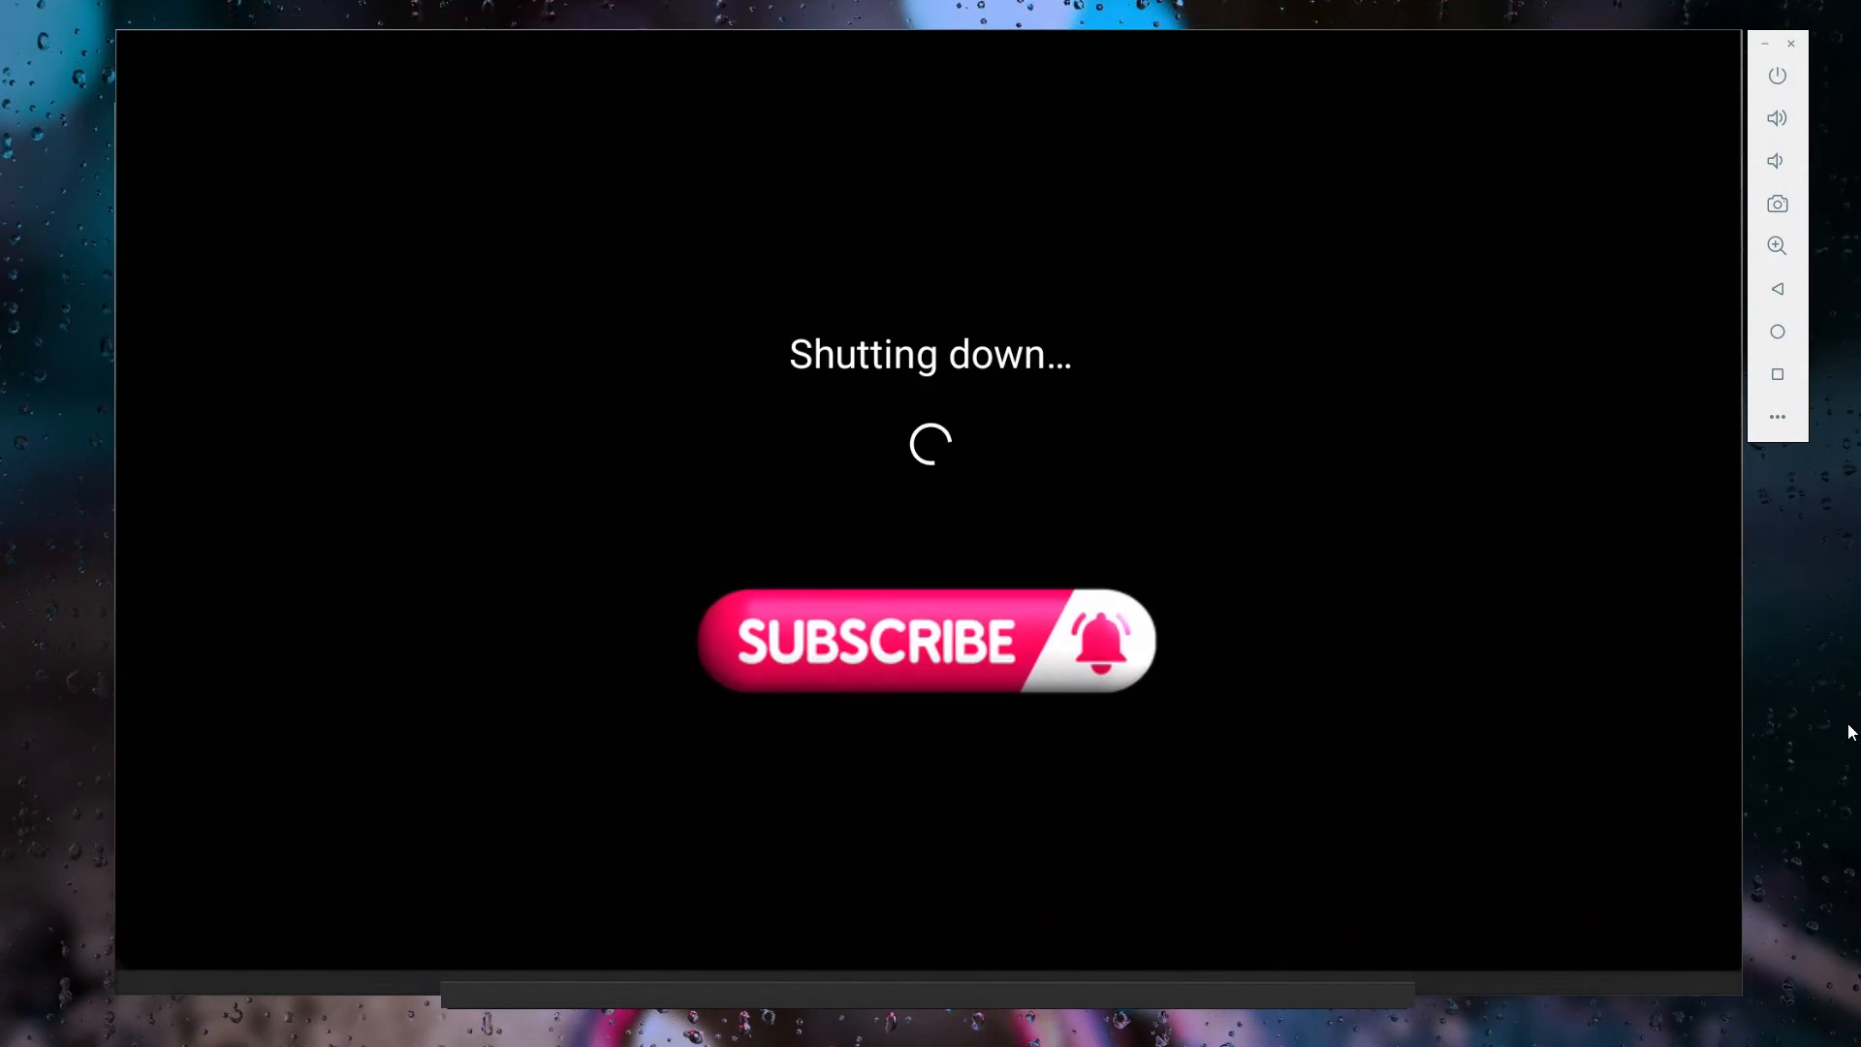